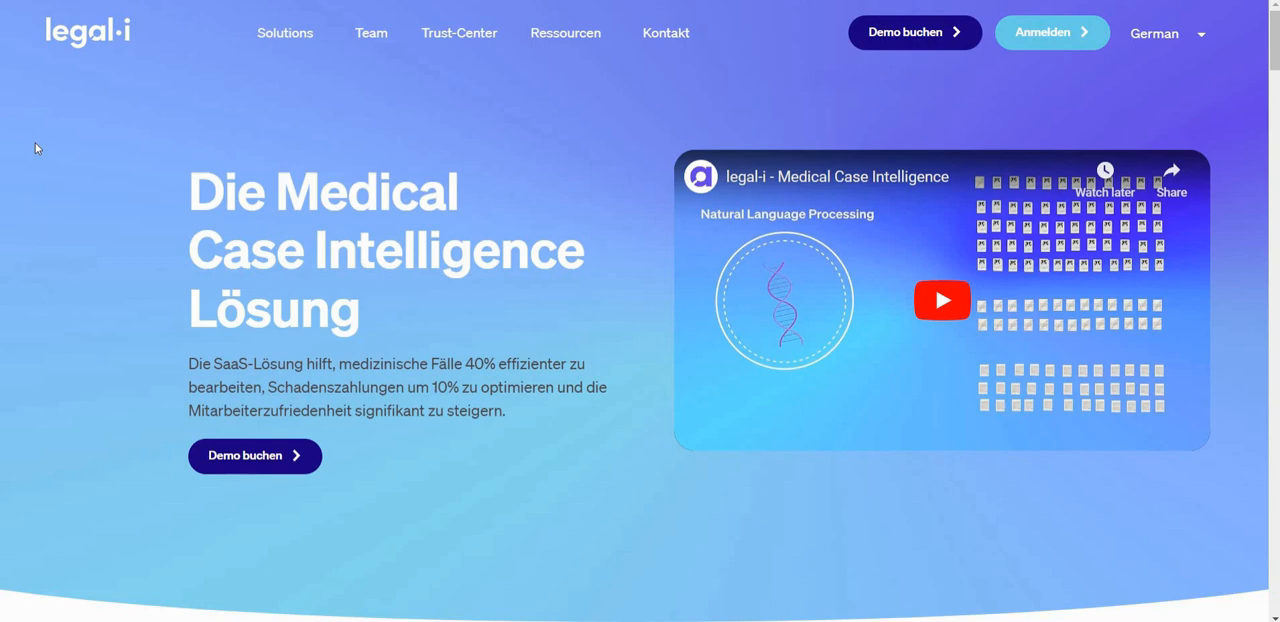
mouse_move(264, 68)
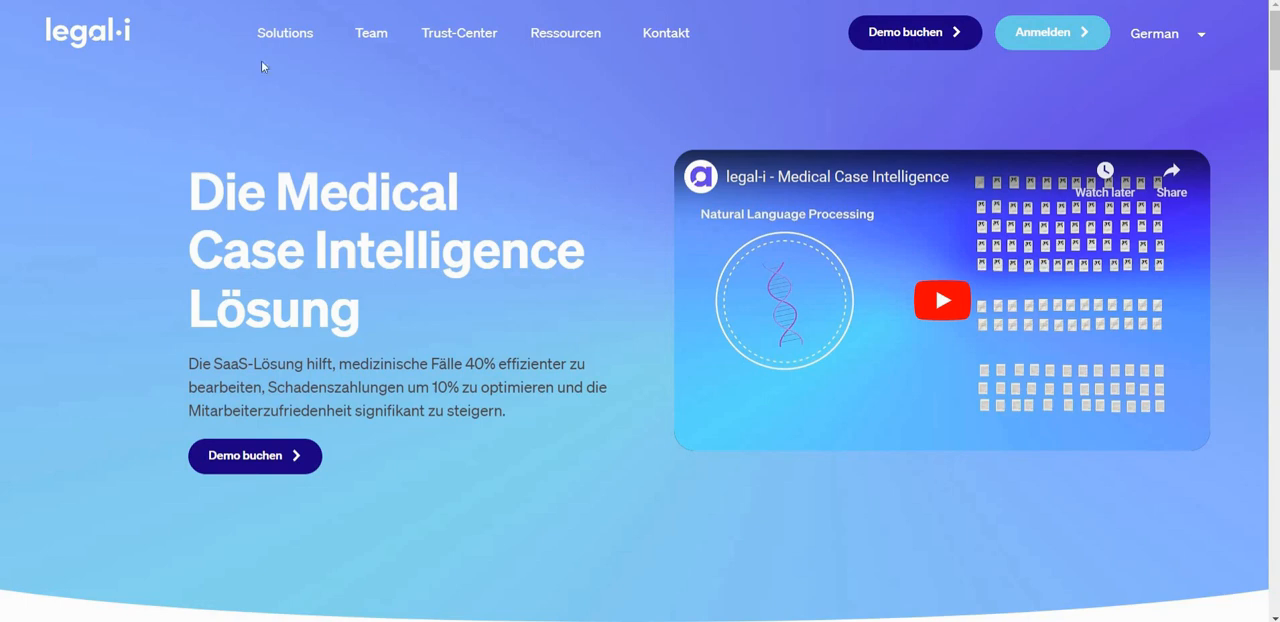
Expand the Solutions menu on the legal-i homepage to reveal its two-column dropdown.
click(284, 32)
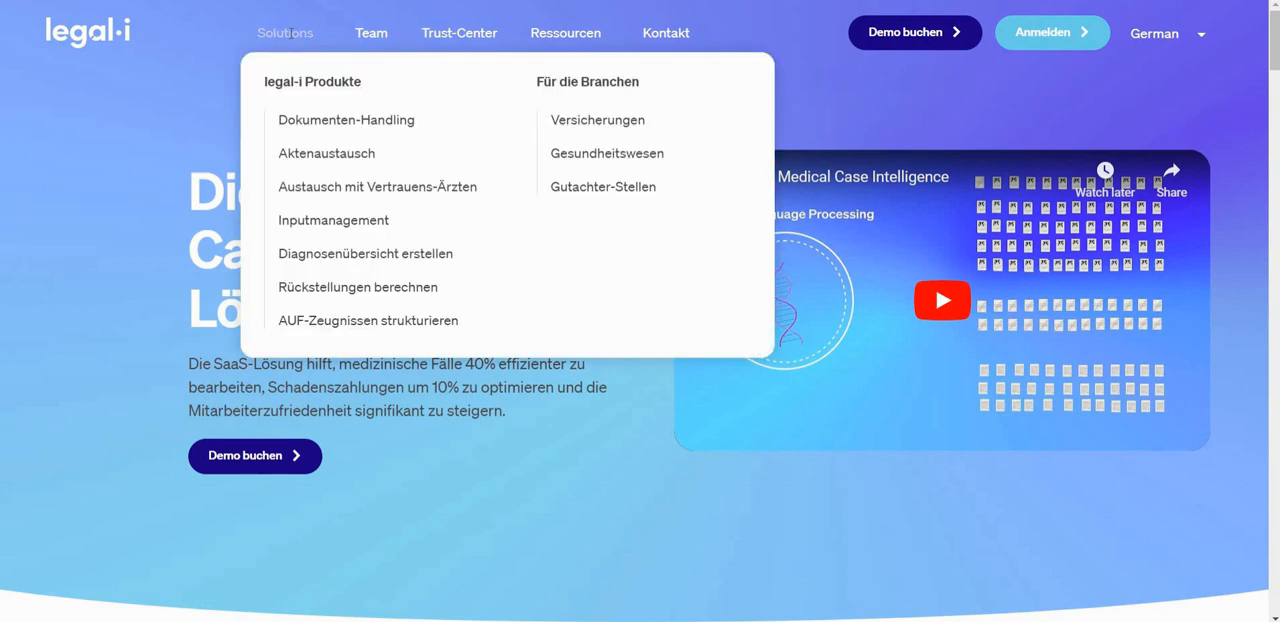
mouse_move(366, 154)
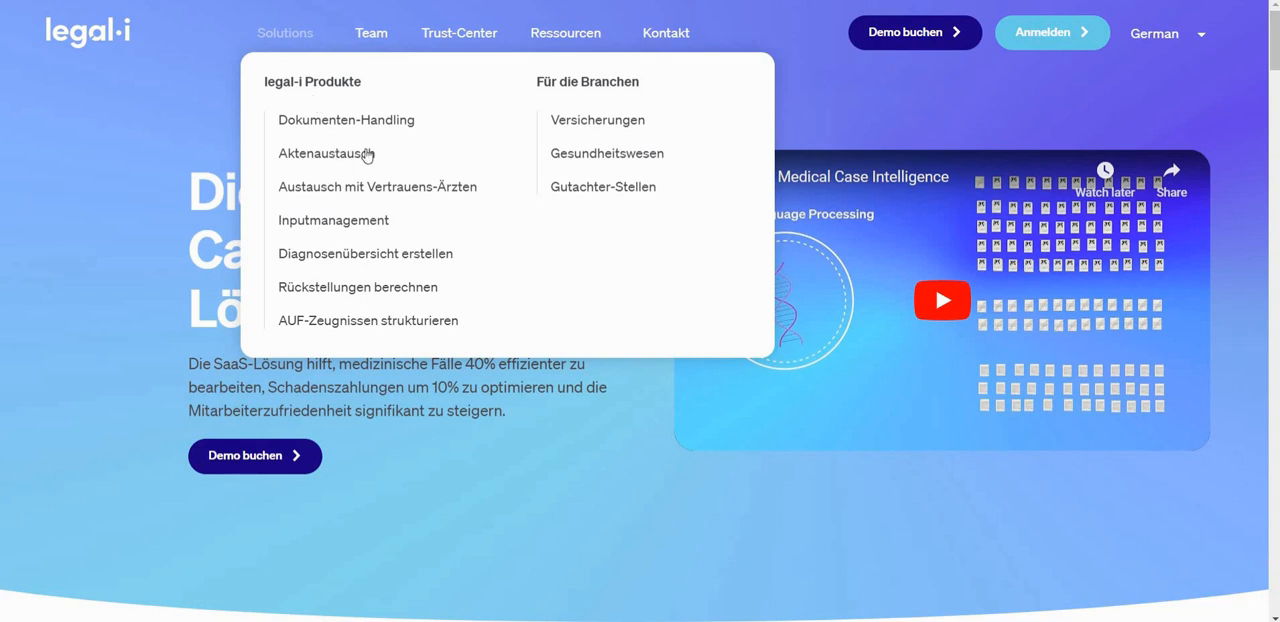
mouse_move(608, 248)
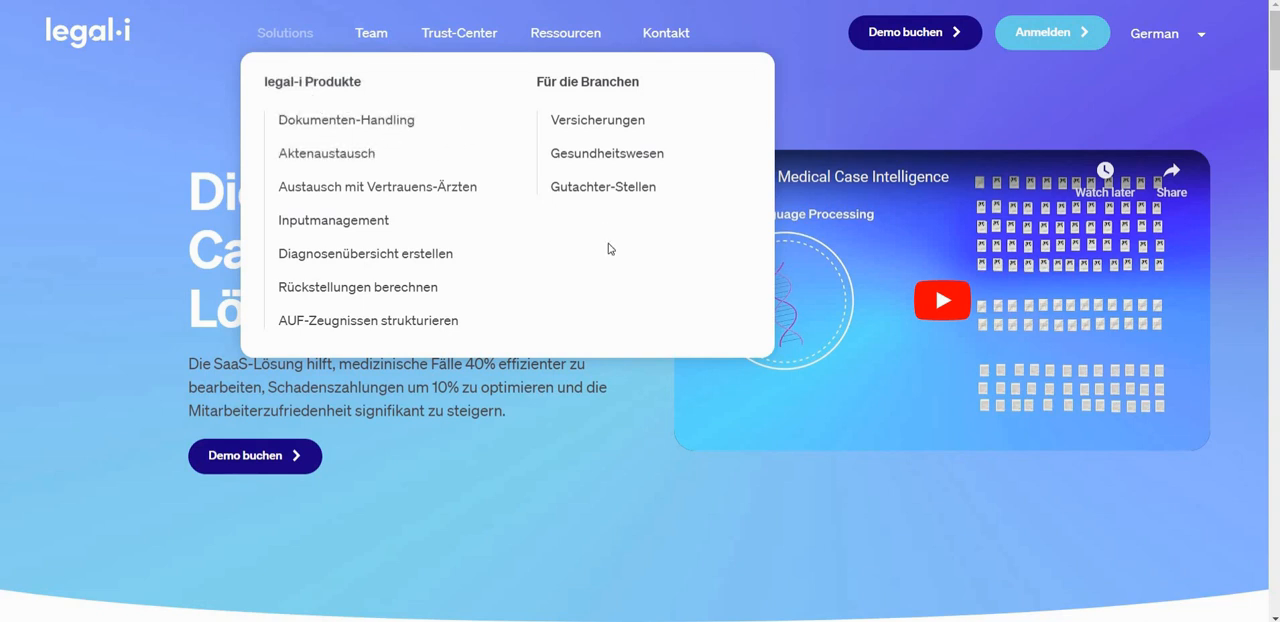
mouse_move(480, 92)
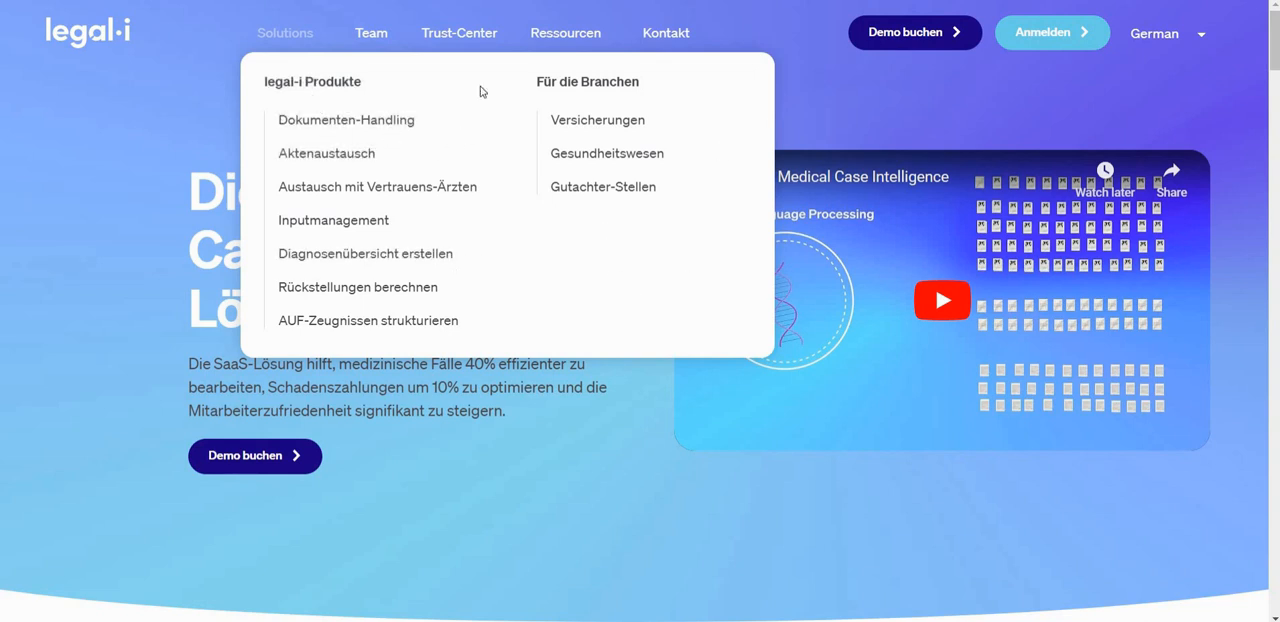
mouse_move(728, 280)
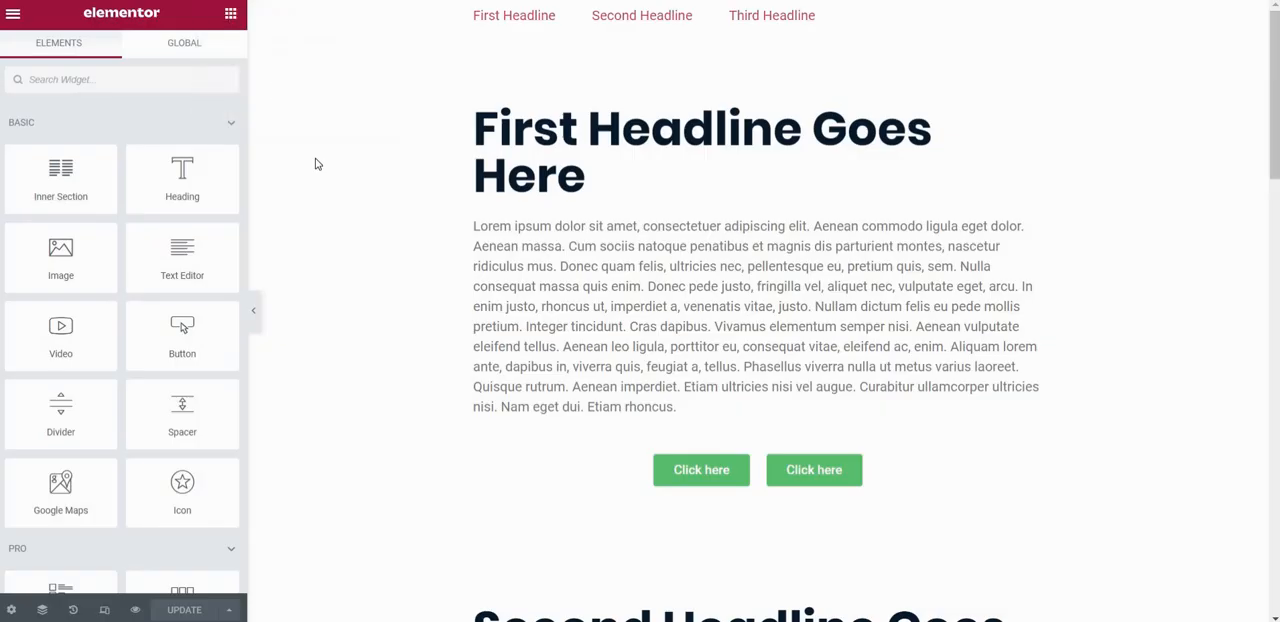
click(772, 14)
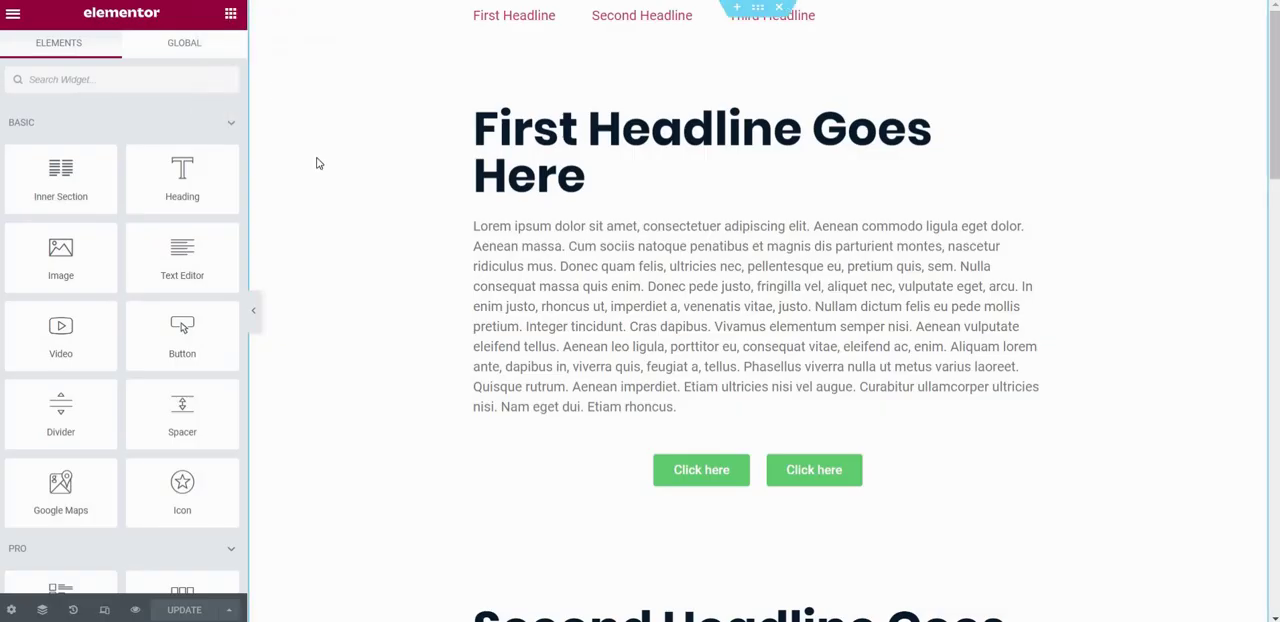
mouse_move(412, 116)
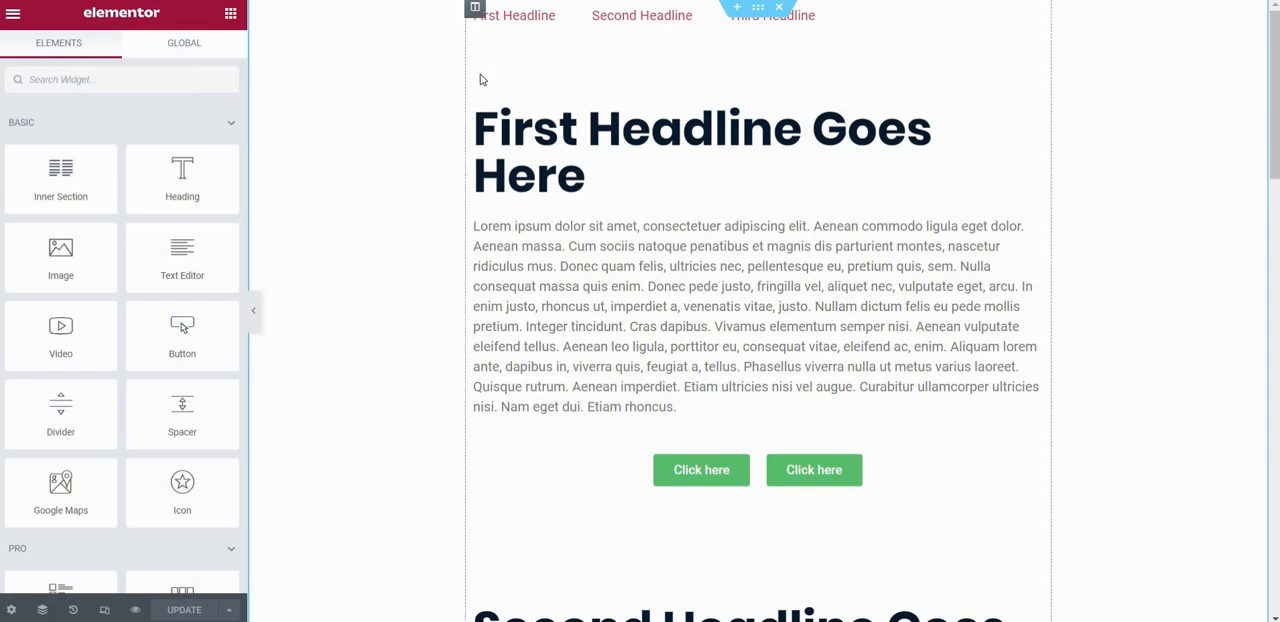
mouse_move(378, 128)
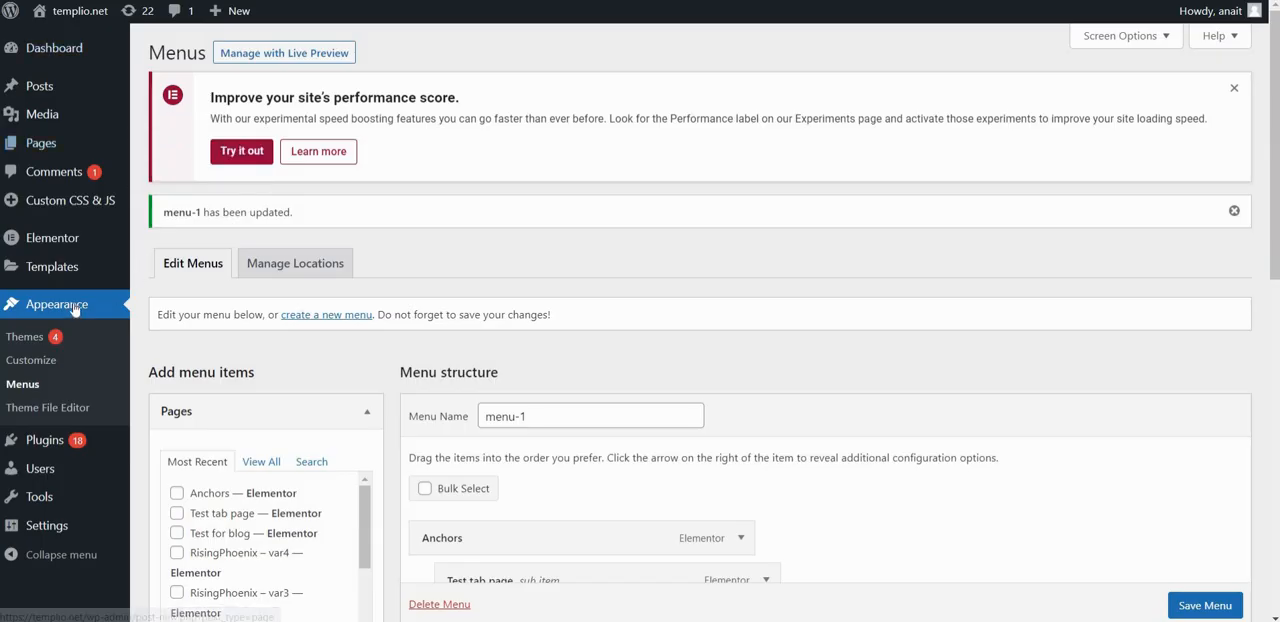
mouse_move(22, 384)
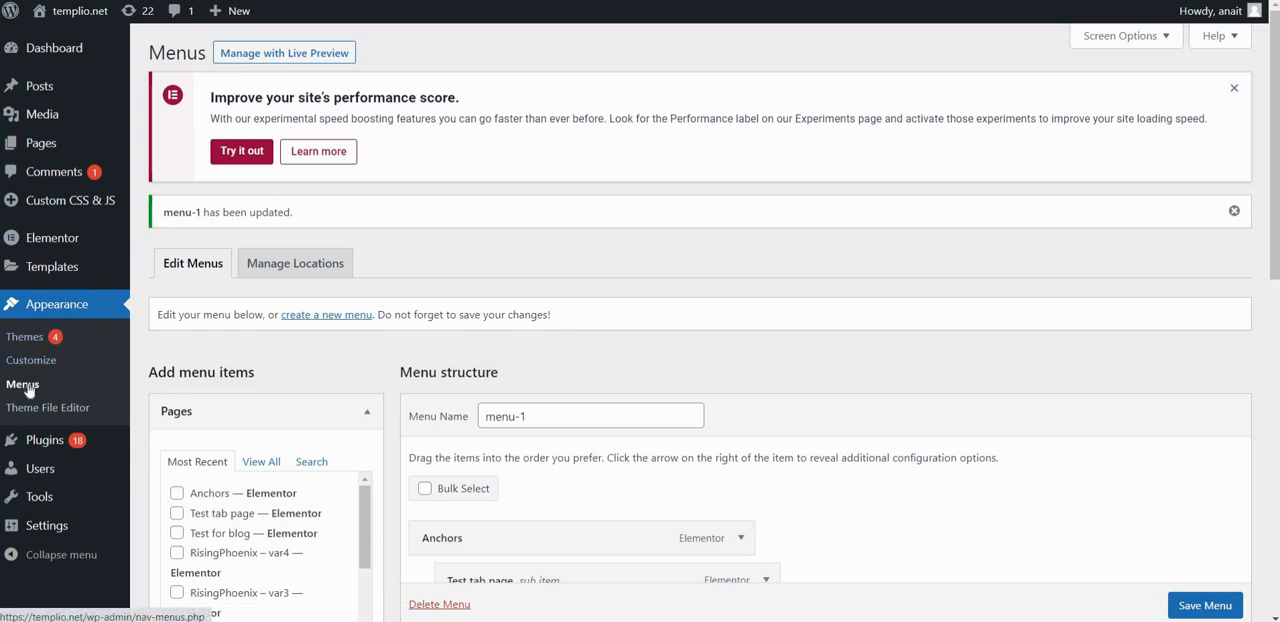
scroll(down, 3)
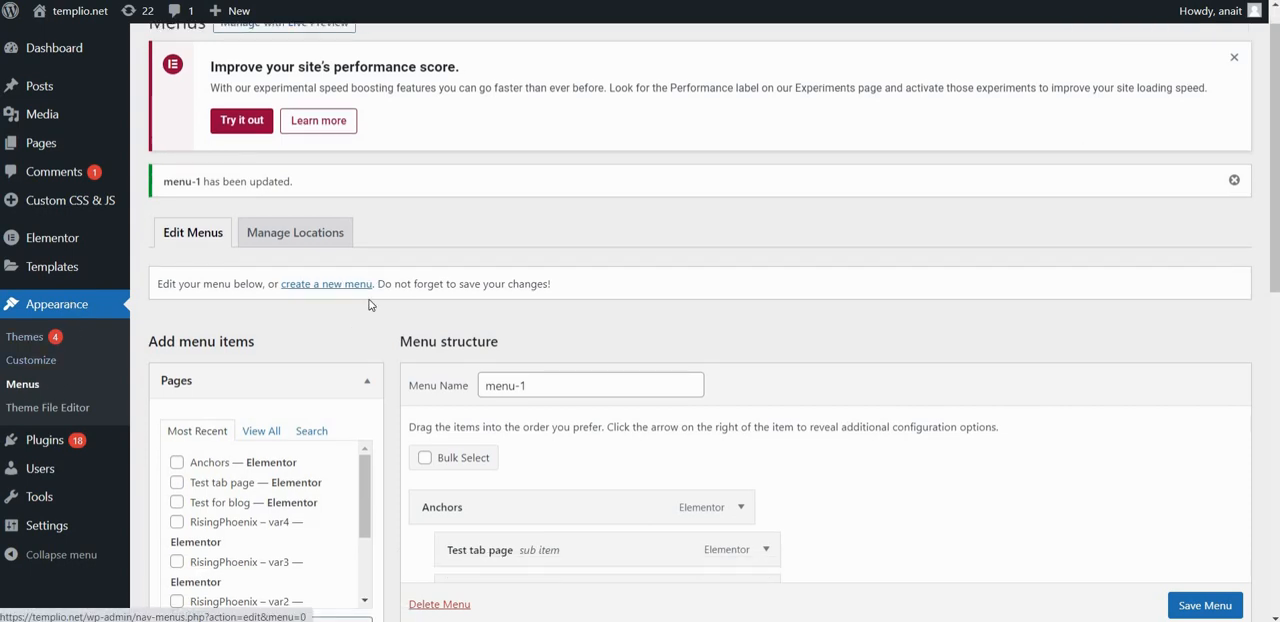
scroll(down, 3)
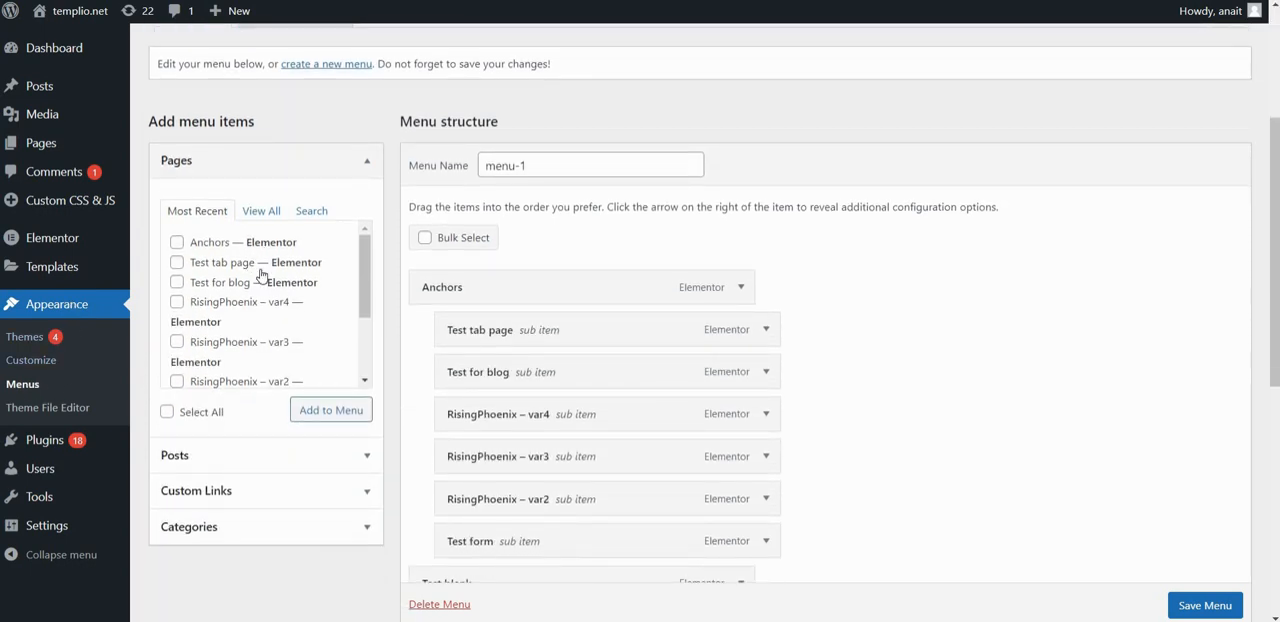
mouse_move(510, 318)
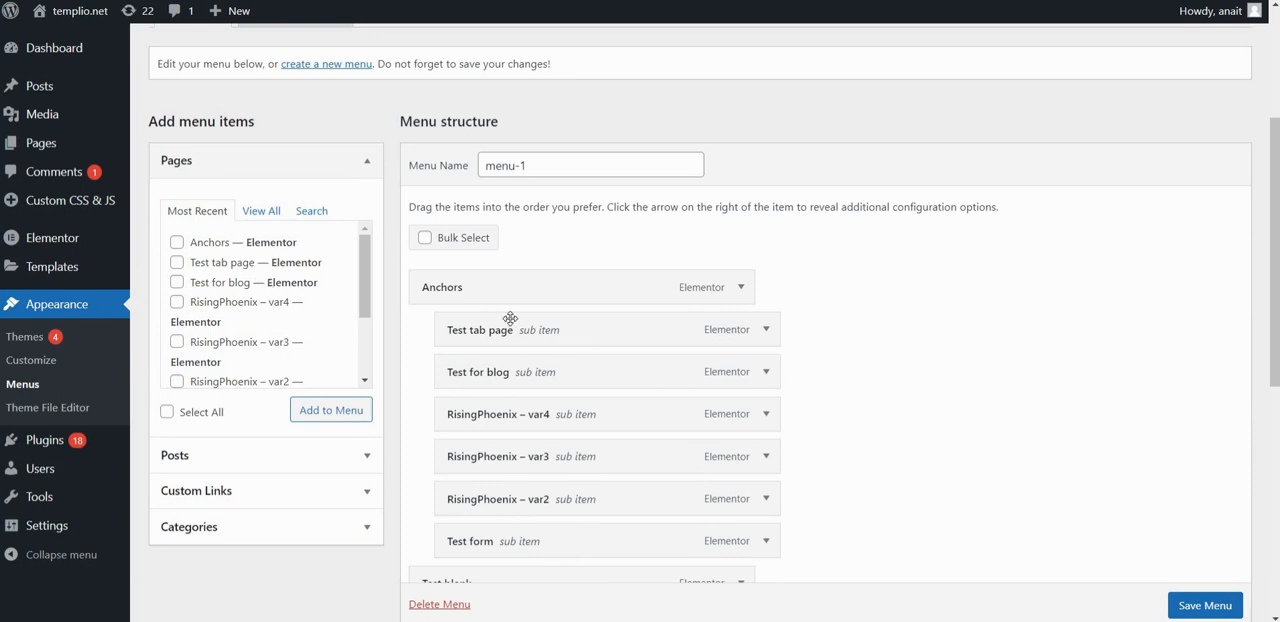
mouse_move(888, 326)
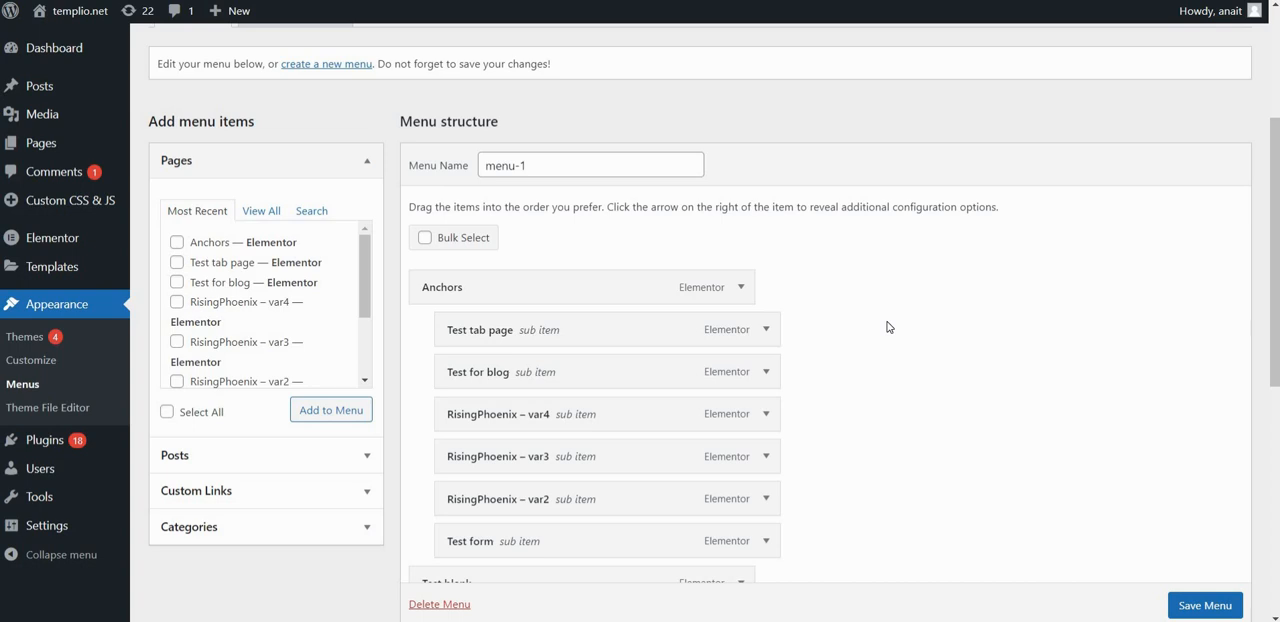
scroll(down, 3)
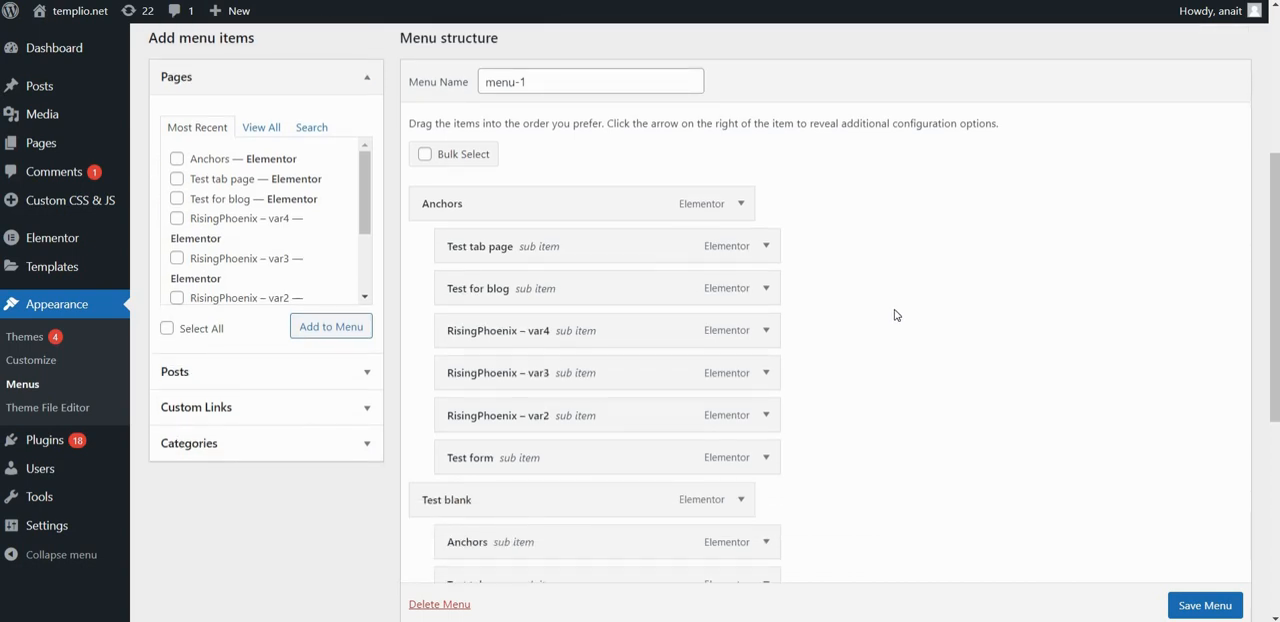
scroll(down, 3)
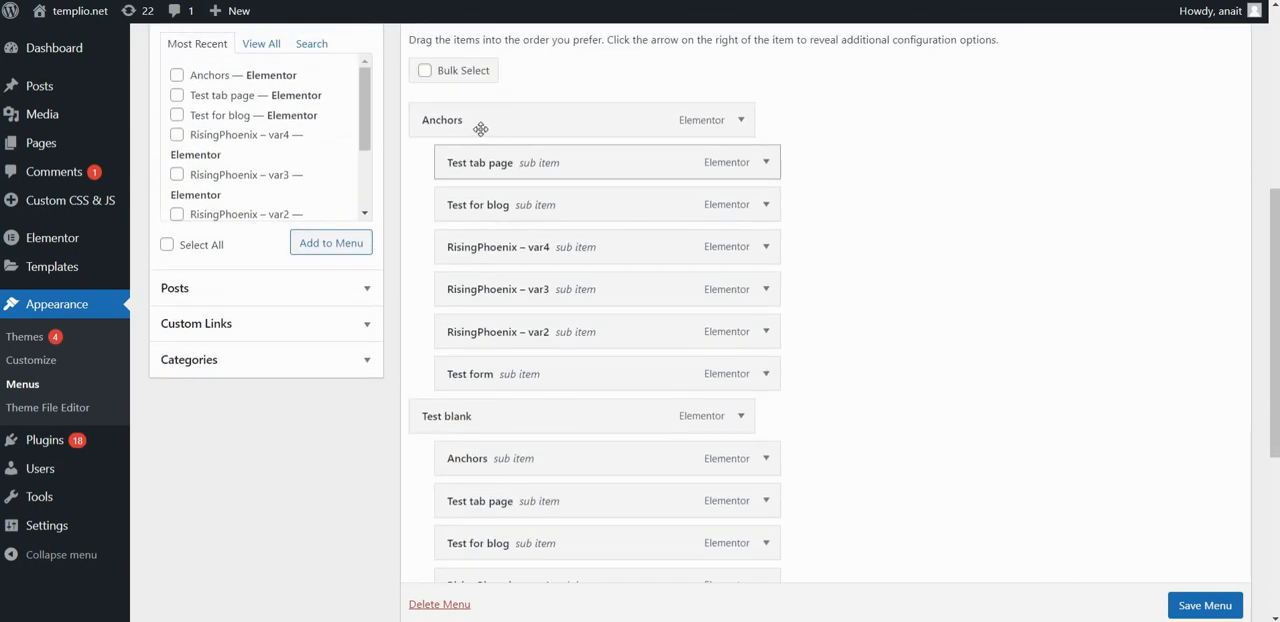
mouse_move(844, 202)
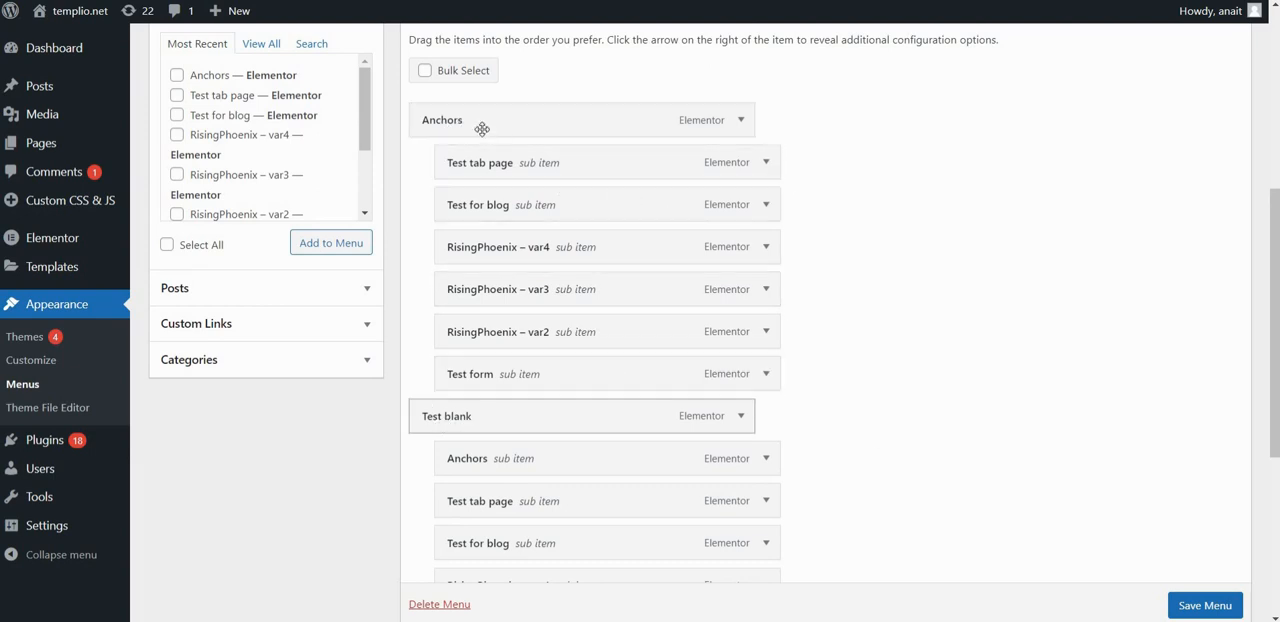
mouse_move(682, 208)
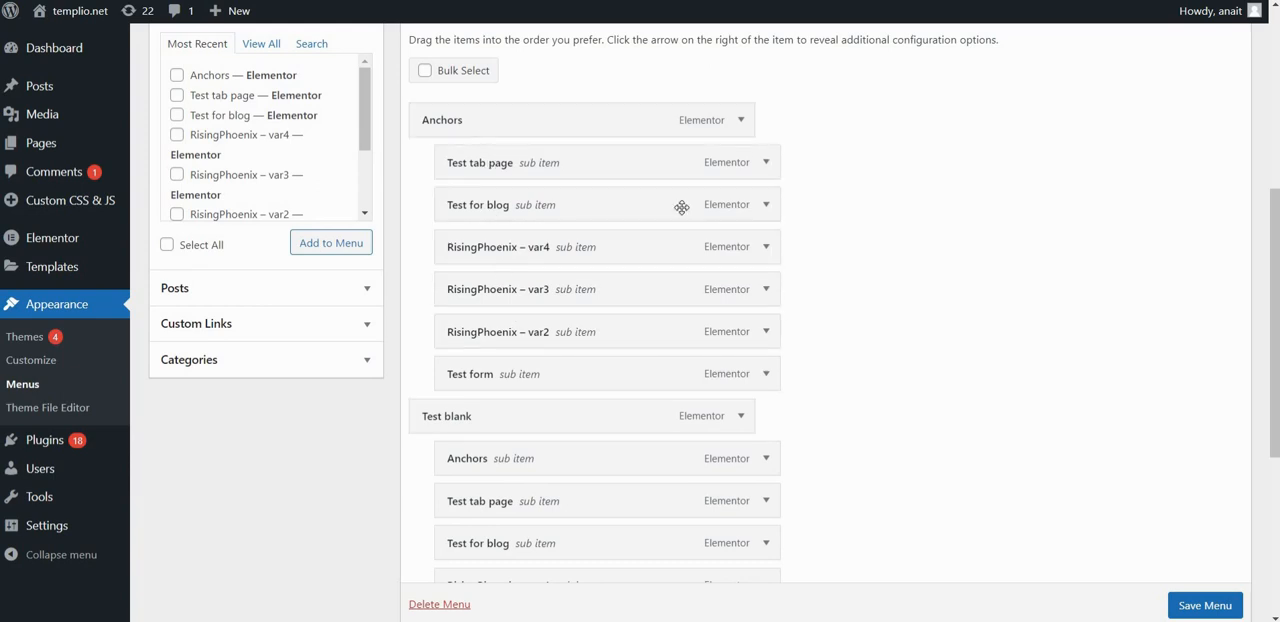
mouse_move(892, 238)
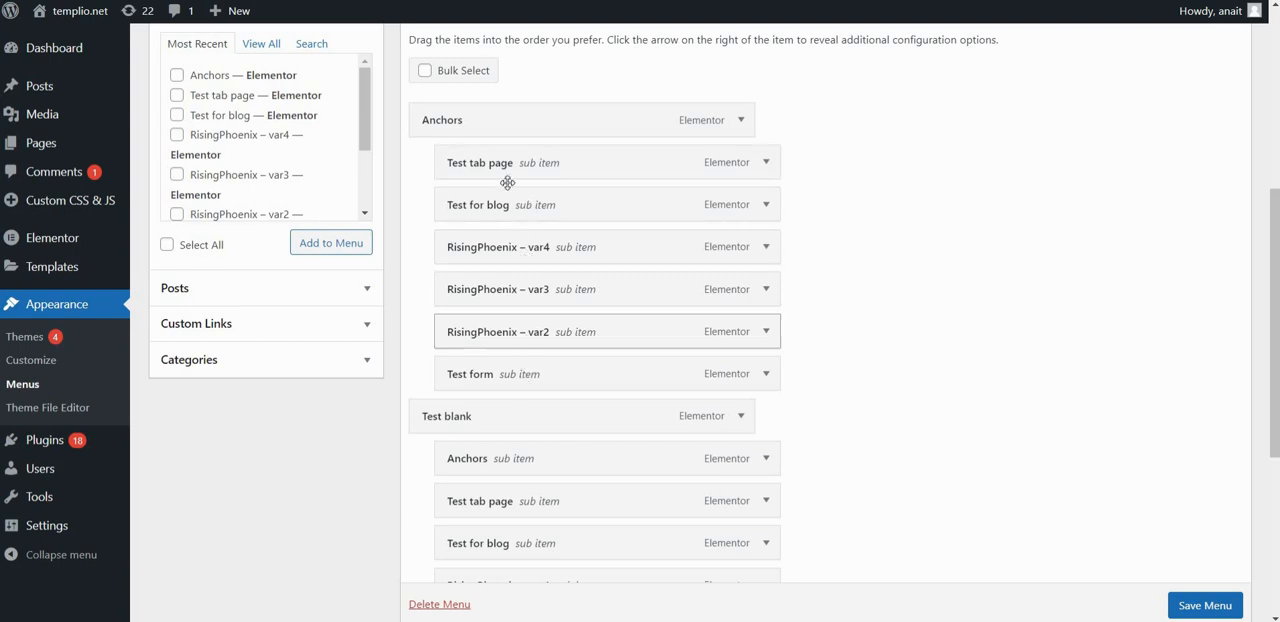
mouse_move(516, 292)
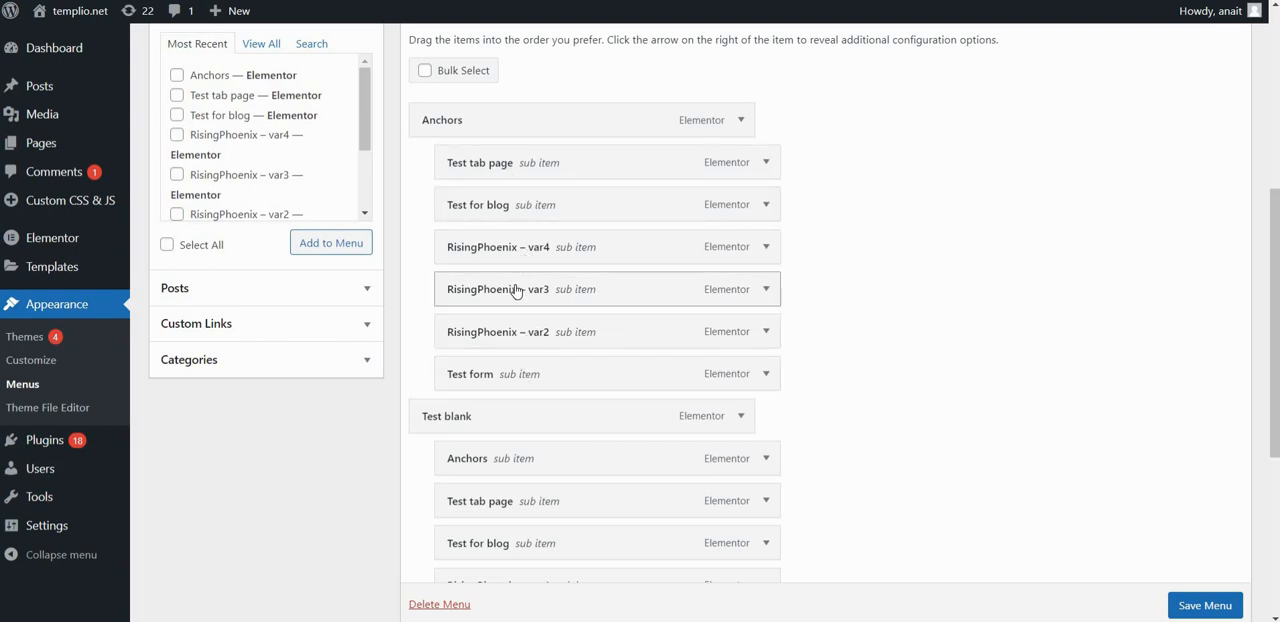
scroll(down, 3)
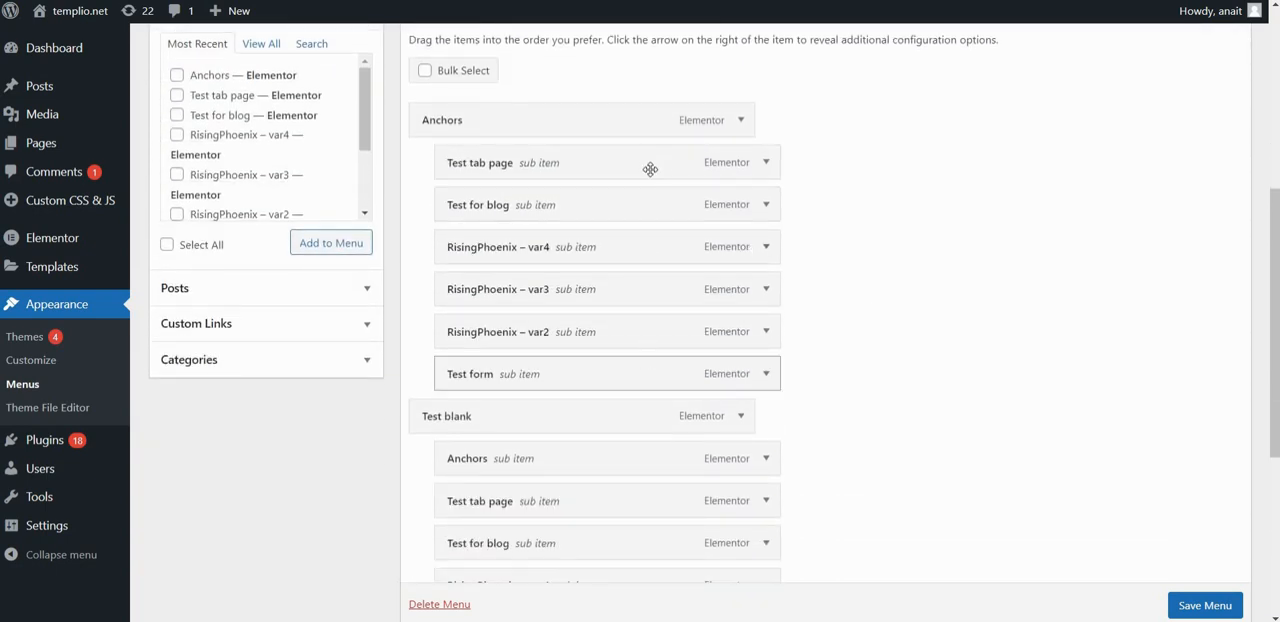
mouse_move(884, 186)
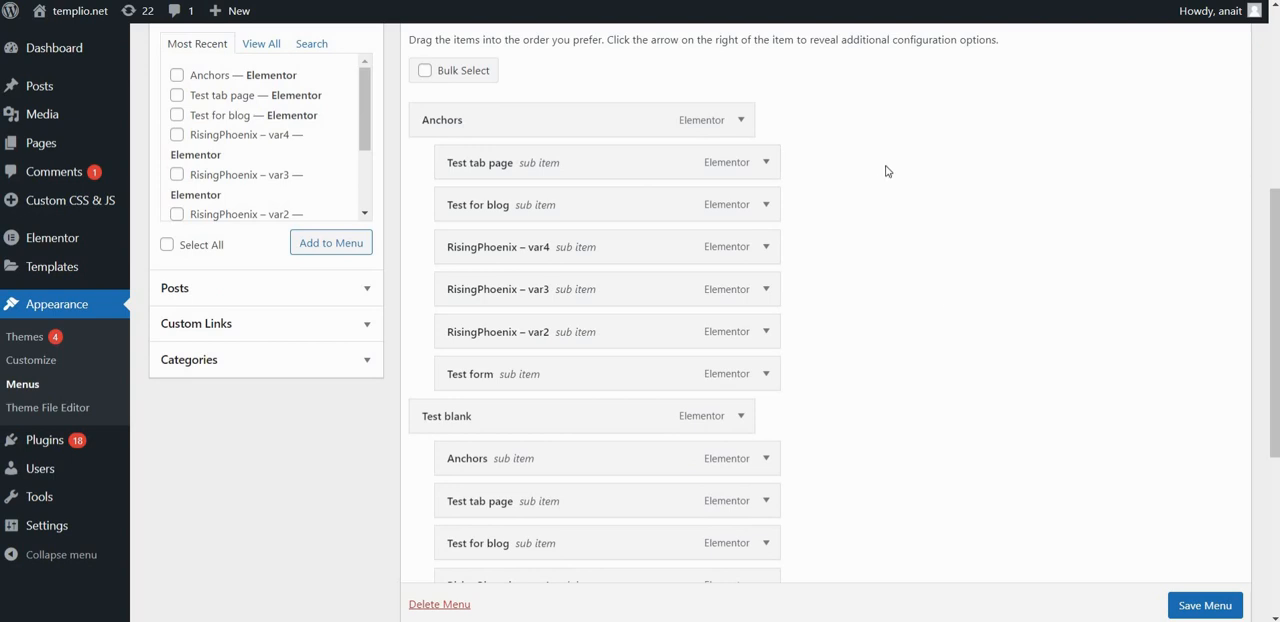
mouse_move(950, 302)
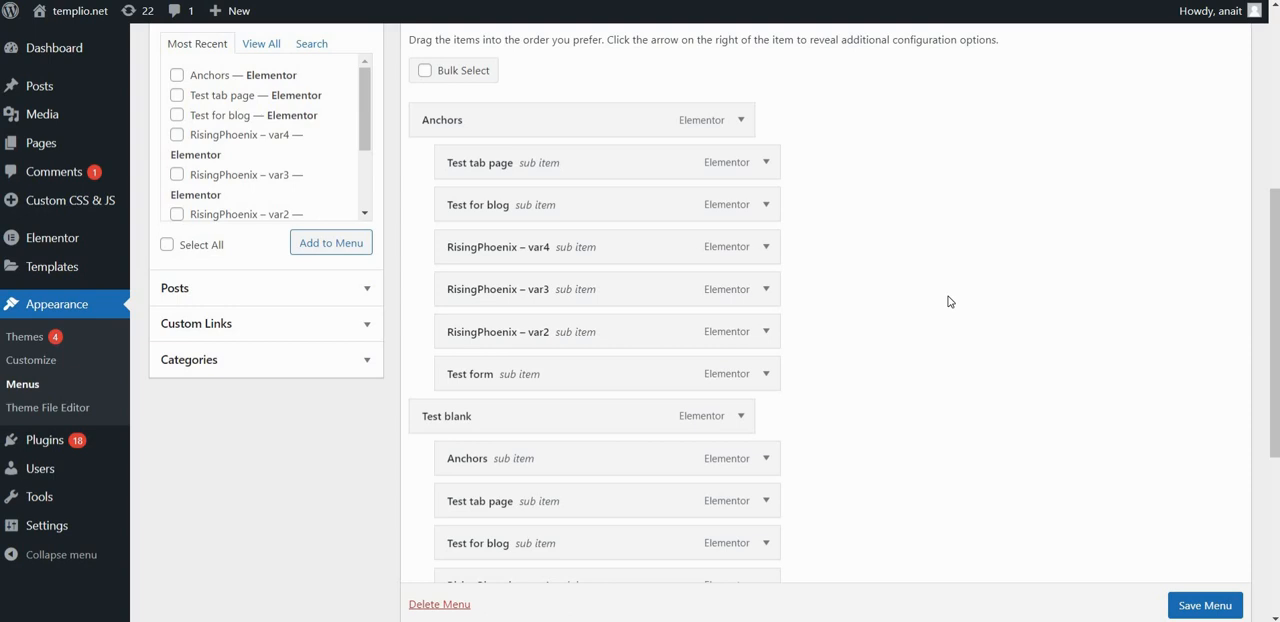
mouse_move(240, 104)
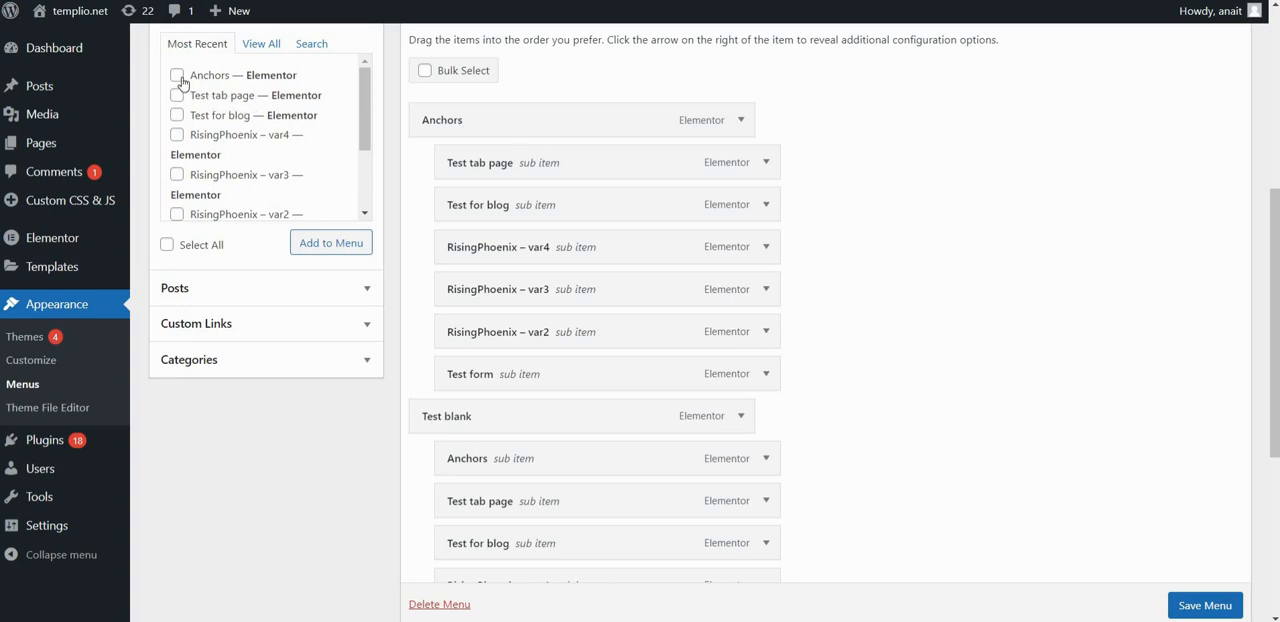
mouse_move(292, 184)
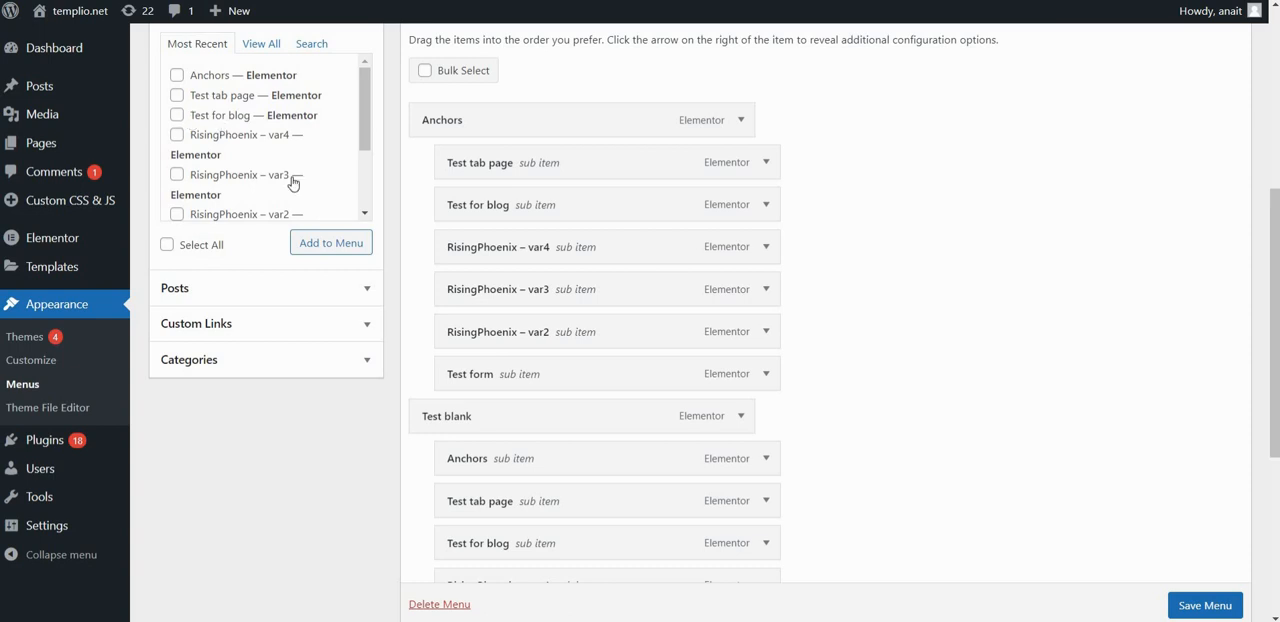
Nest the Test for blog menu item as a sub item under Test blank.
click(176, 116)
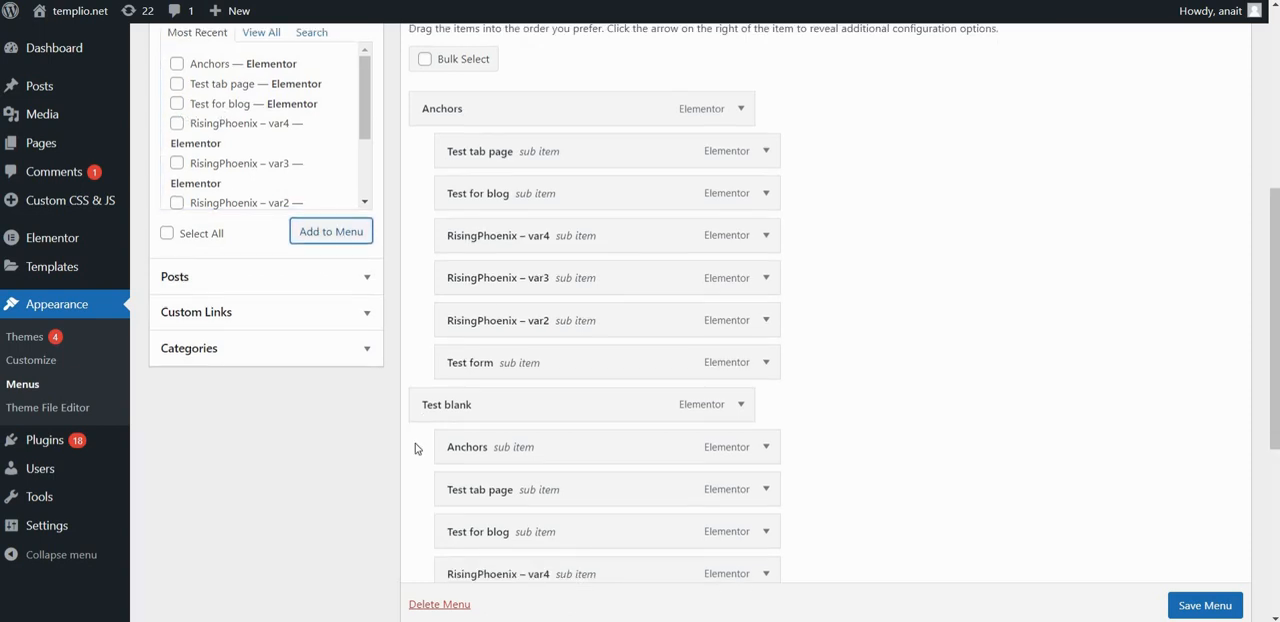
scroll(down, 3)
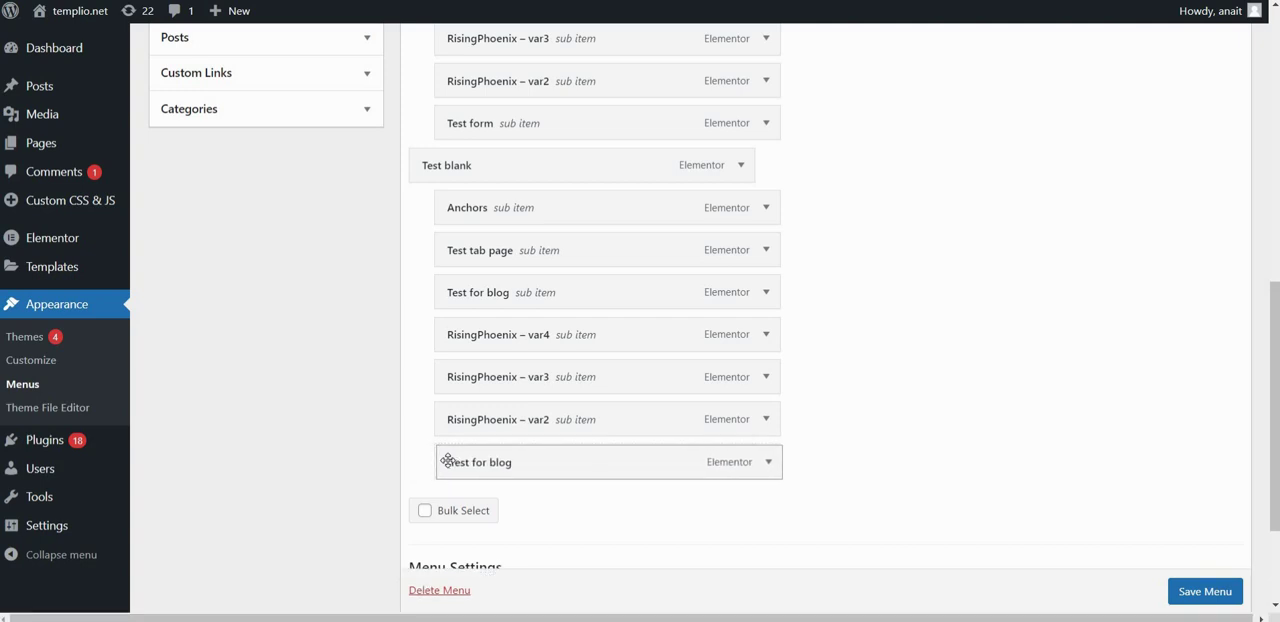
drag(450, 460, 476, 460)
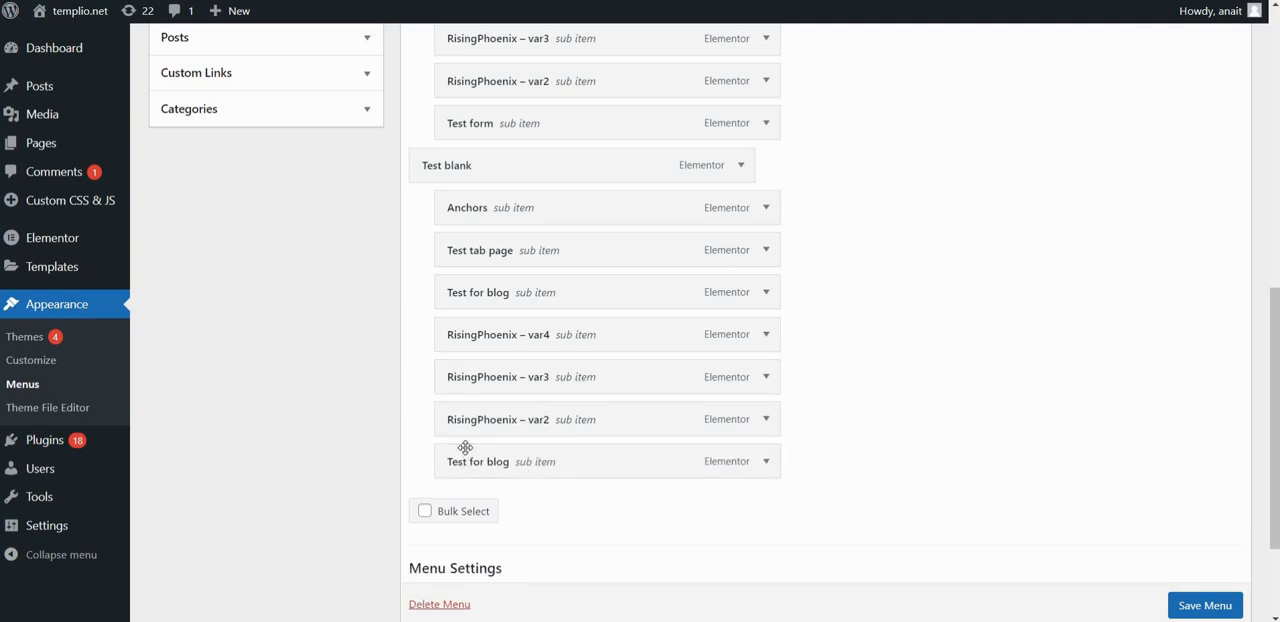
Expand the Test for blog item's settings and save the menu.
click(738, 460)
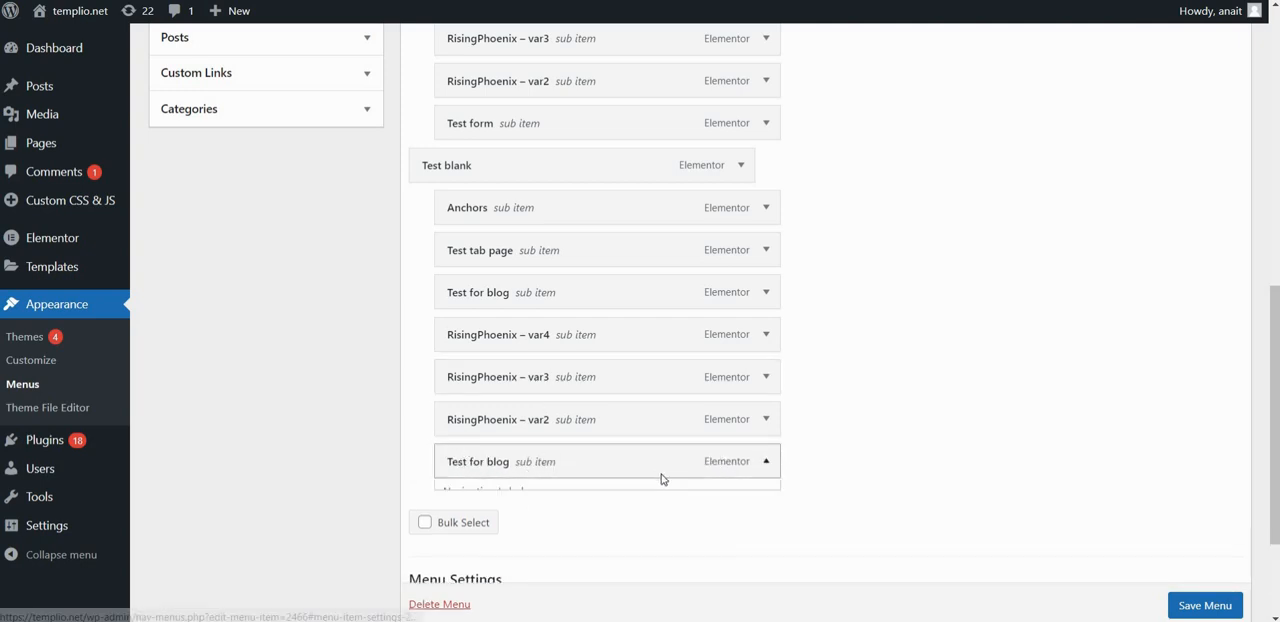
click(764, 460)
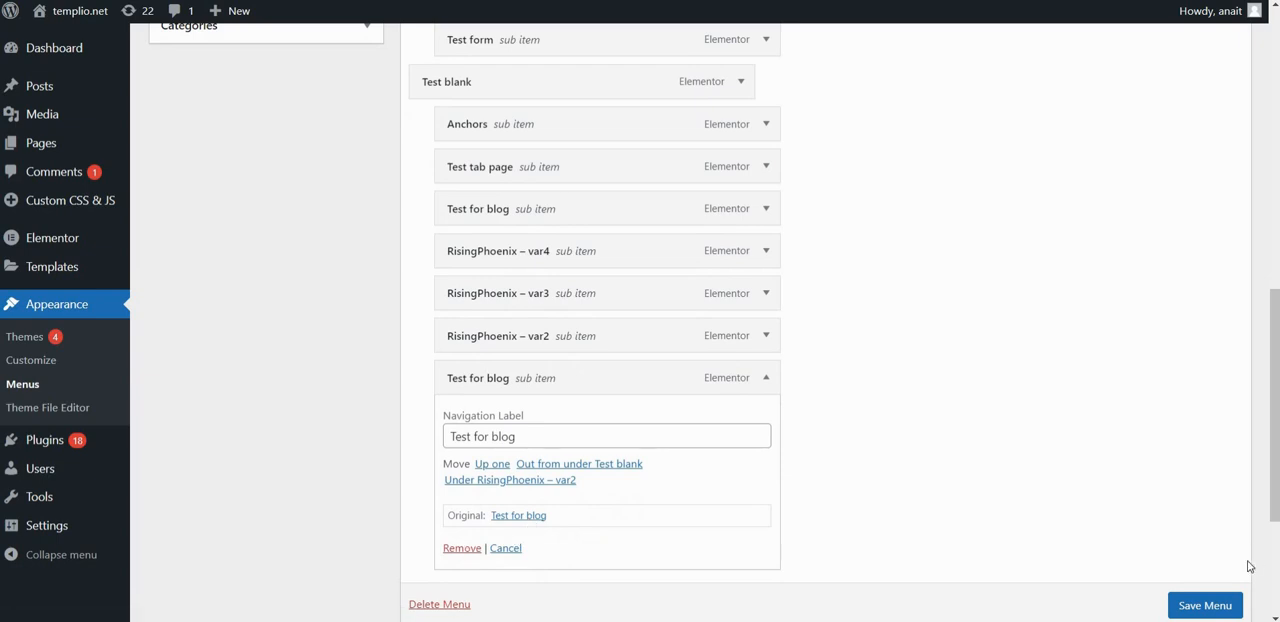
click(1204, 604)
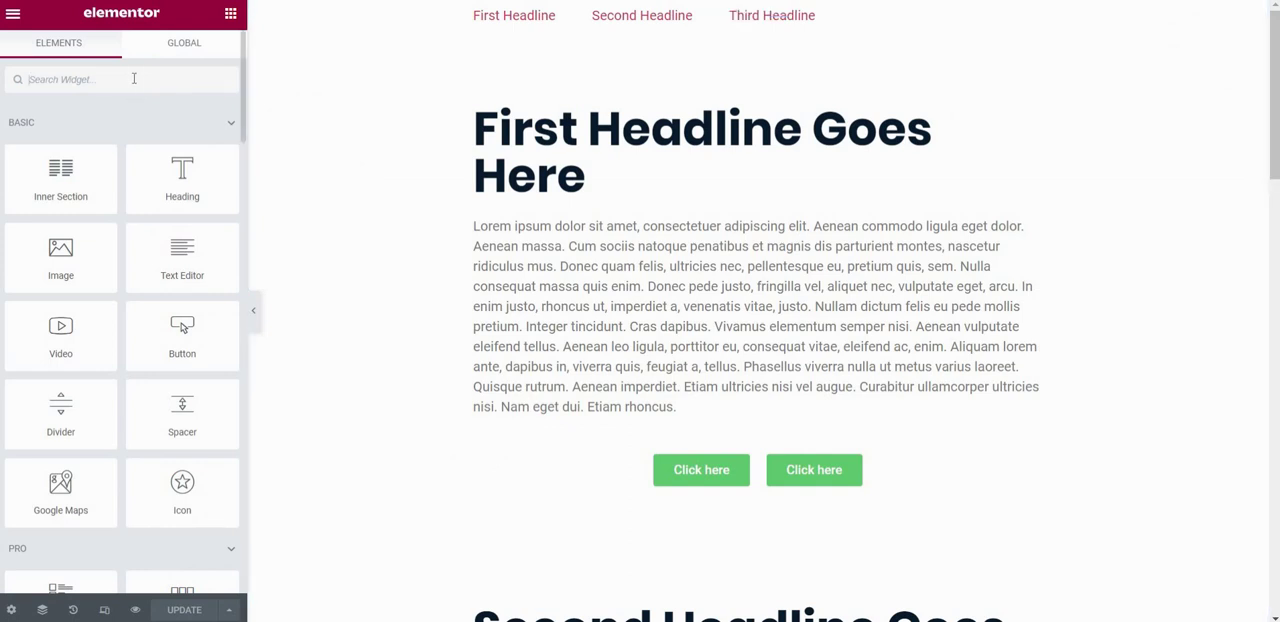
Find the Nav Menu widget and place it on the page, showing menu-1.
text(nav)
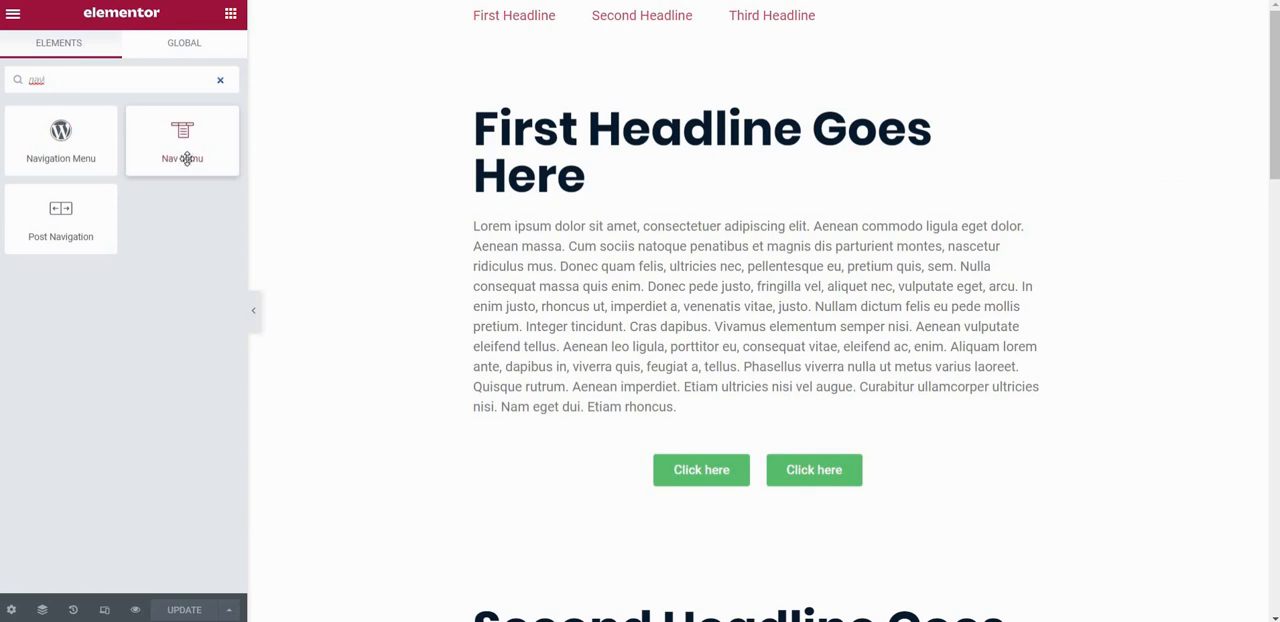
drag(182, 140, 520, 84)
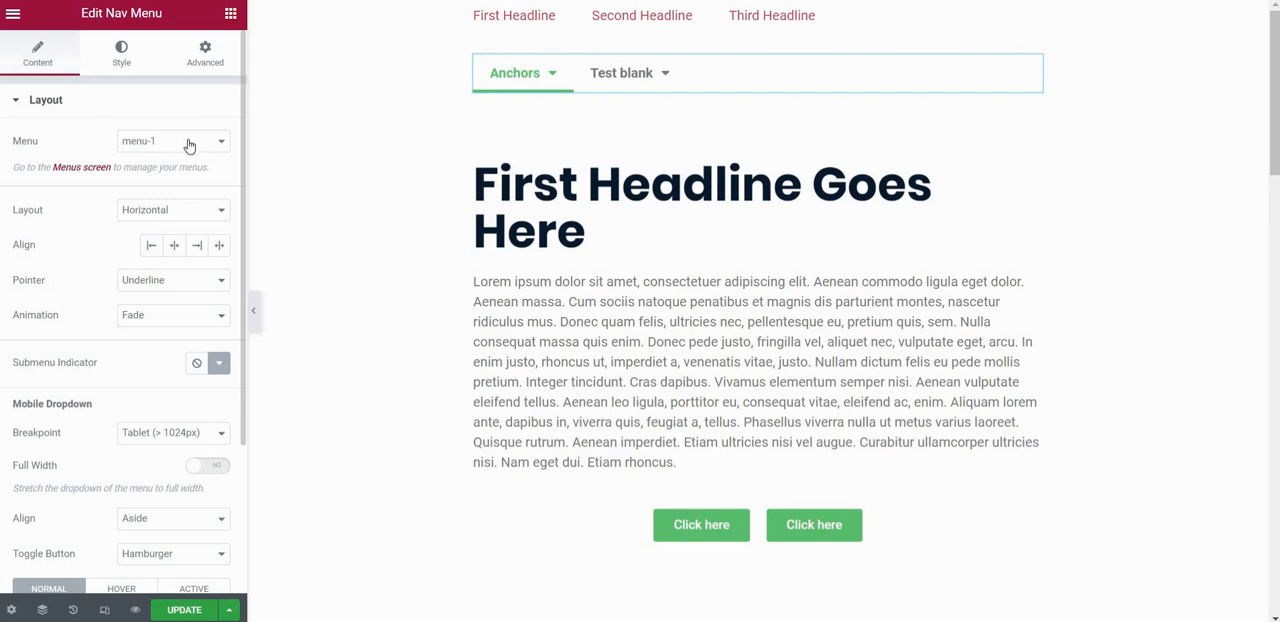
mouse_move(204, 330)
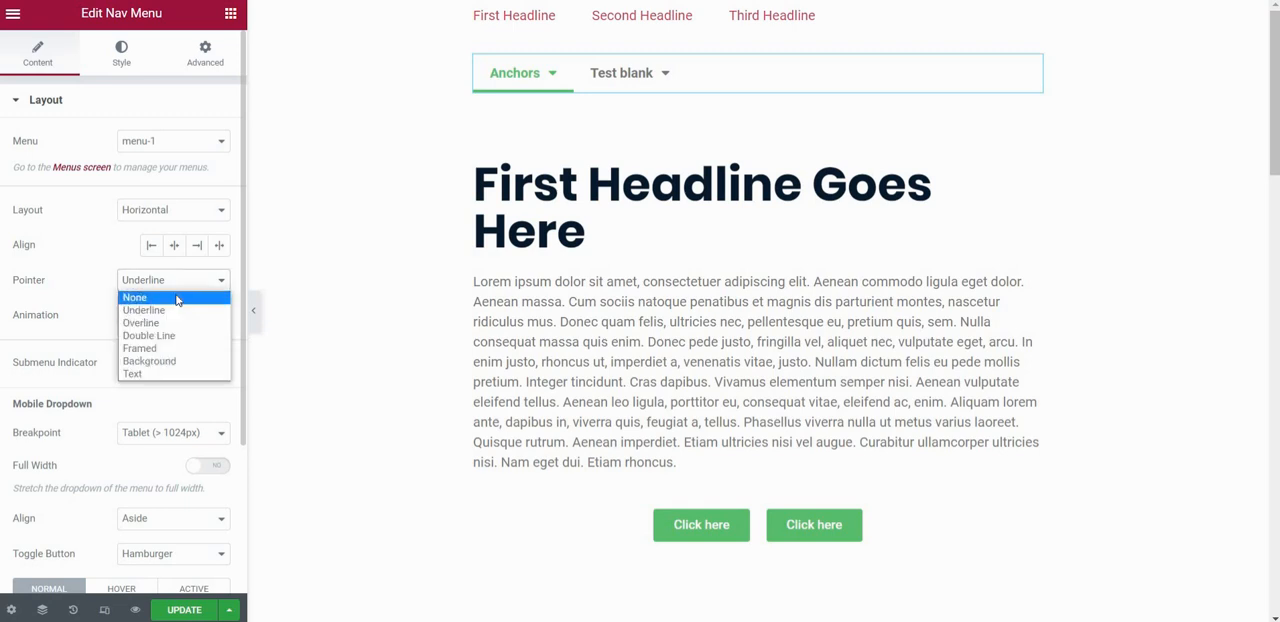
Set the Nav Menu's Pointer to None so items have no hover underline.
click(136, 296)
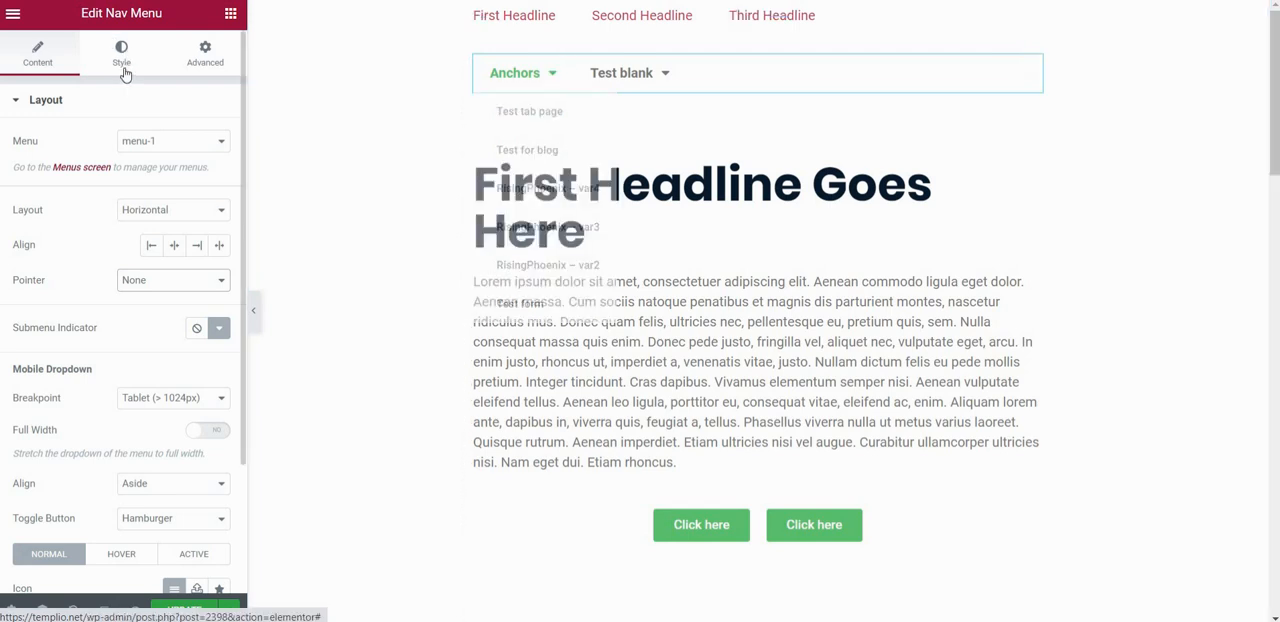
Give the dropdown a soft box shadow in Style settings and preview the Anchors submenu.
click(120, 50)
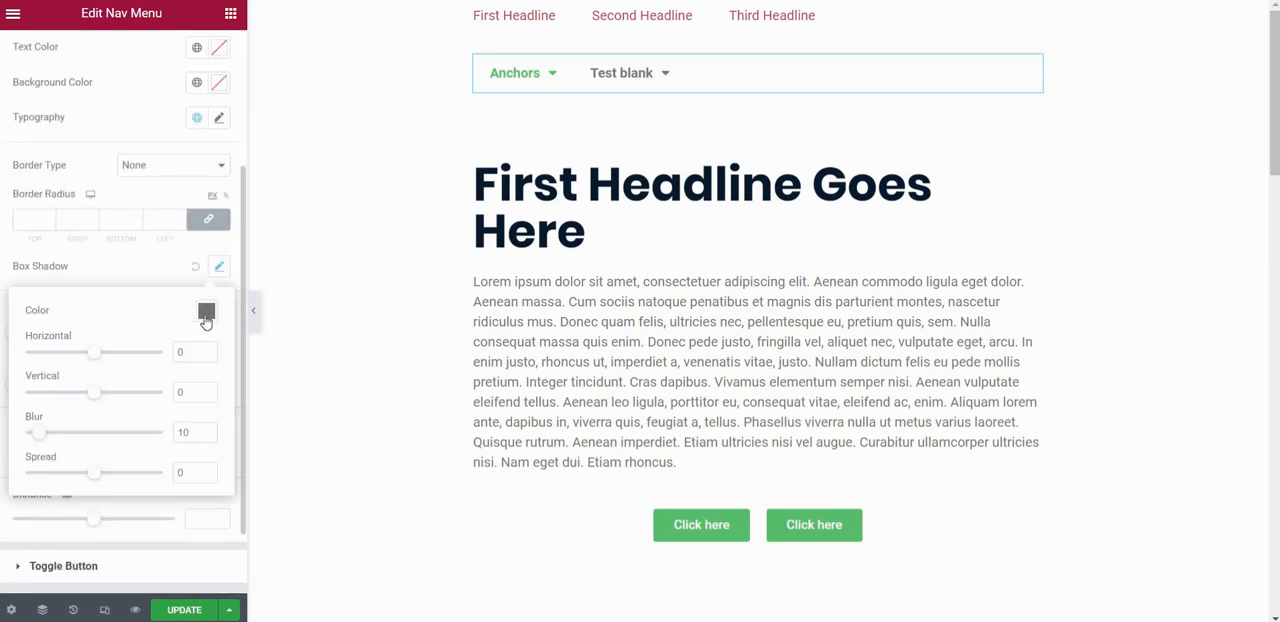
mouse_move(208, 284)
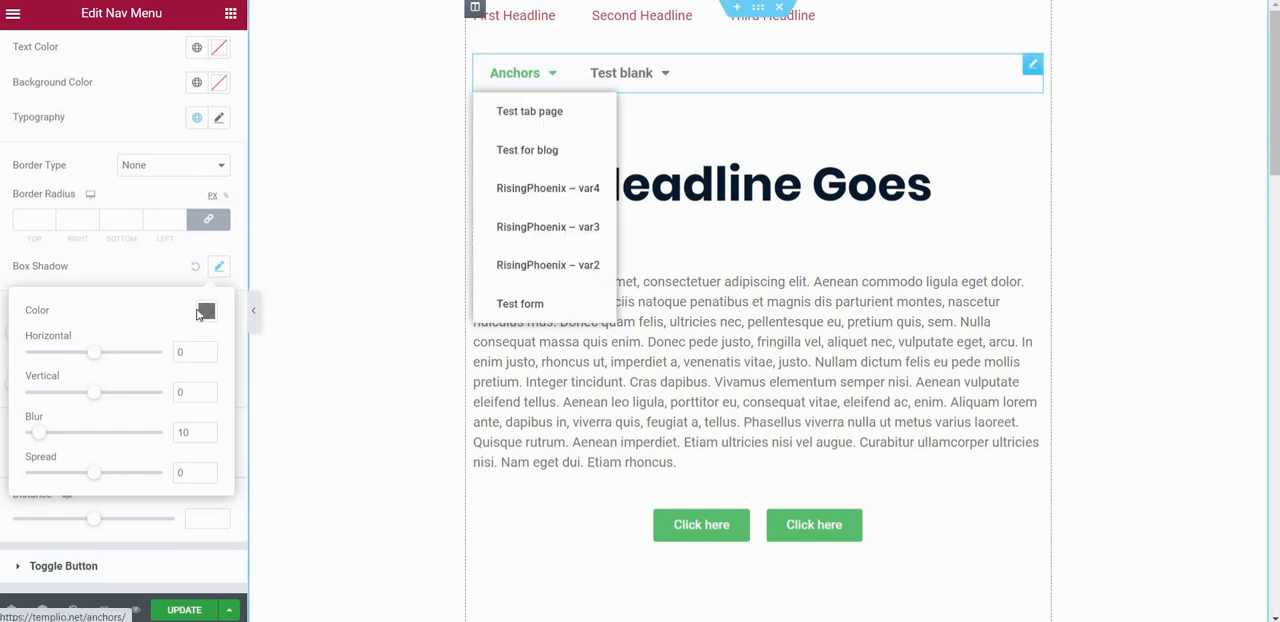
click(206, 312)
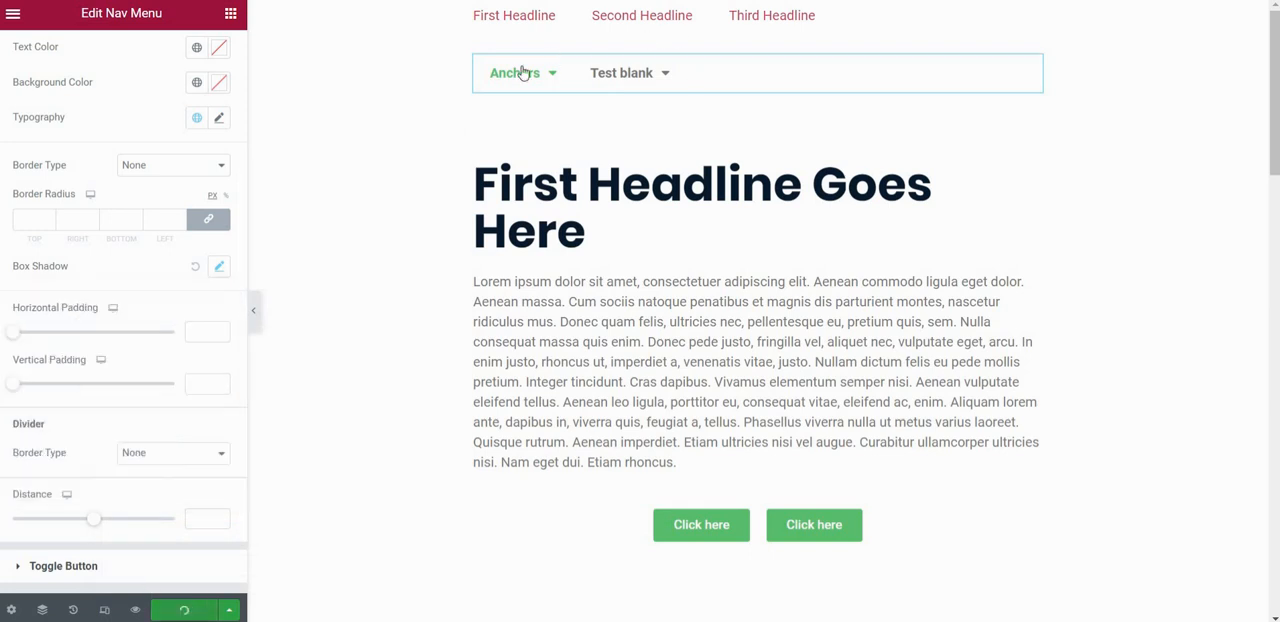
click(514, 72)
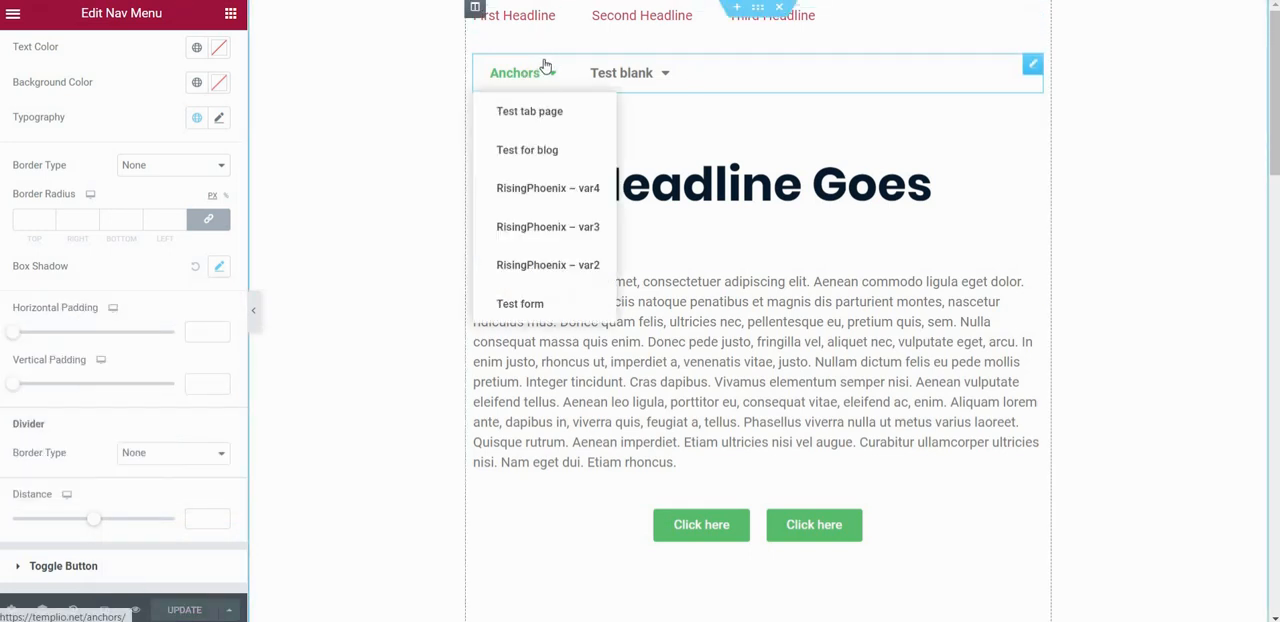
mouse_move(548, 72)
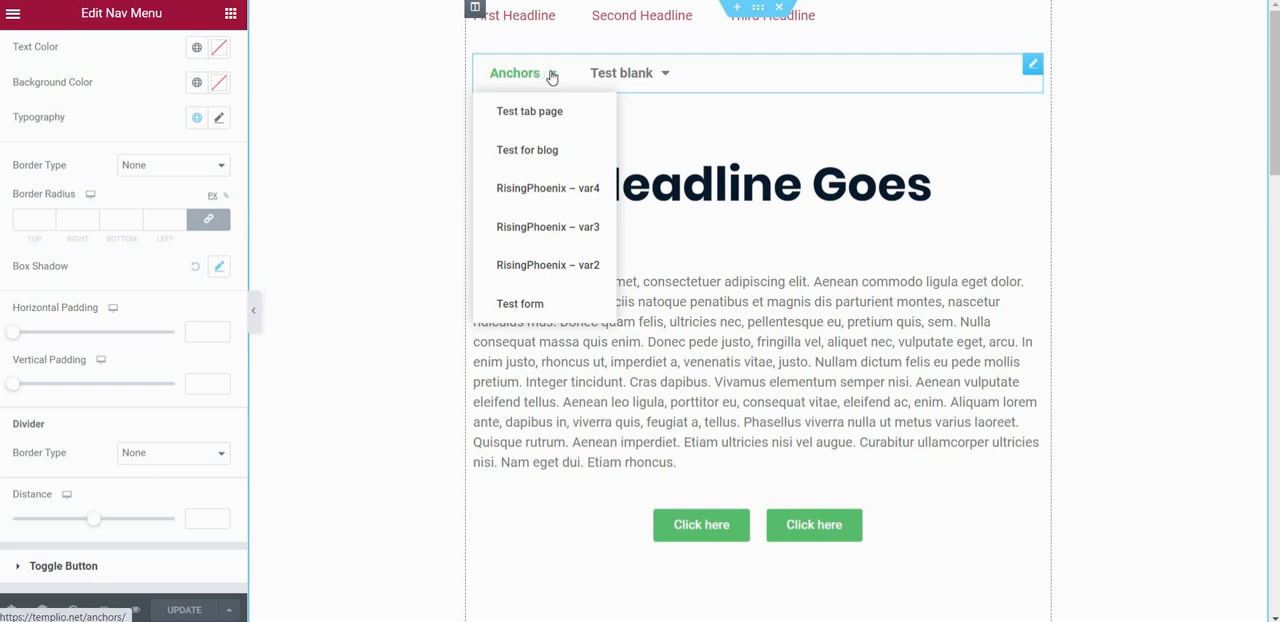
mouse_move(556, 84)
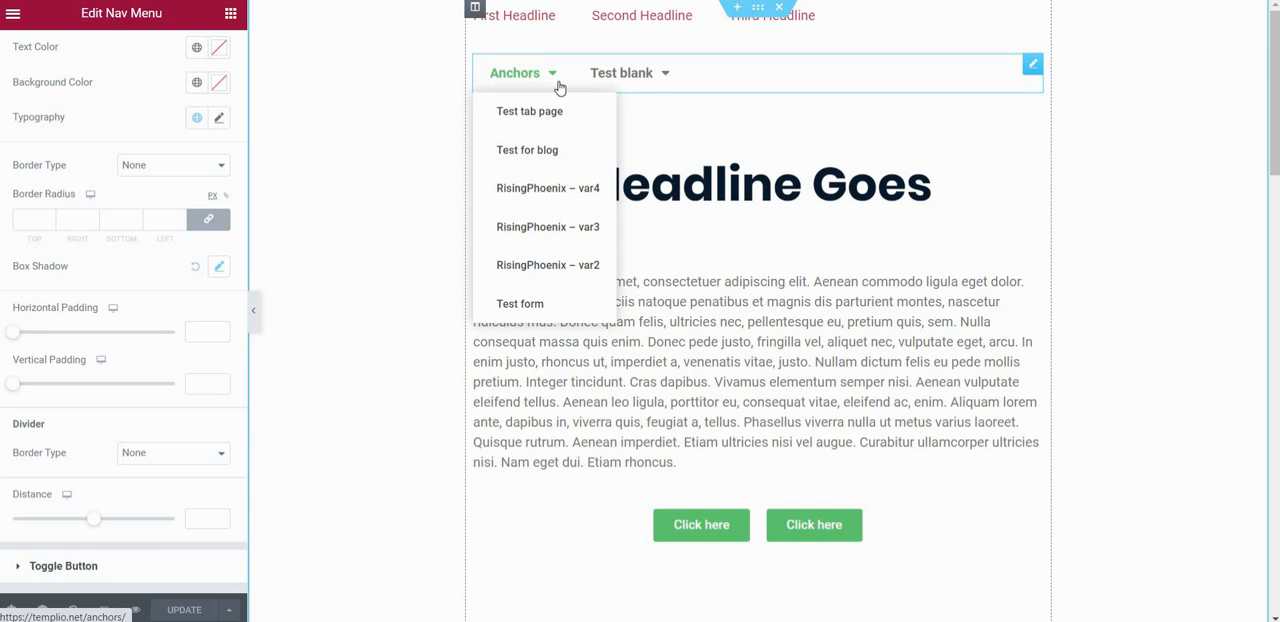
mouse_move(528, 112)
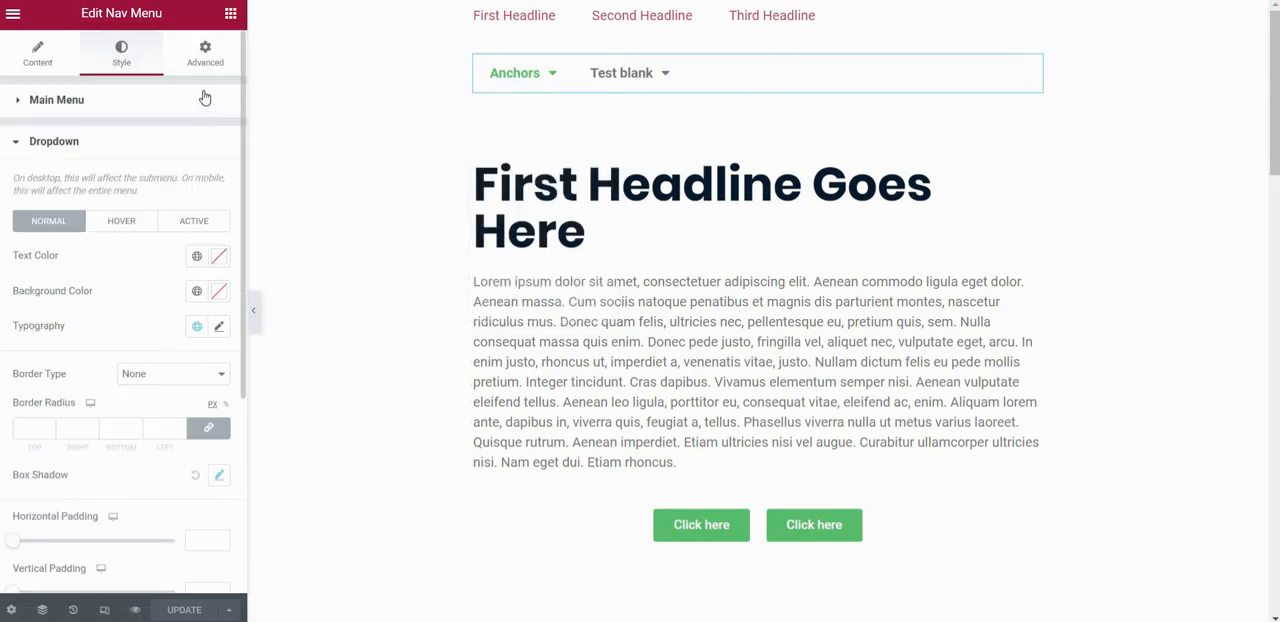
Reveal the Nav Menu widget's Custom CSS editor under Advanced settings.
click(204, 52)
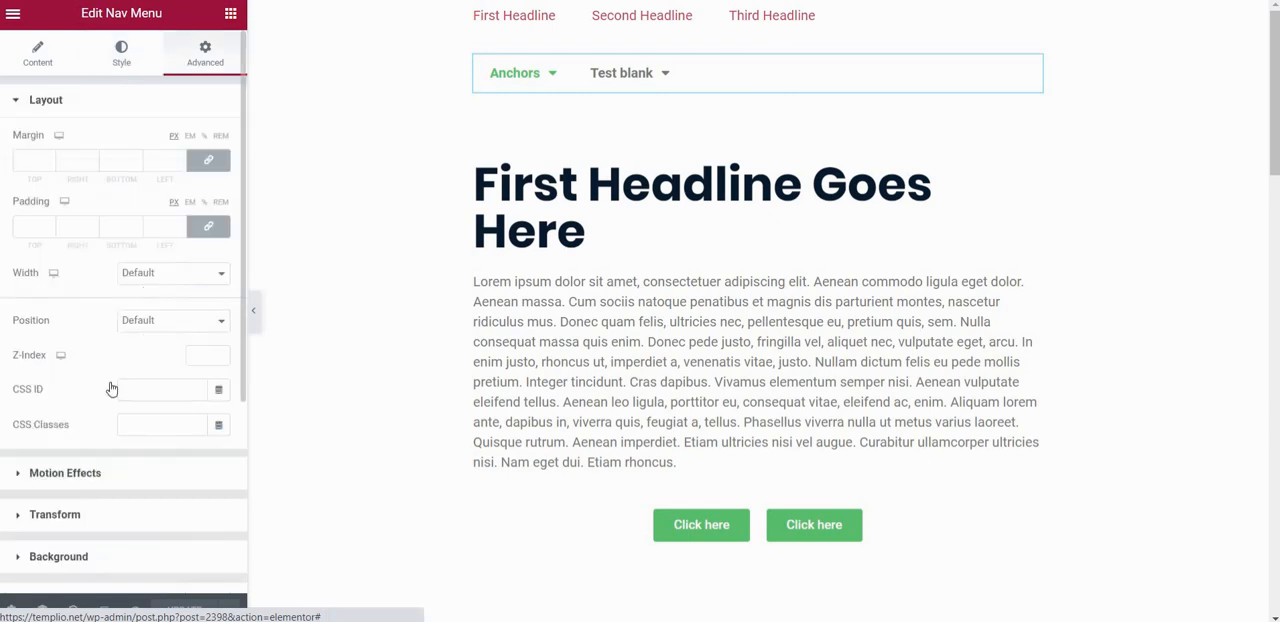
scroll(down, 3)
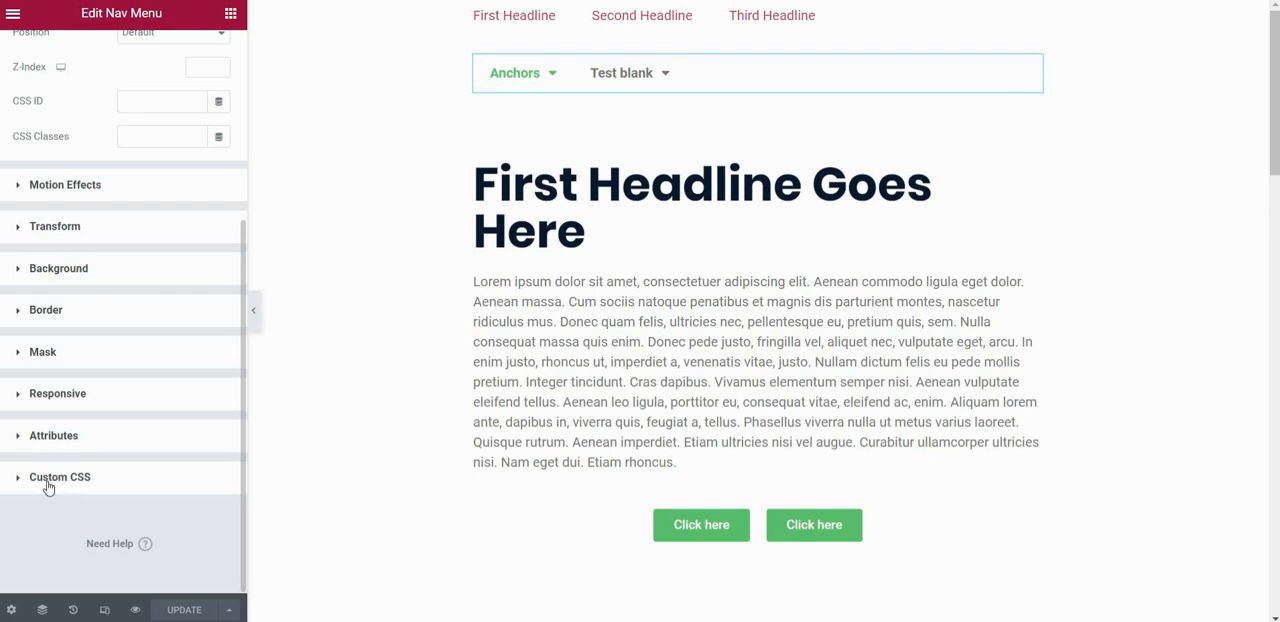
click(60, 476)
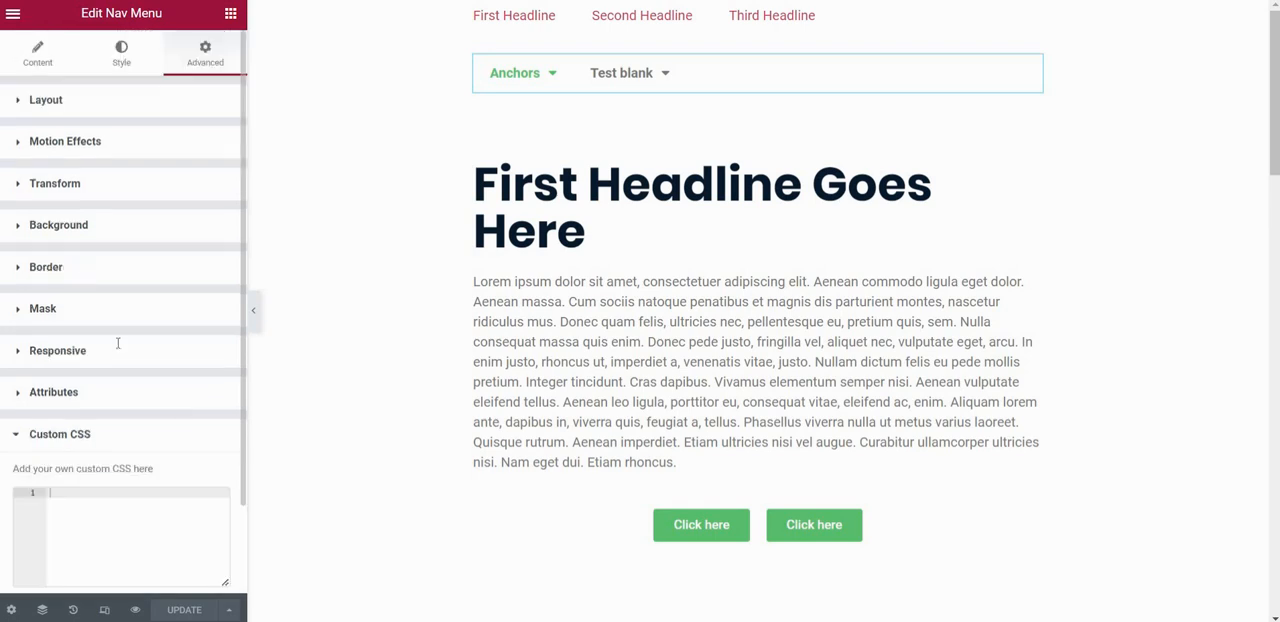
scroll(down, 3)
text(@media ()
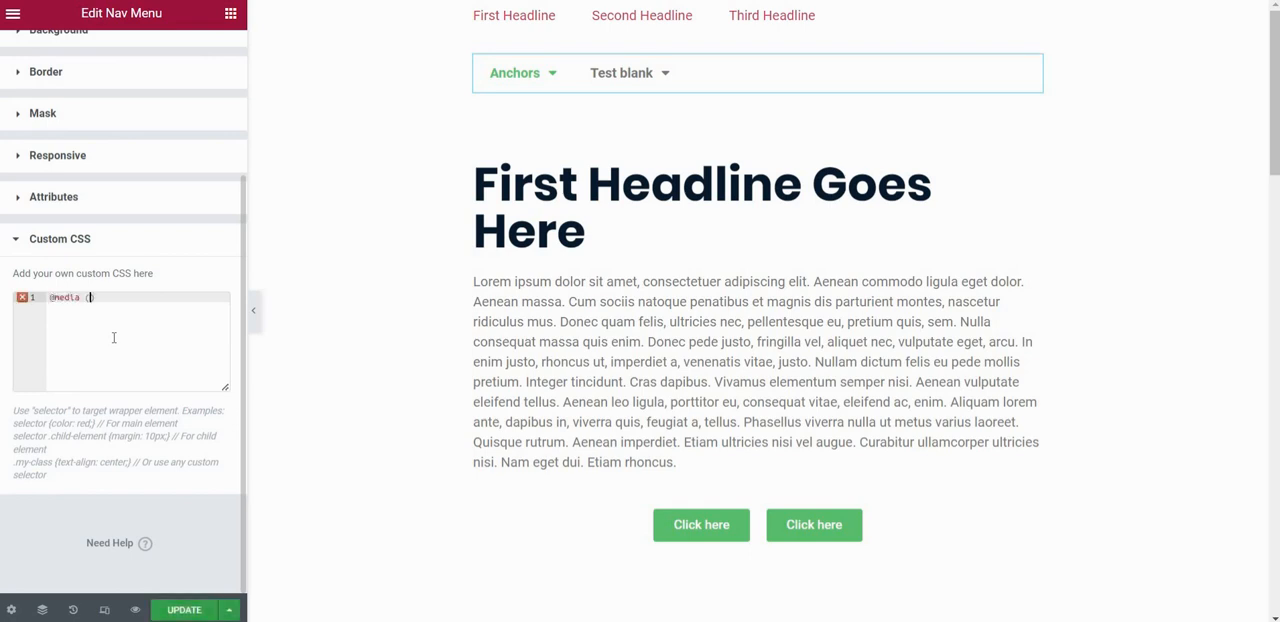
text((min-width:)
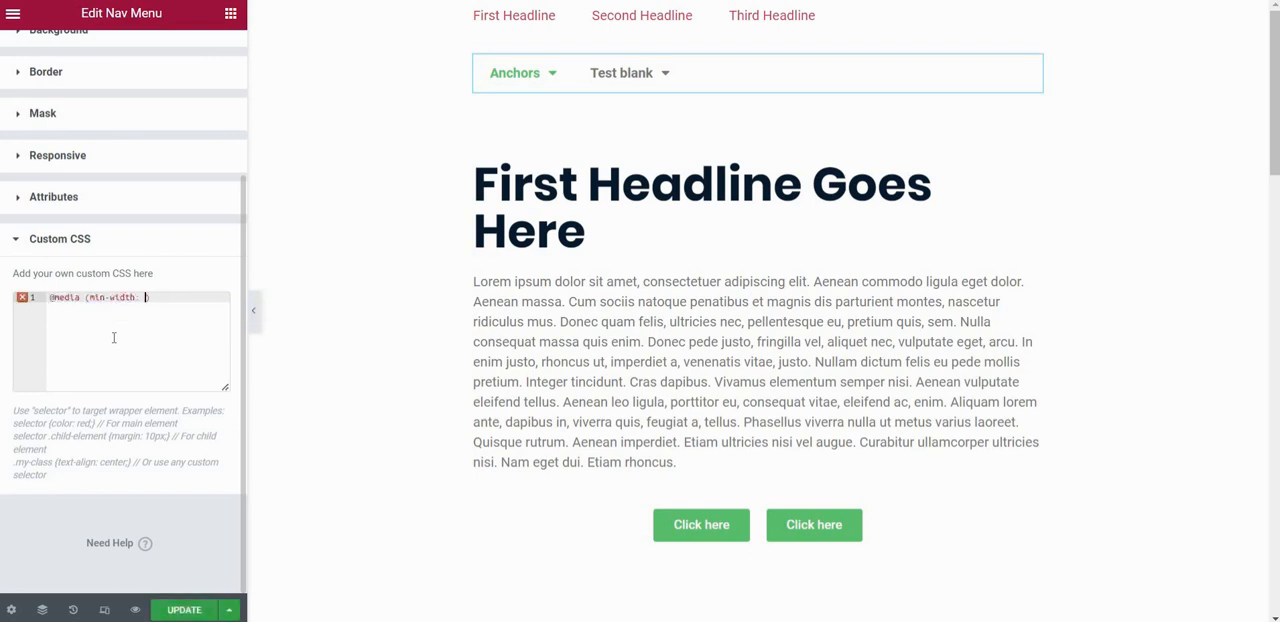
text(1024px)
text(selector)
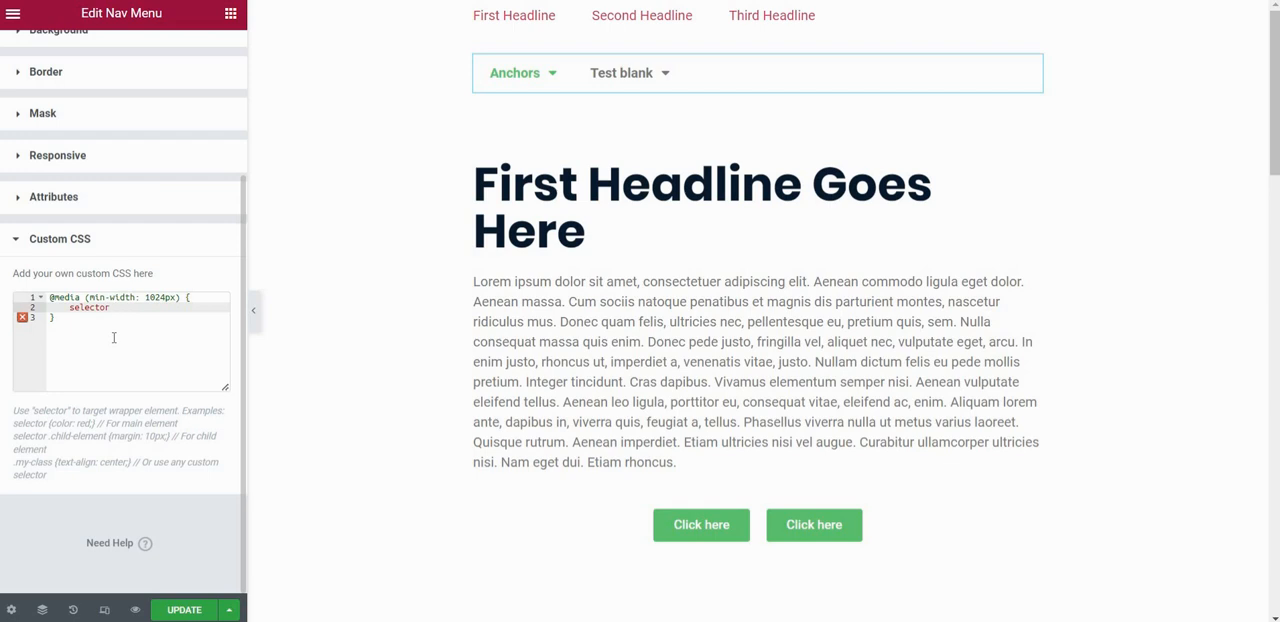
text(.elementor-na)
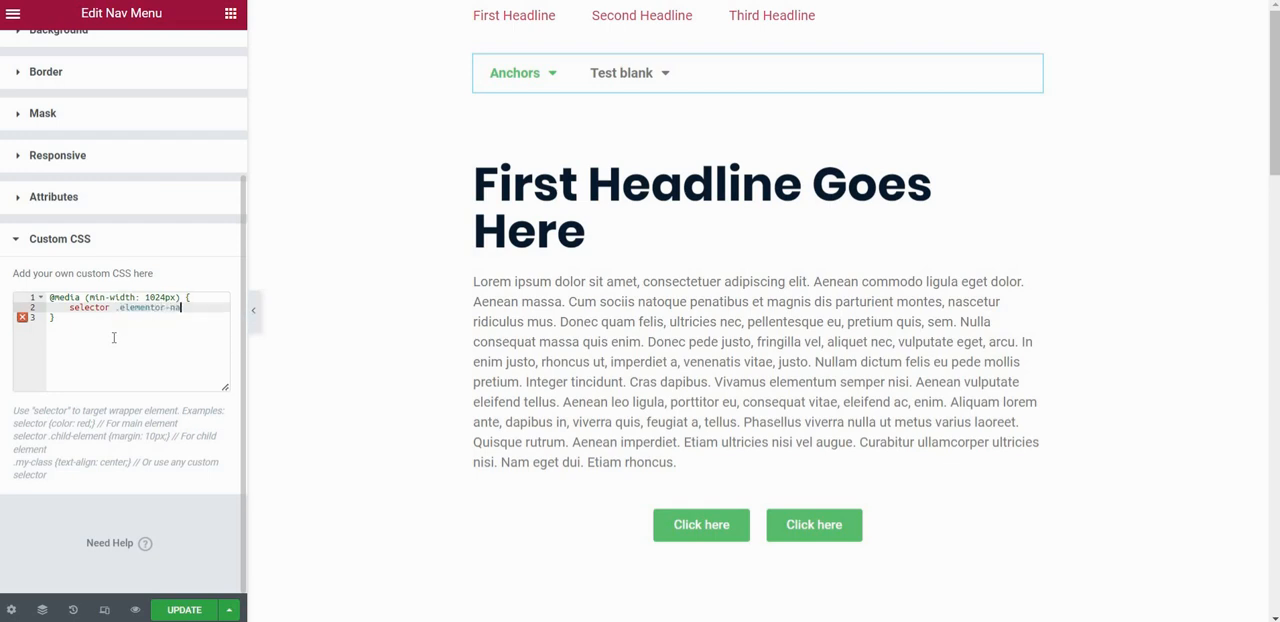
text(nav-menu--dropdown{)
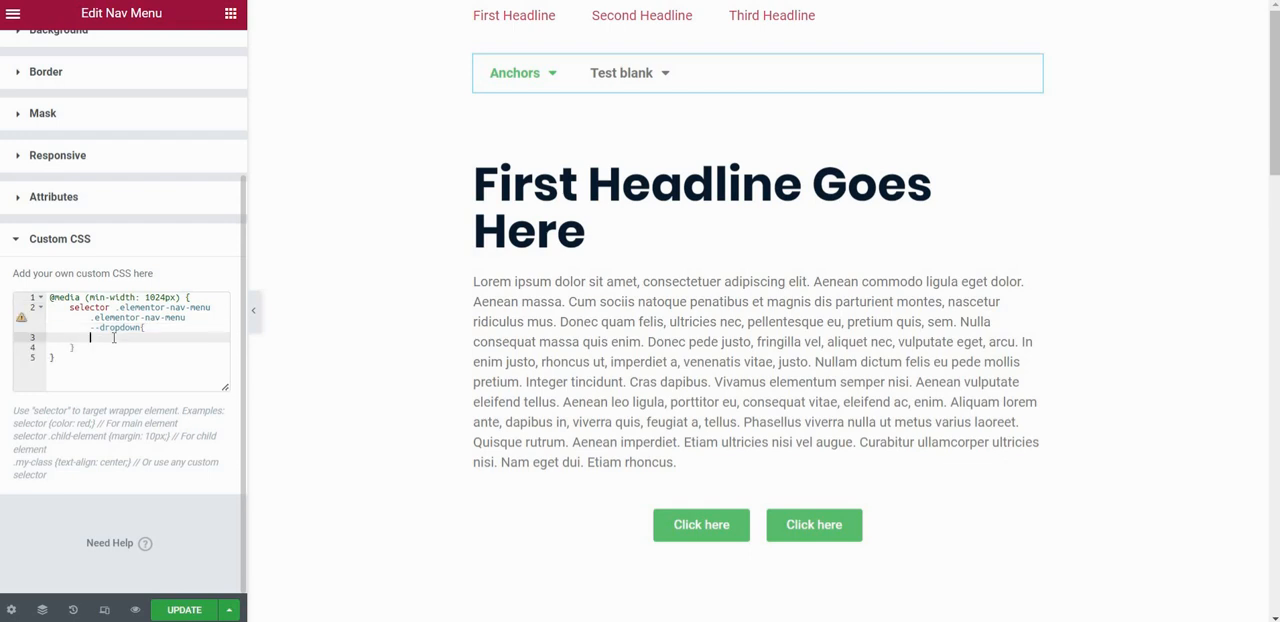
text(column-count: 2 !important;)
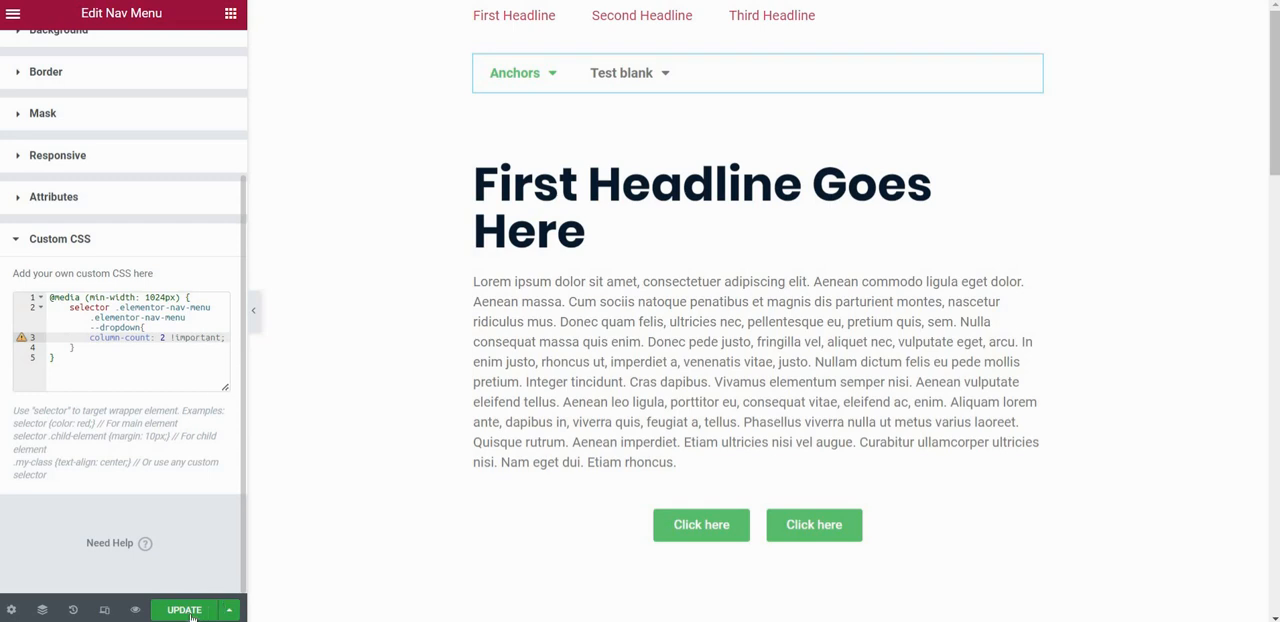
Preview the Anchors and Test blank dropdowns while narrowing the rule to li:nth-child(1).
click(184, 608)
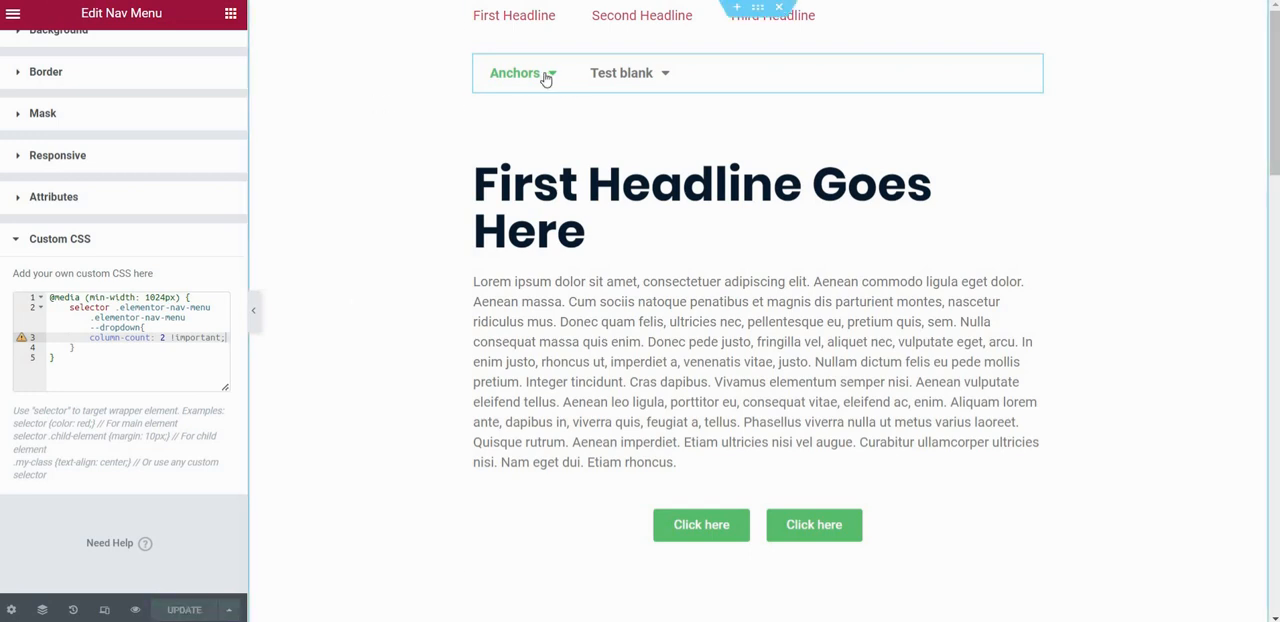
click(516, 72)
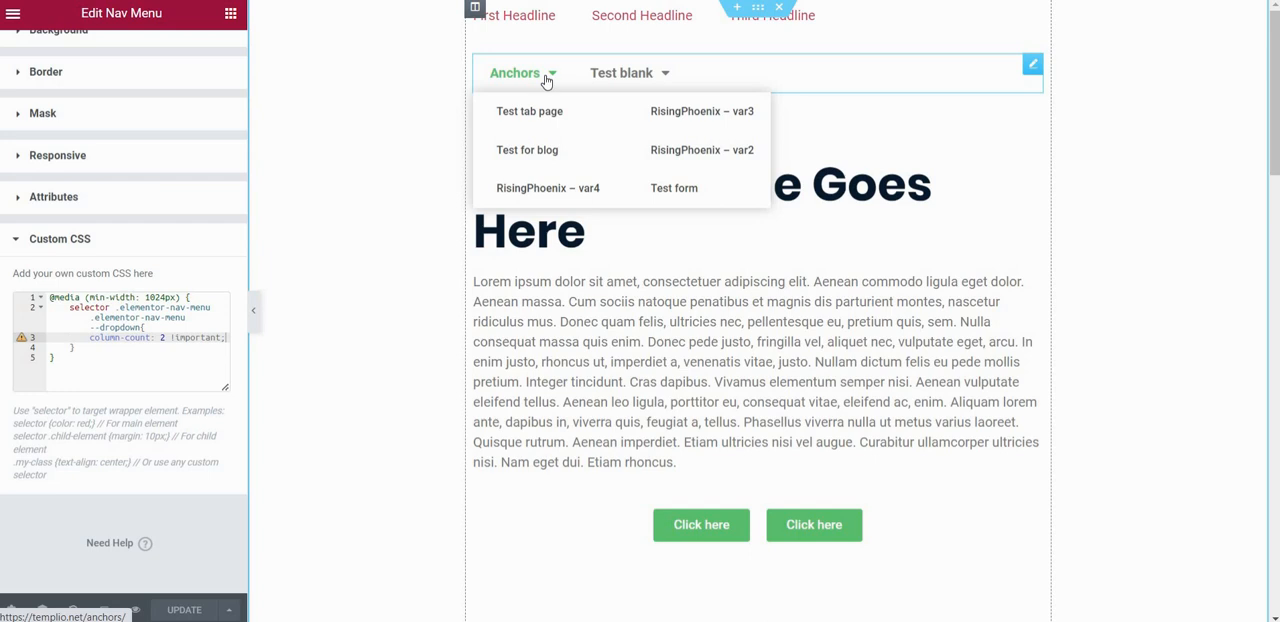
mouse_move(670, 72)
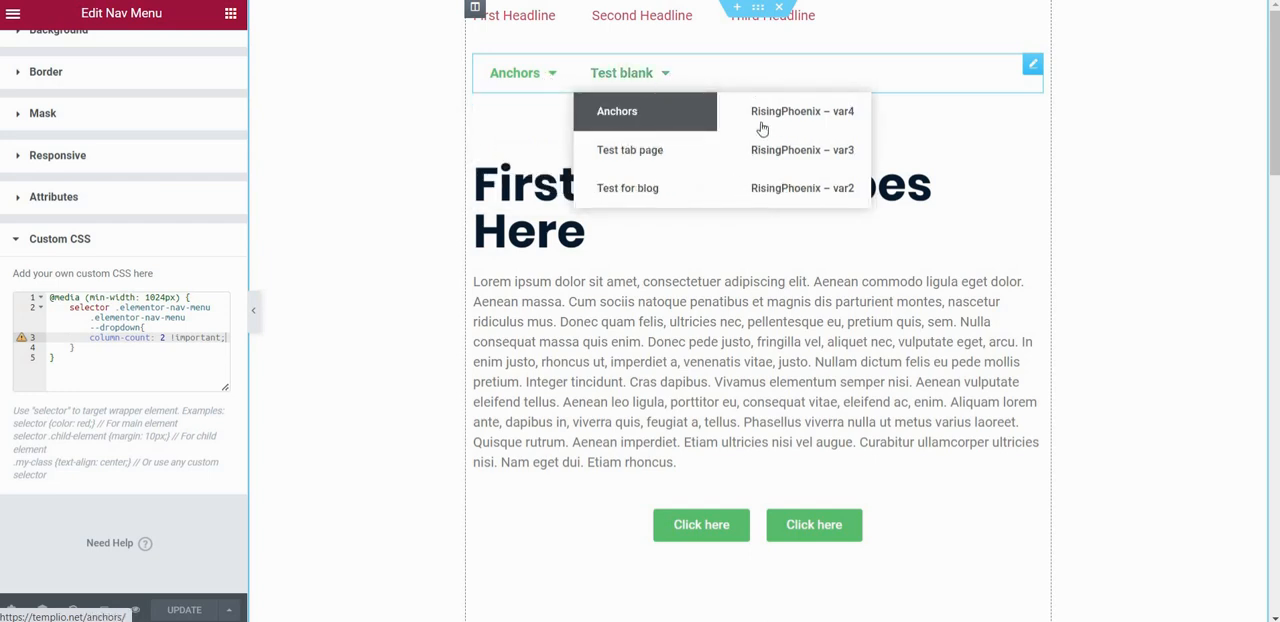
mouse_move(668, 78)
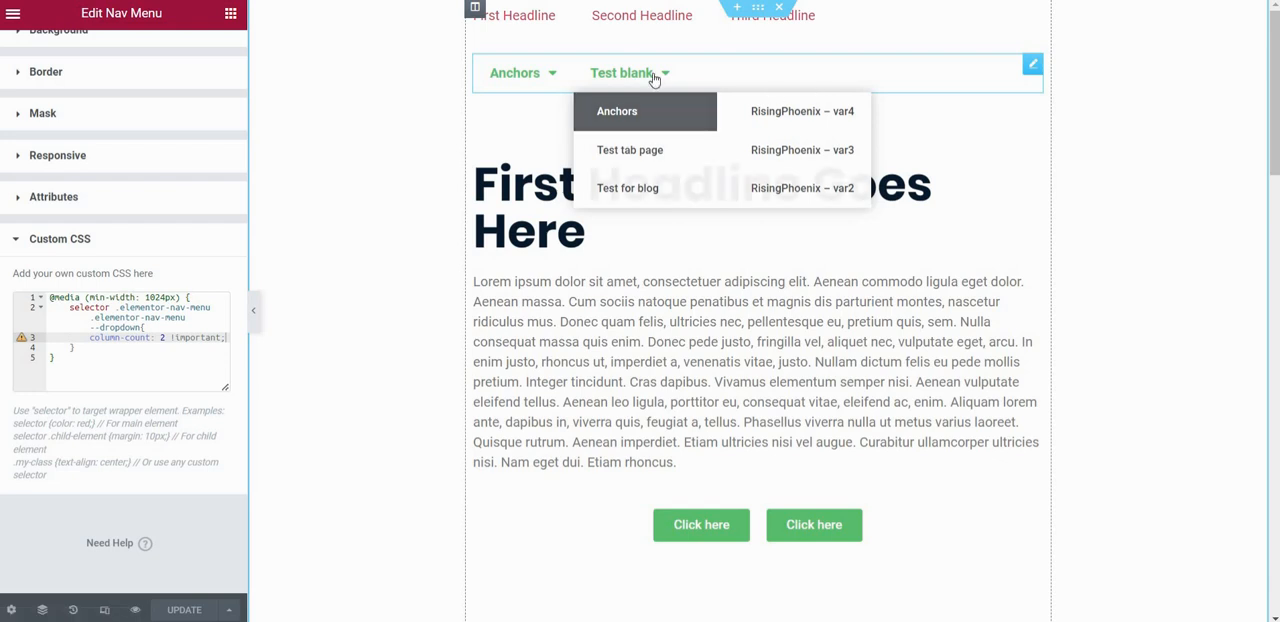
mouse_move(656, 72)
text( li:nth-child(1))
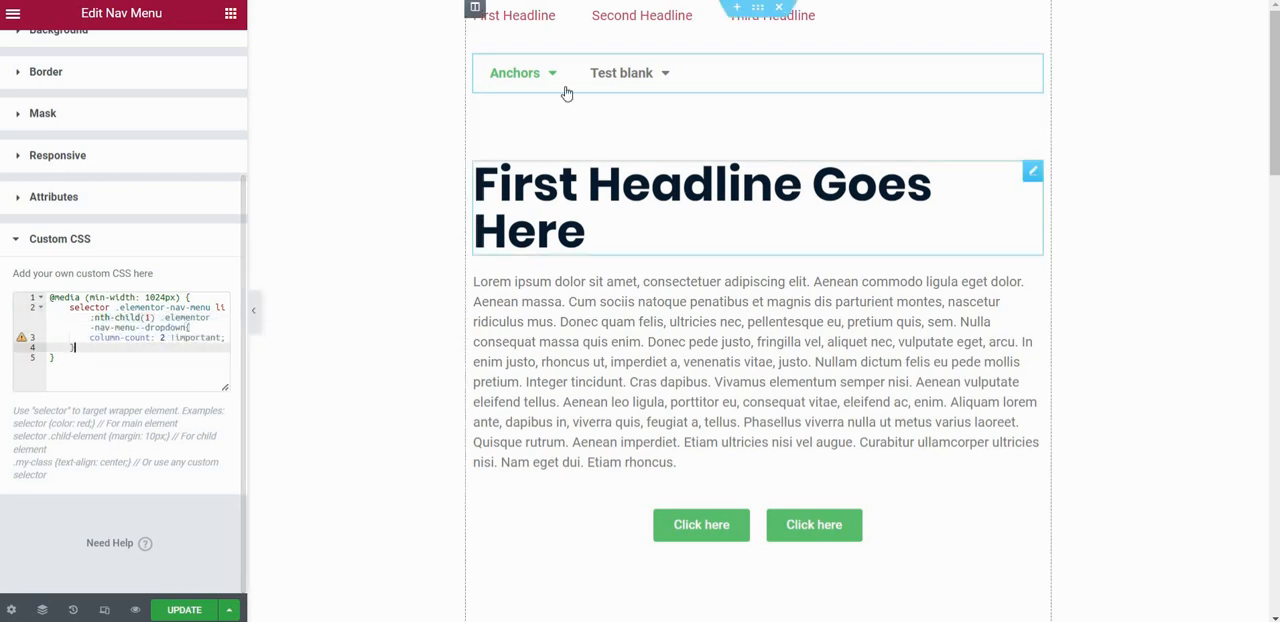
click(514, 72)
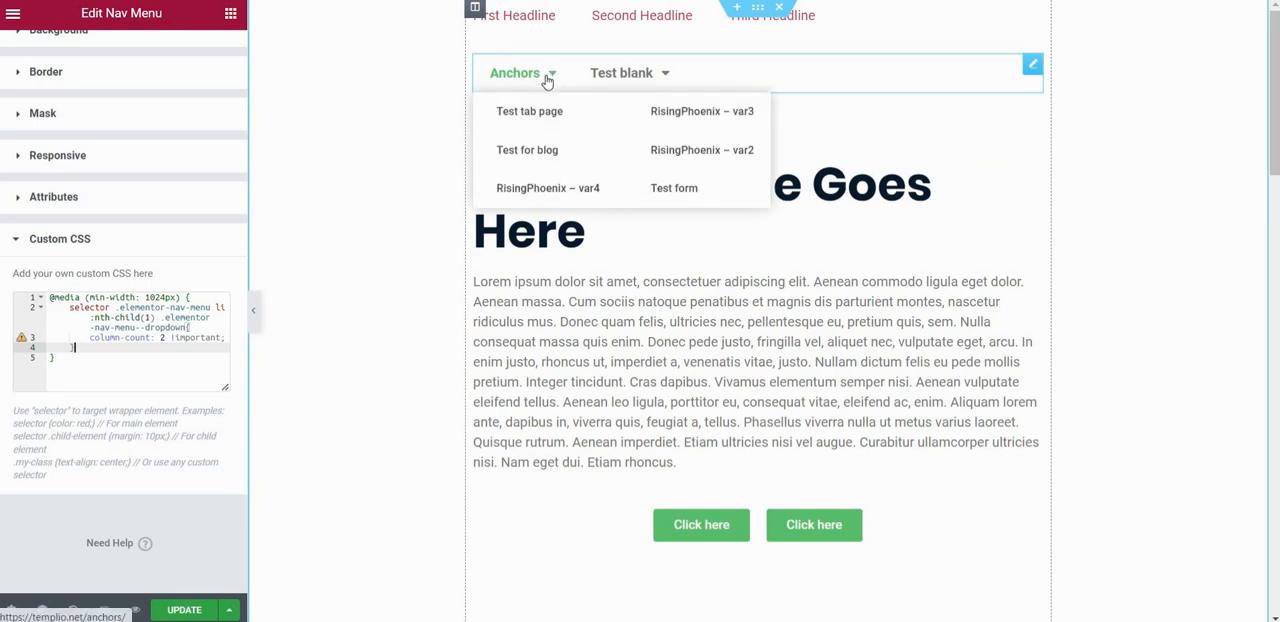
mouse_move(660, 72)
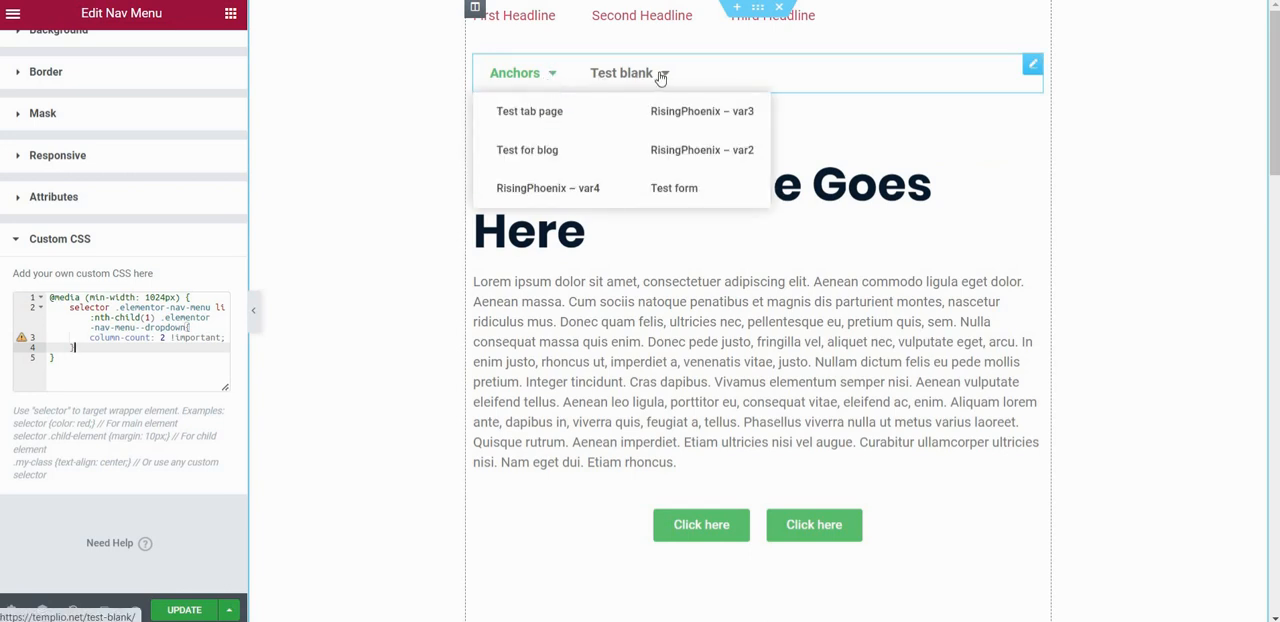
click(620, 72)
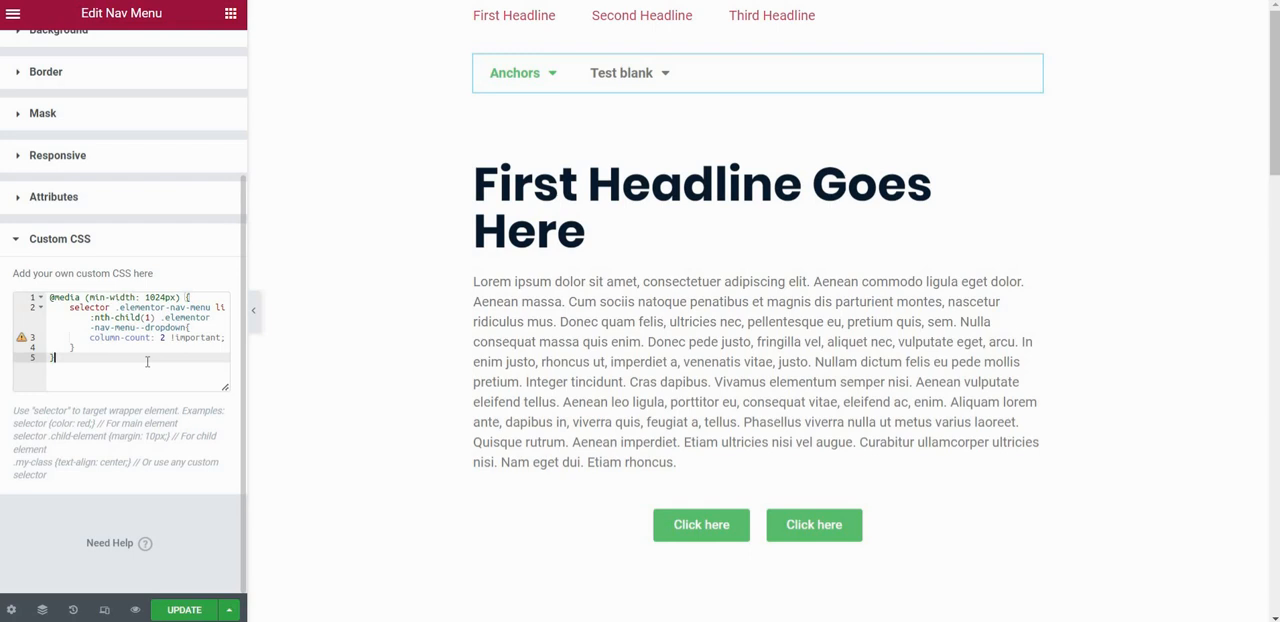
click(620, 72)
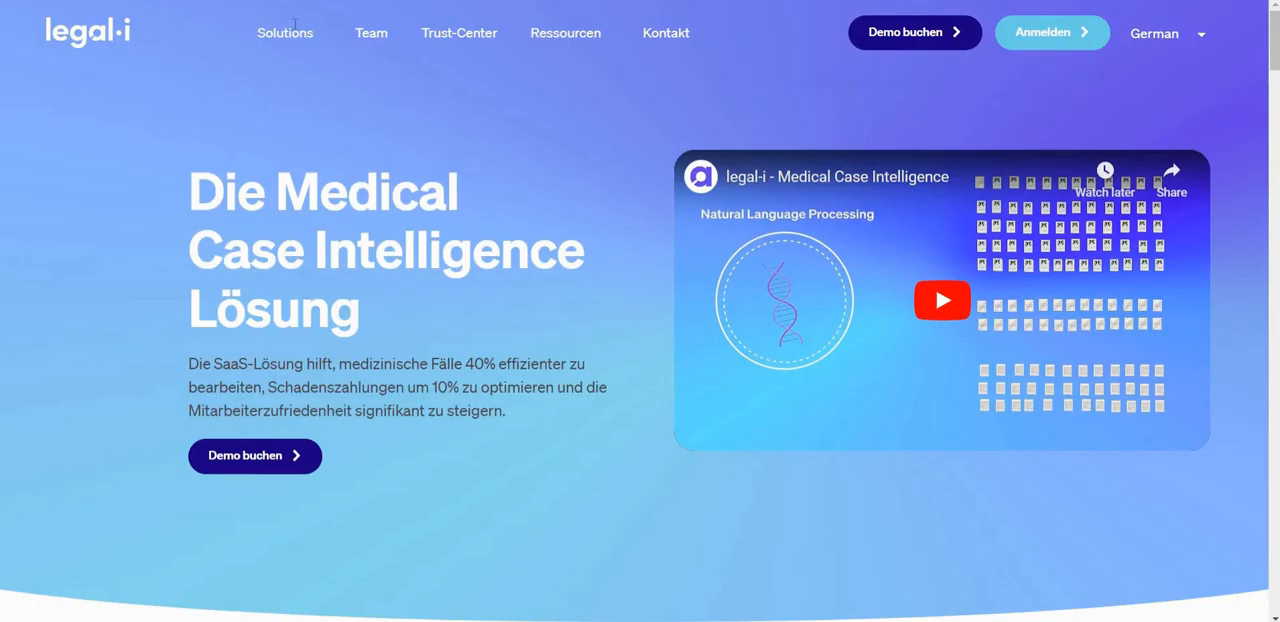
click(284, 32)
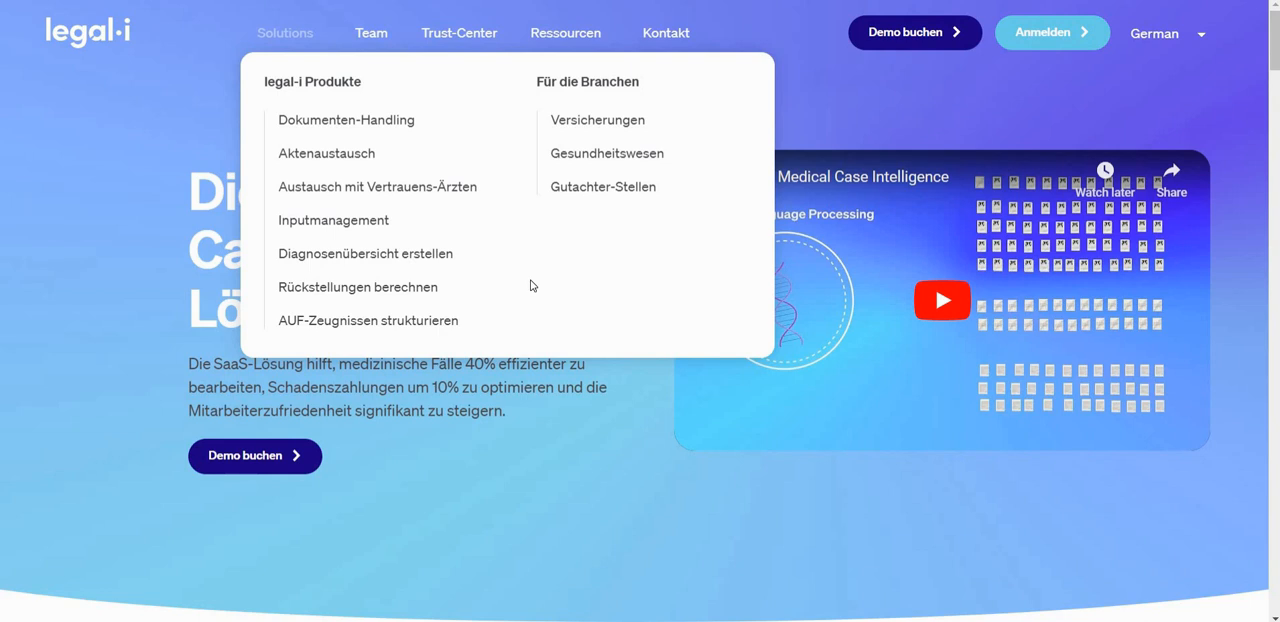
mouse_move(536, 278)
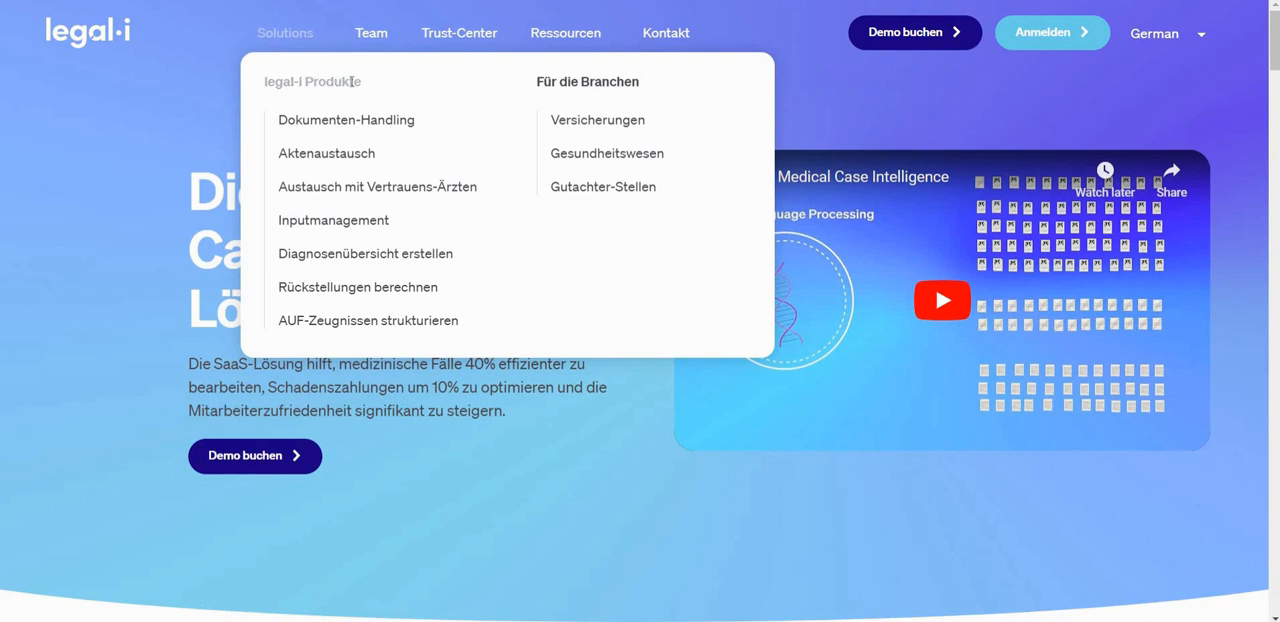
mouse_move(448, 96)
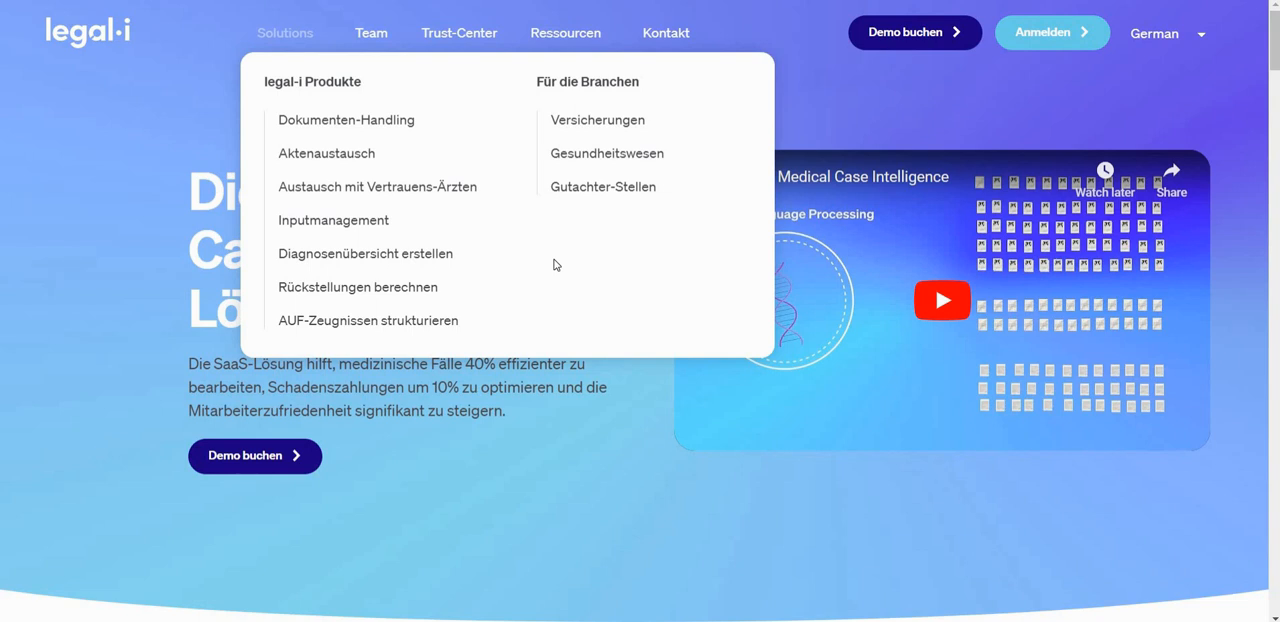
mouse_move(556, 264)
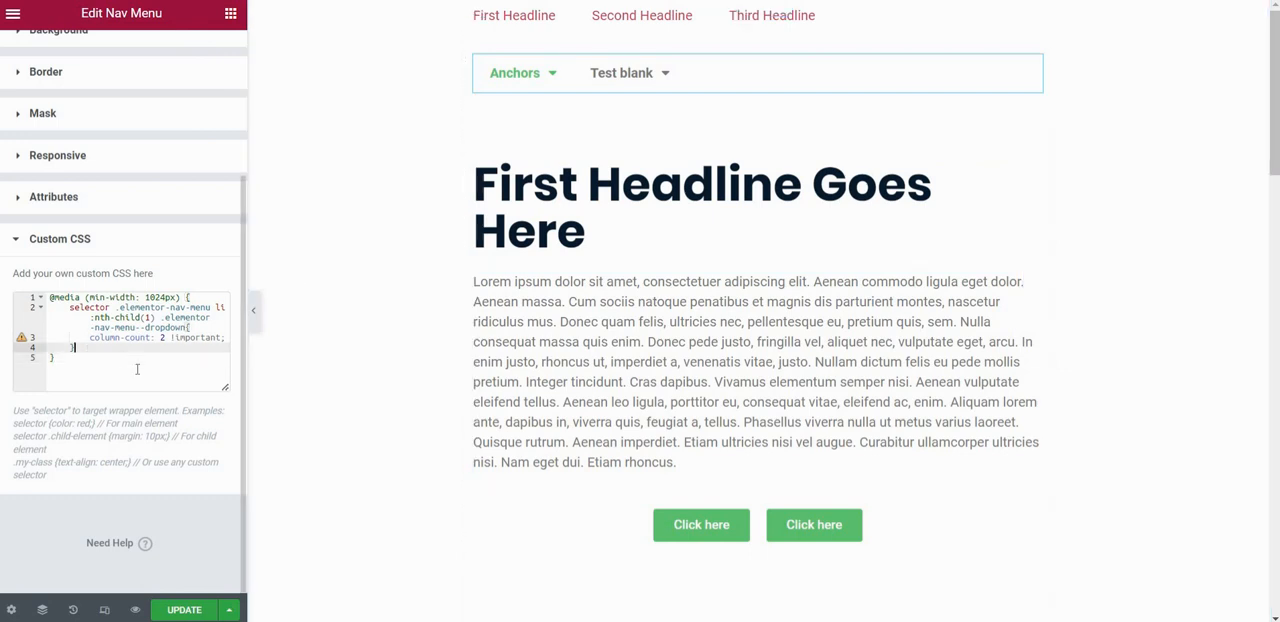
Start a second rule with selector .elementor-nav-menu li:nth-child(1) for the first dropdown.
key(Enter)
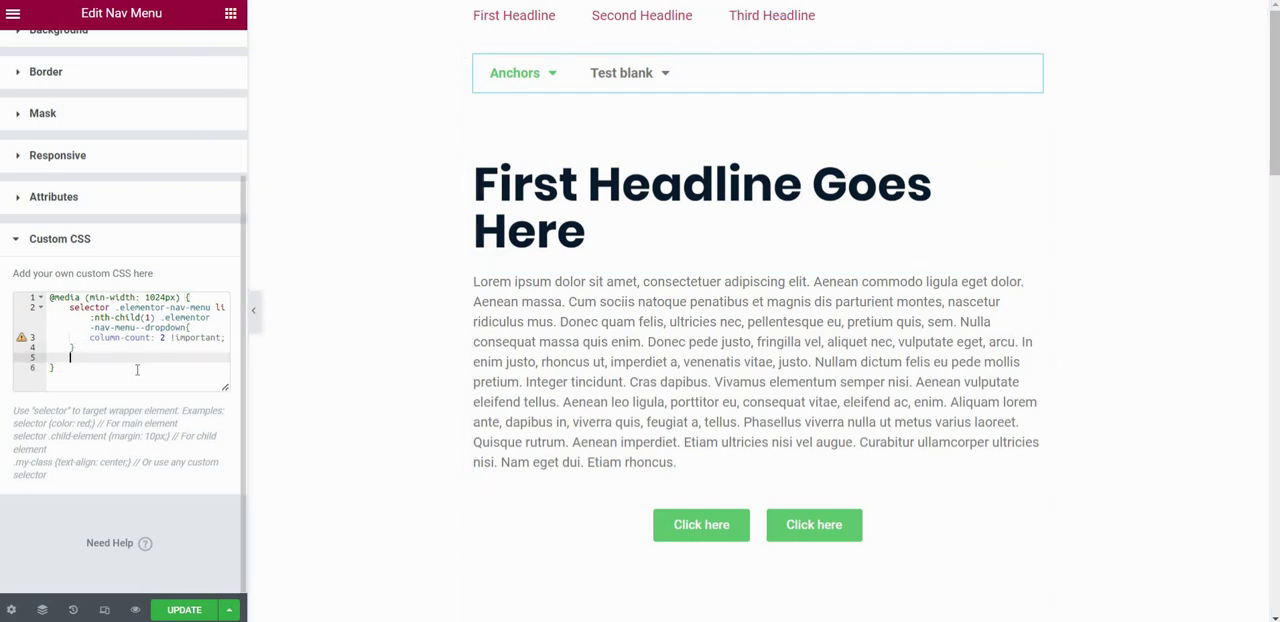
text(selector .elemento)
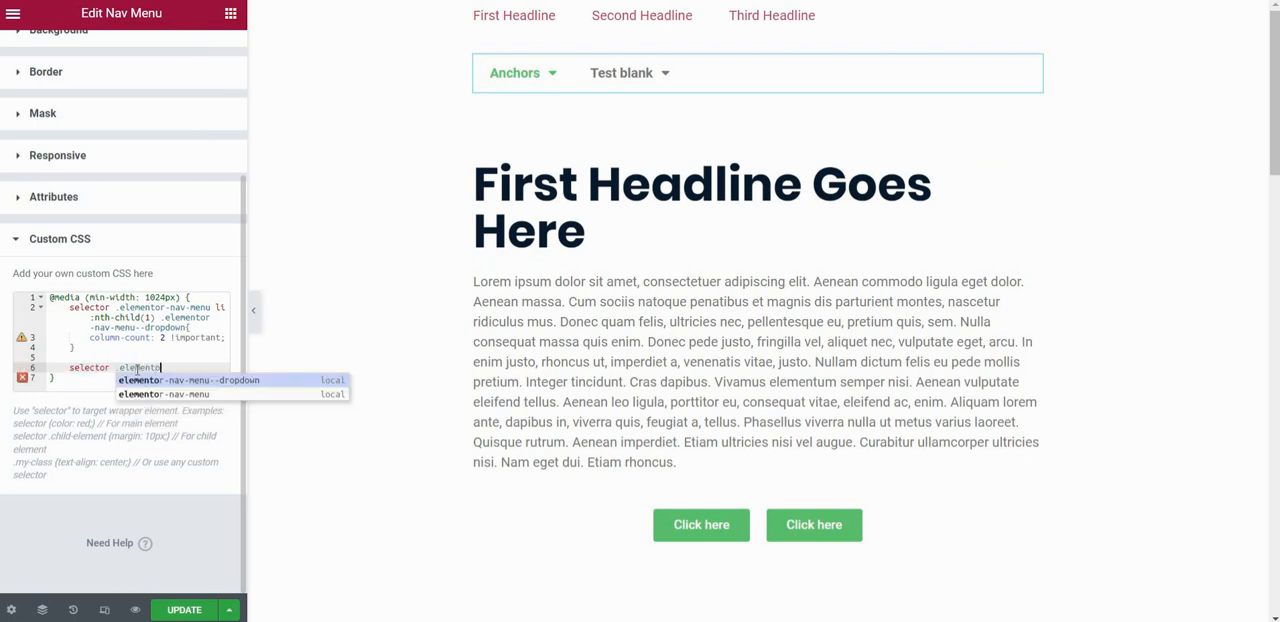
click(164, 392)
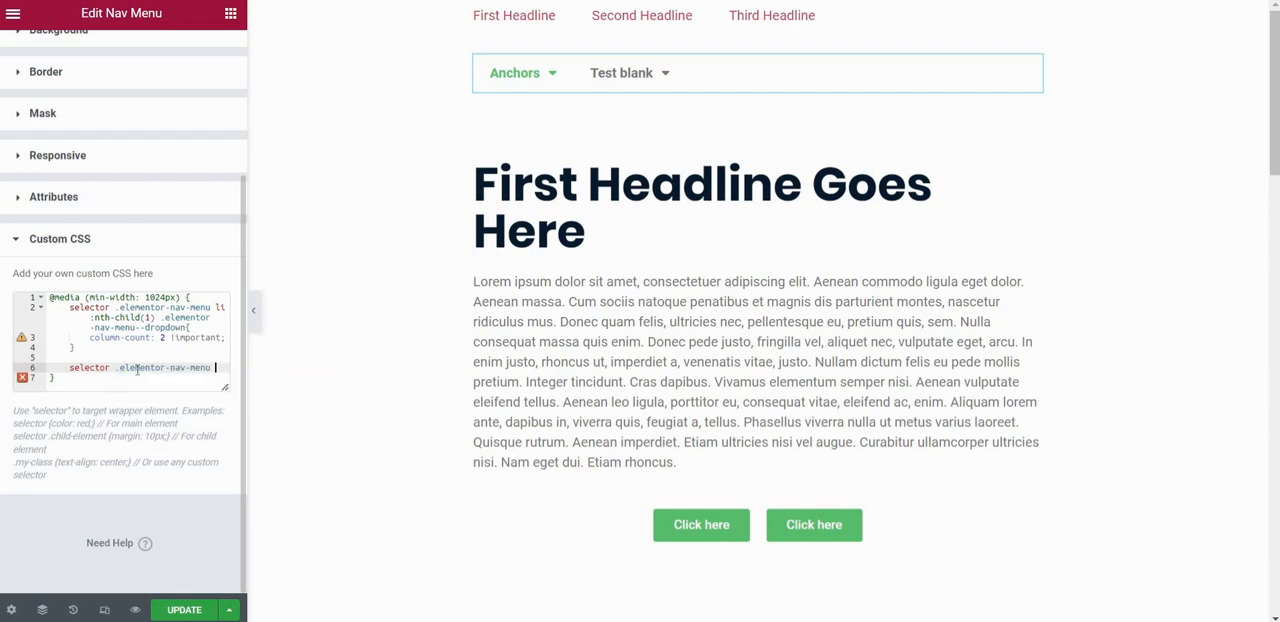
text(li)
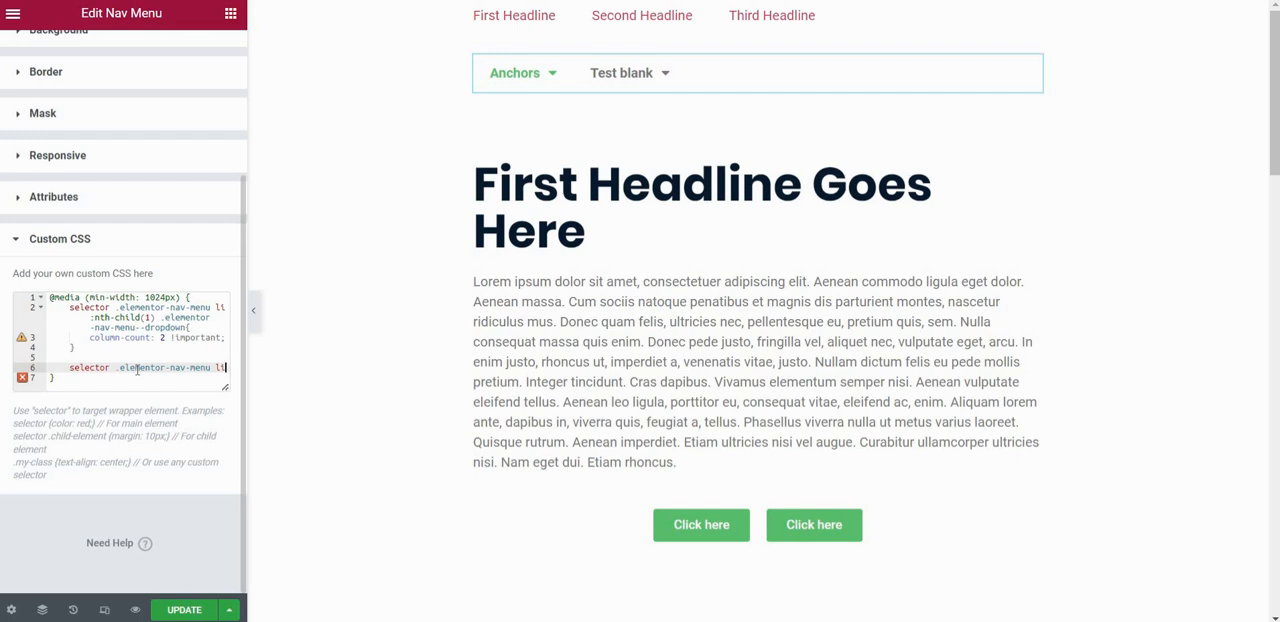
text(:nth-child)
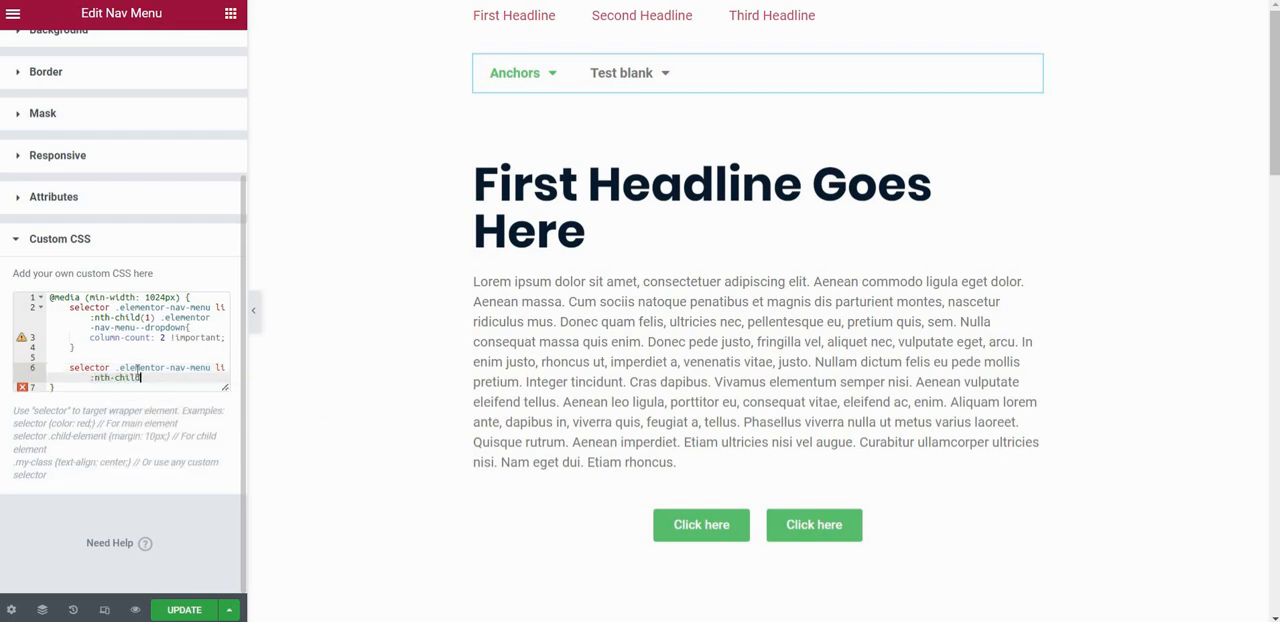
text((1) .elementor-nav-menu--dropdown)
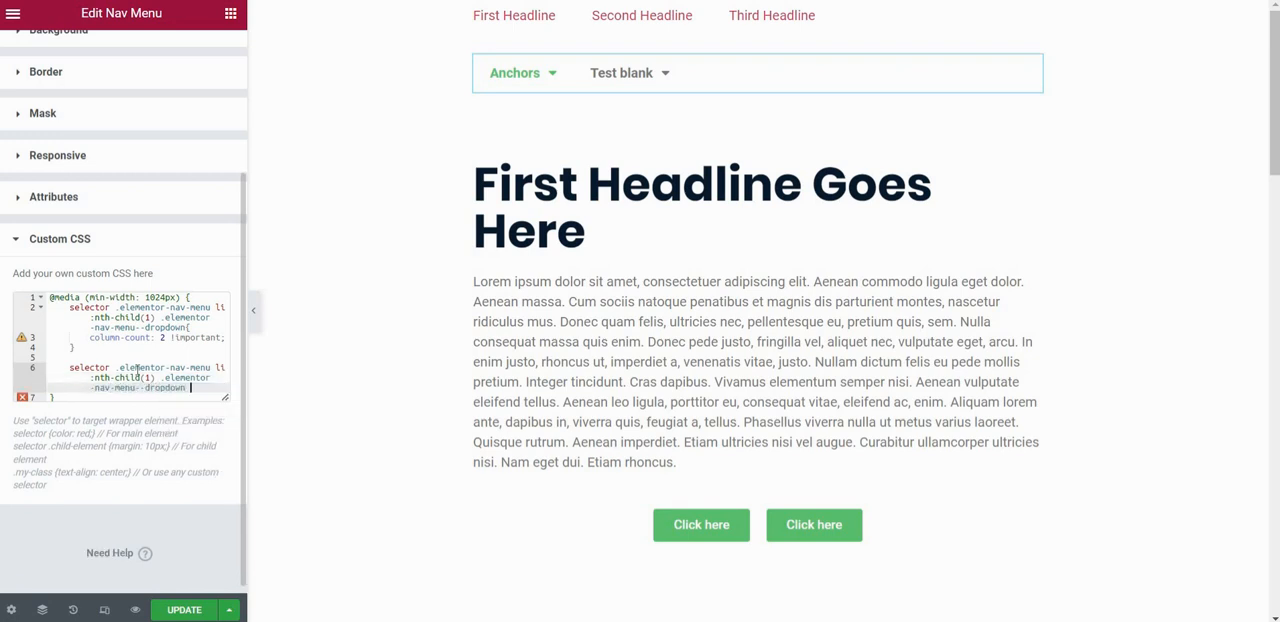
Target that dropdown's item with nth-child and set break-before: column !important, previewing the result.
click(552, 76)
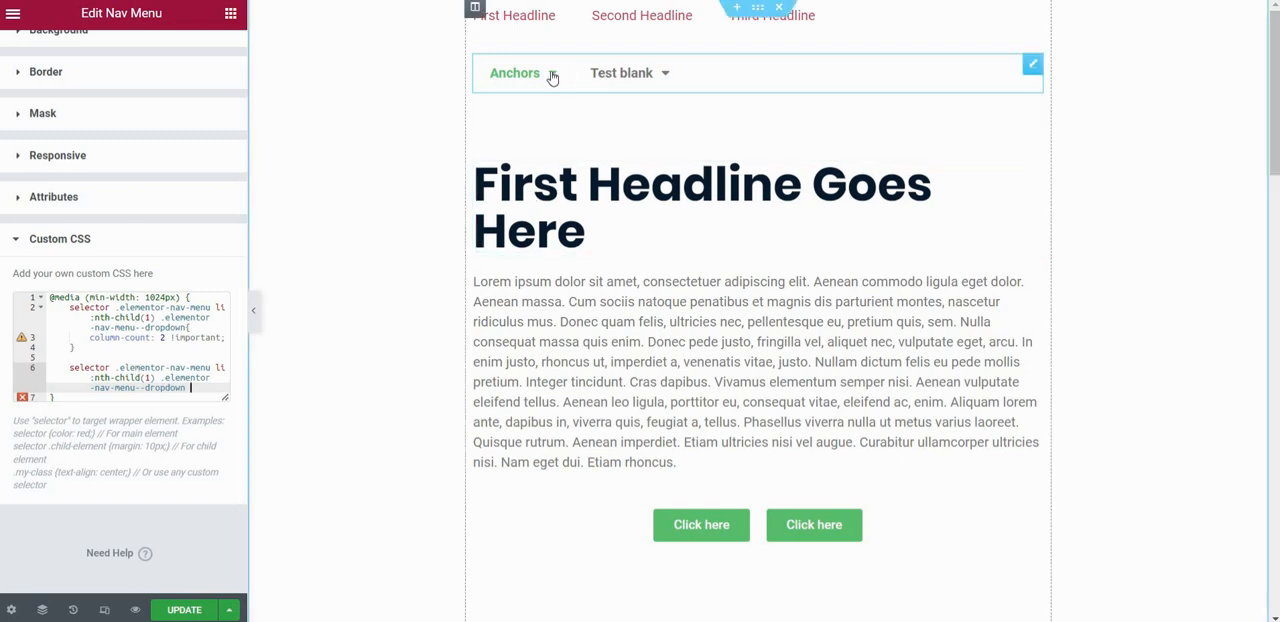
click(628, 72)
text( li:nth-child()
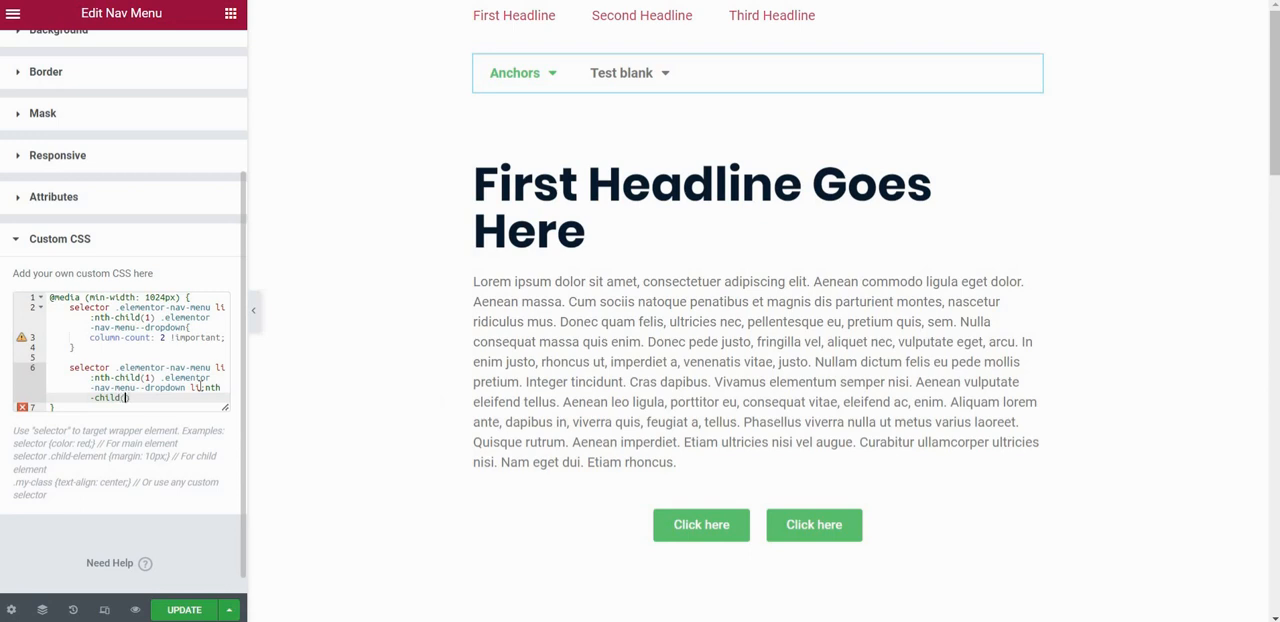
text(5))
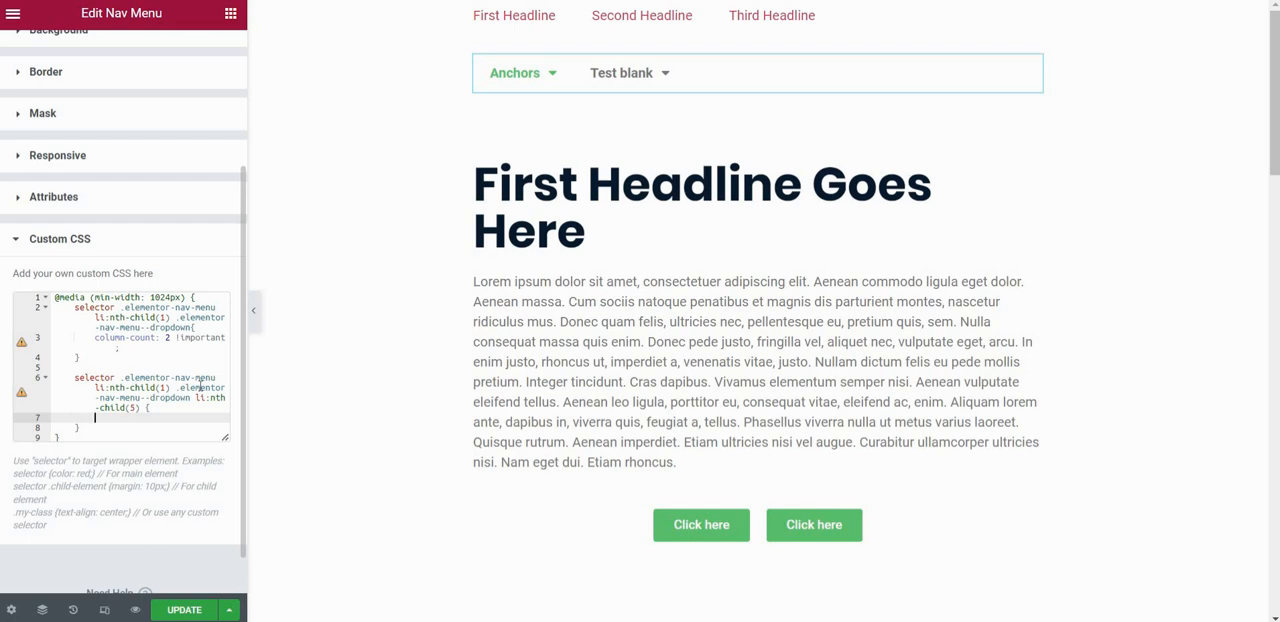
text(break-before:)
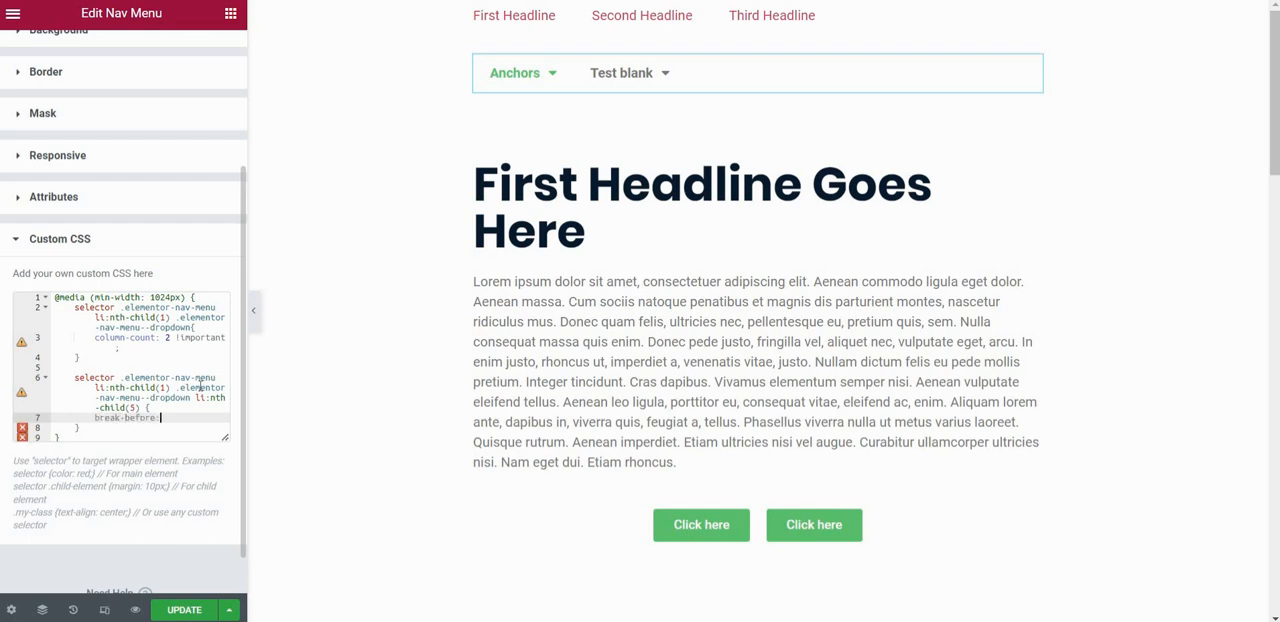
text(column)
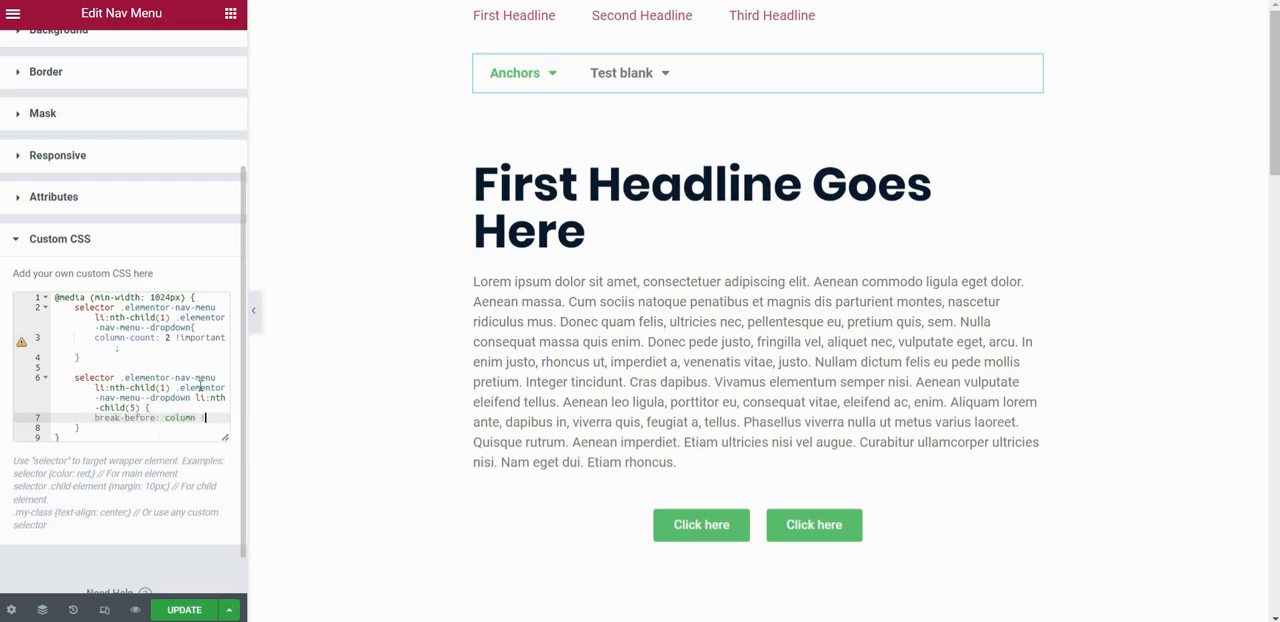
text(!important;)
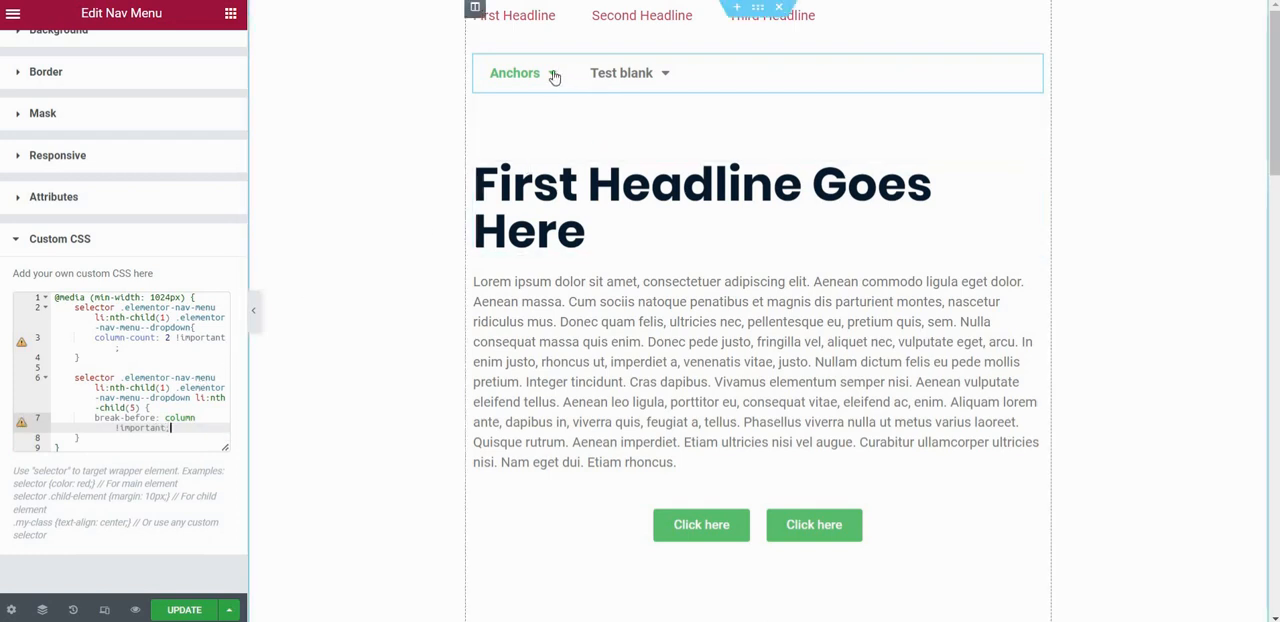
click(516, 72)
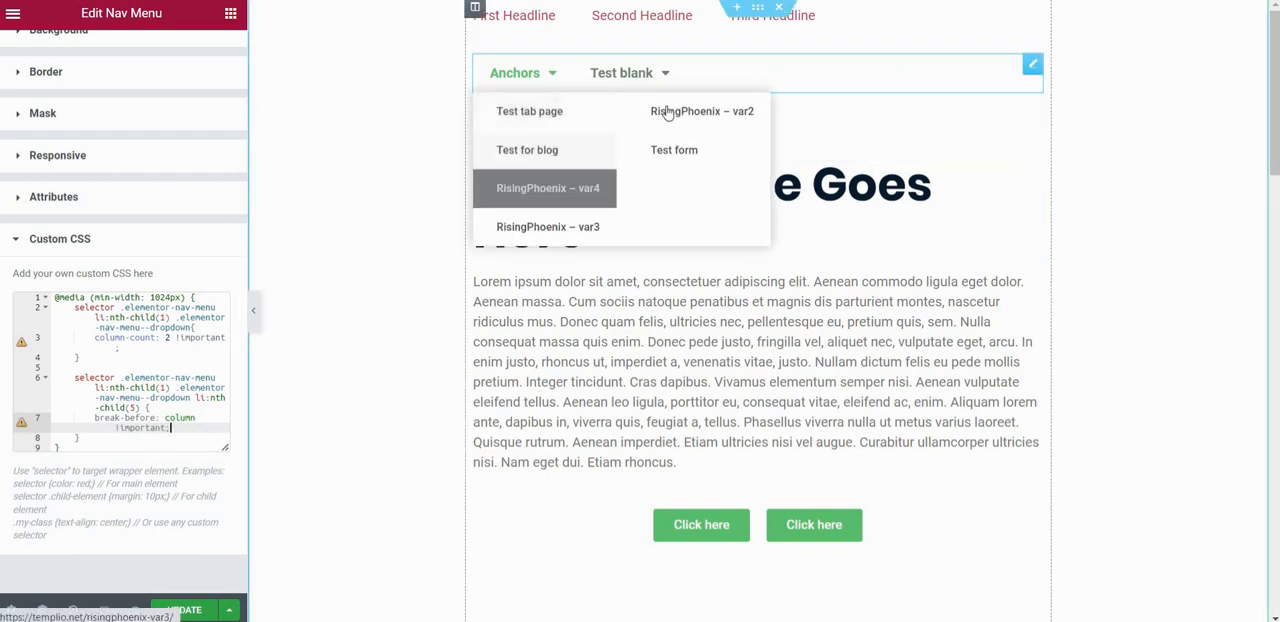
mouse_move(668, 208)
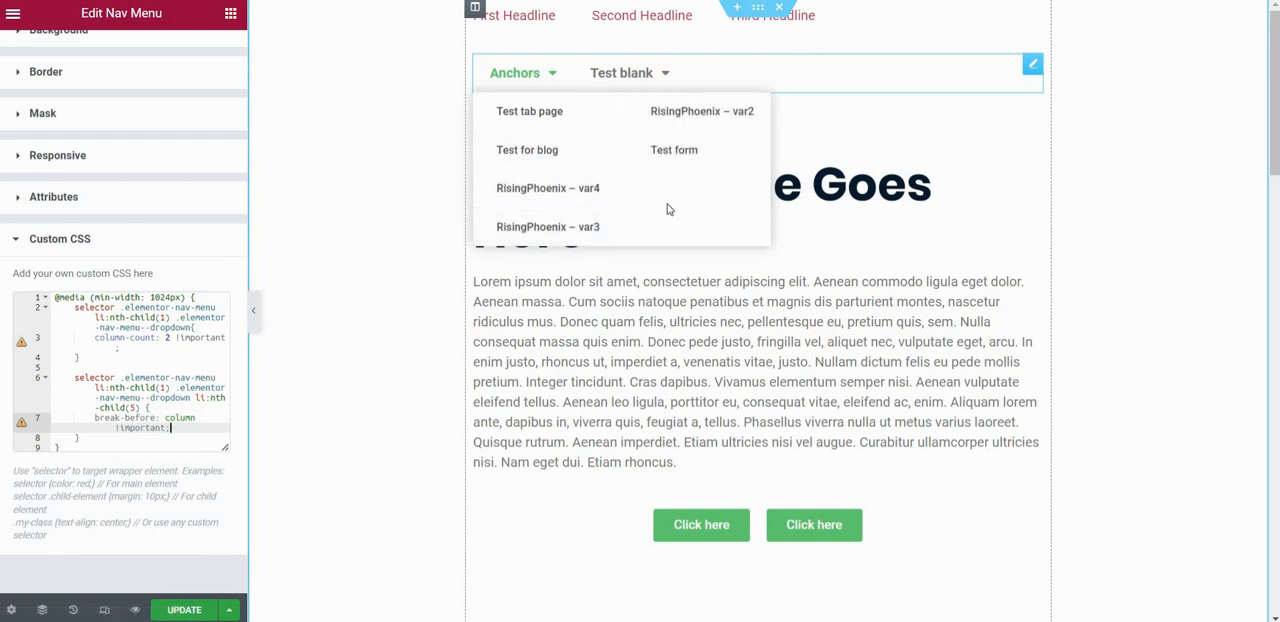
mouse_move(672, 188)
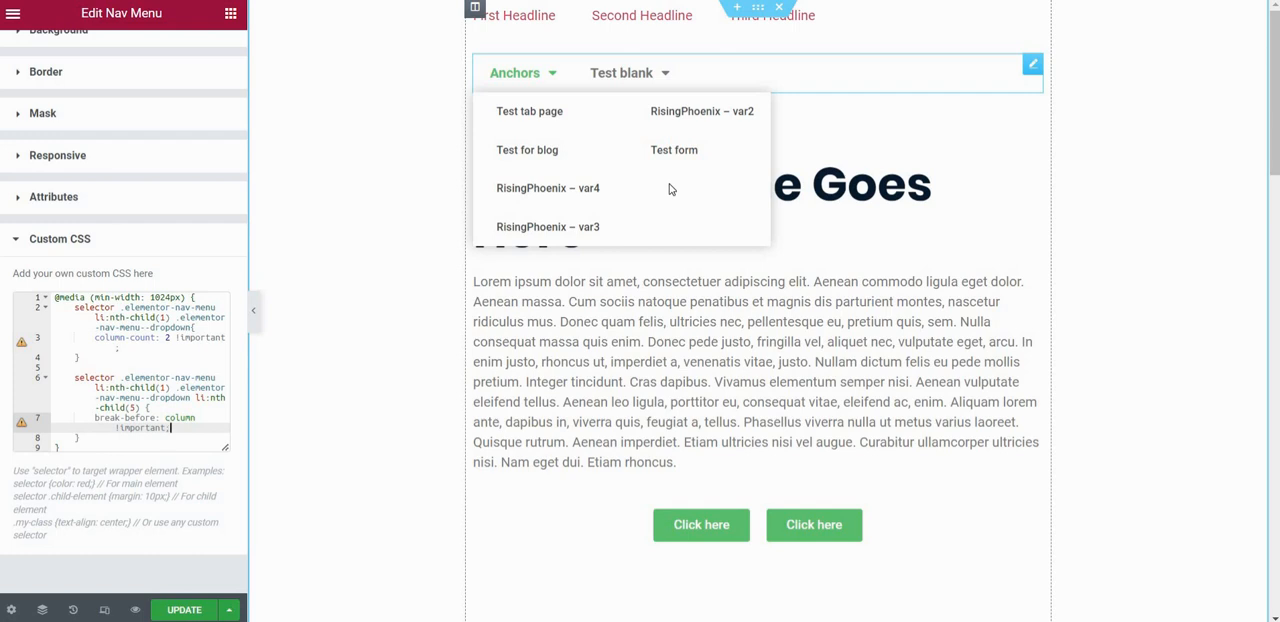
click(622, 72)
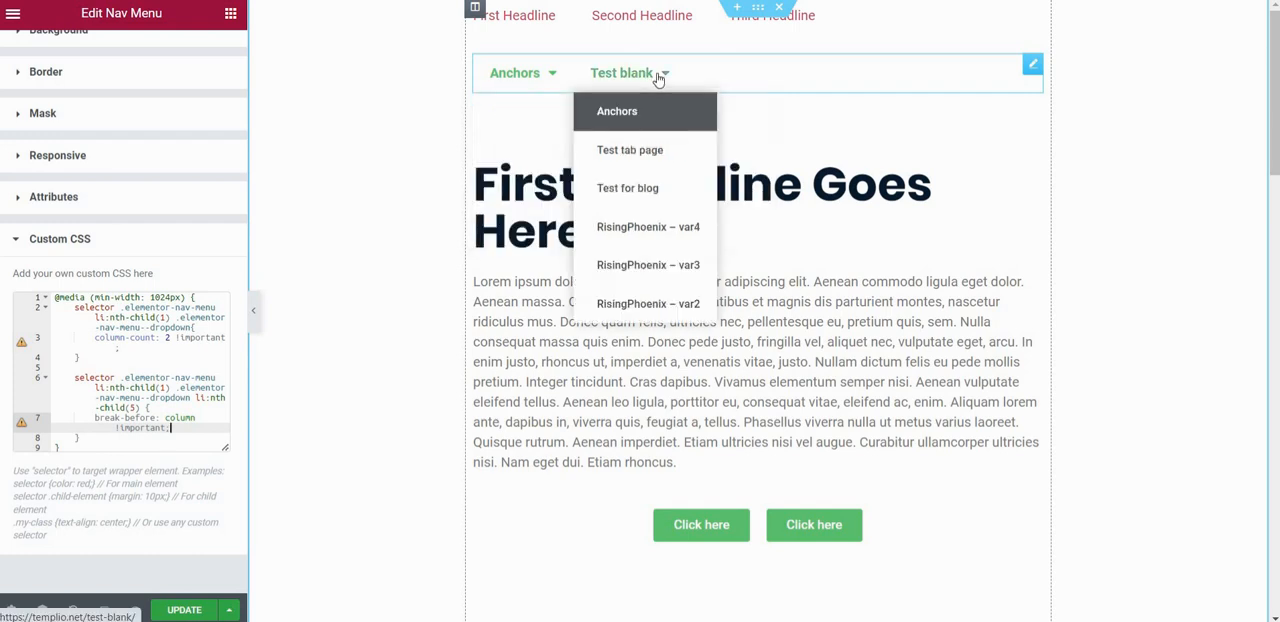
mouse_move(648, 304)
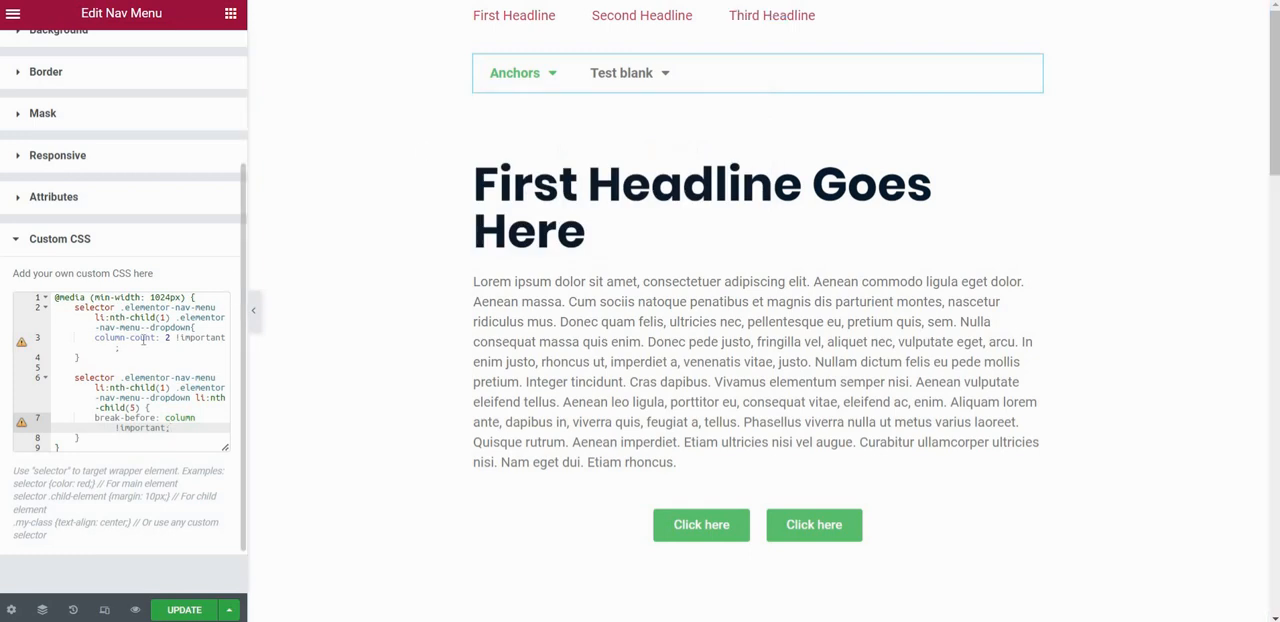
mouse_move(96, 260)
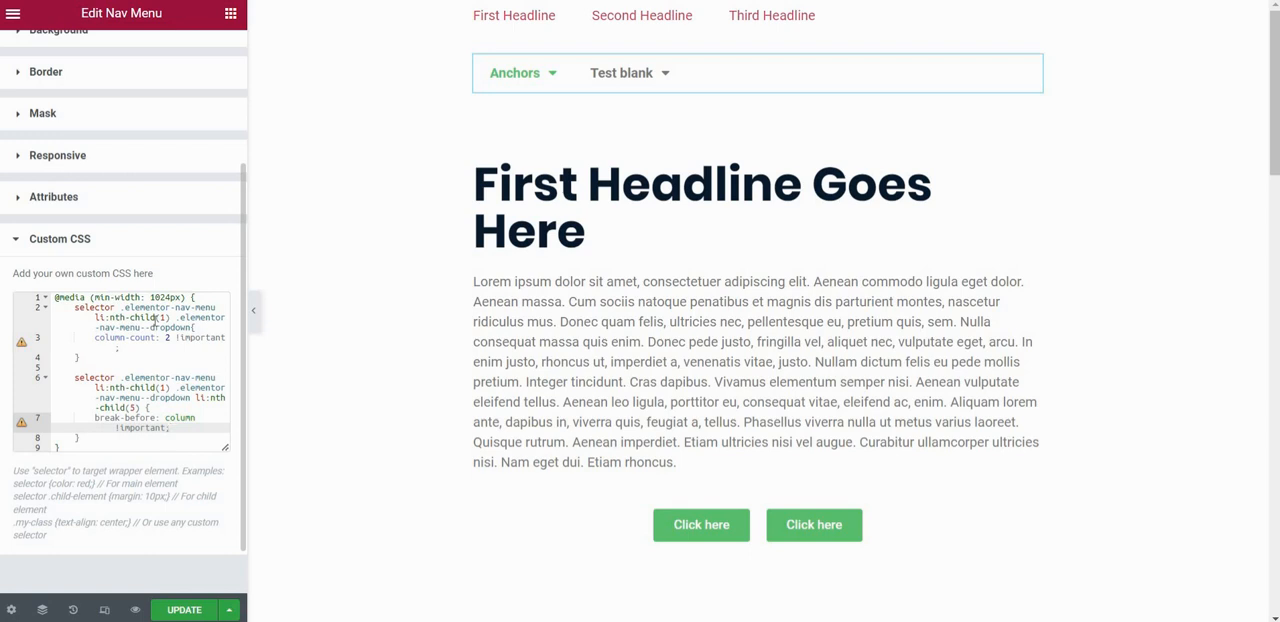
mouse_move(128, 208)
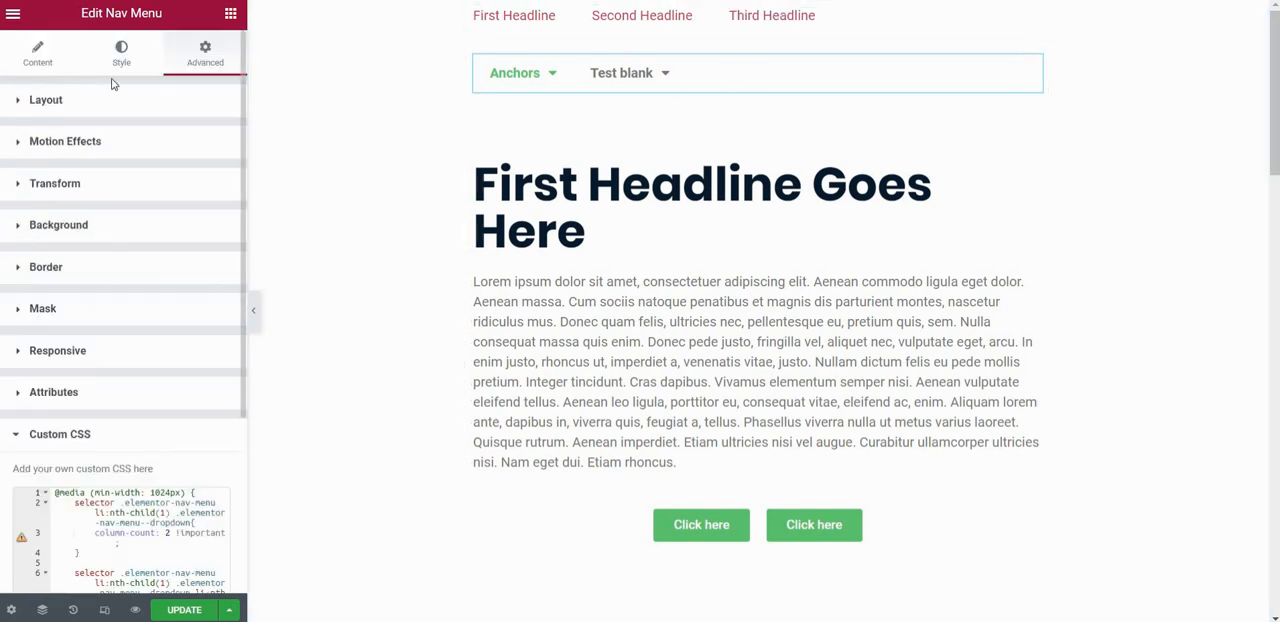
mouse_move(144, 416)
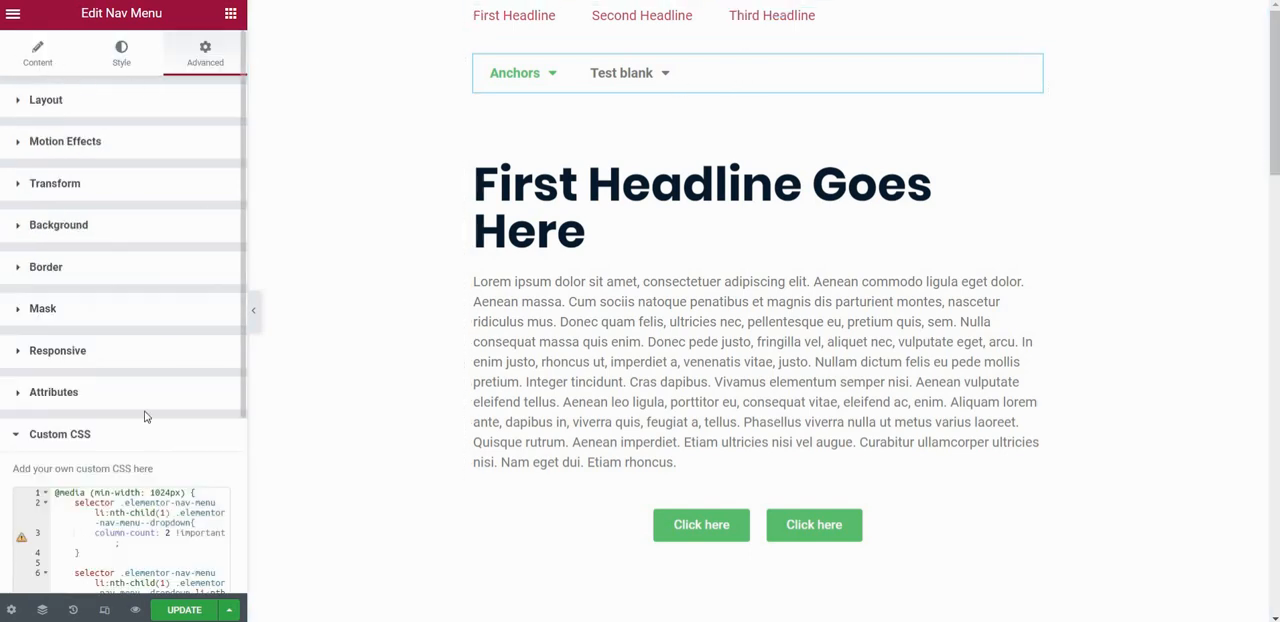
Enter custom-menu in the widget's CSS Classes and select all its custom CSS code to copy.
click(46, 100)
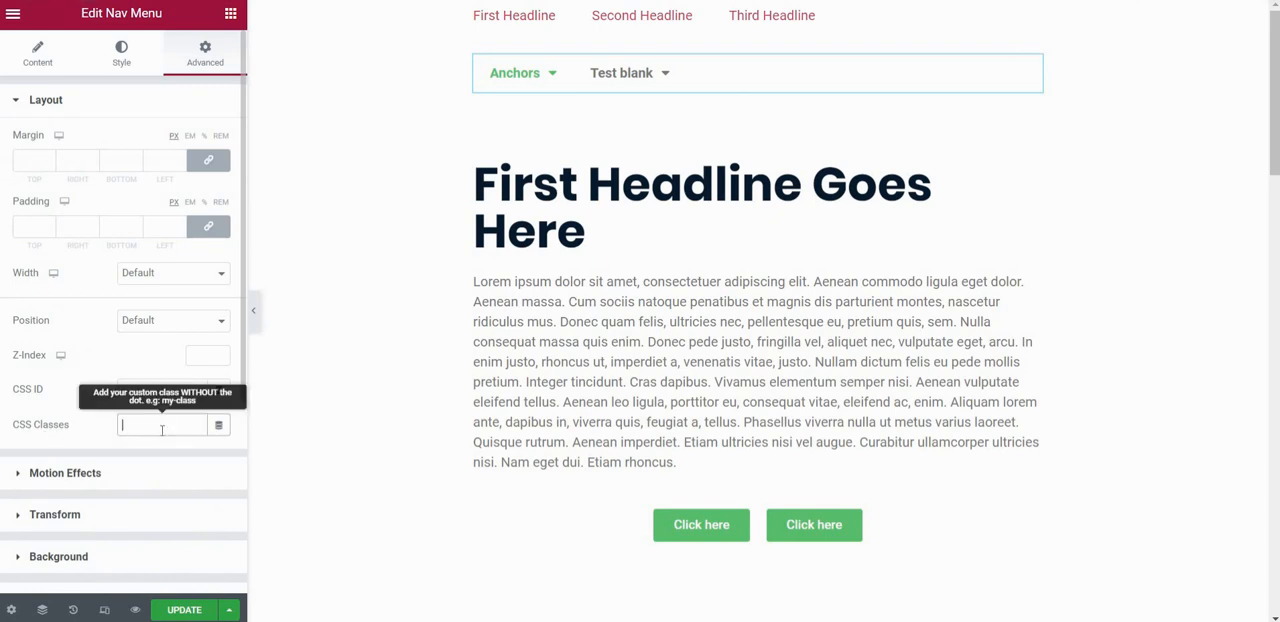
text(custom-menu)
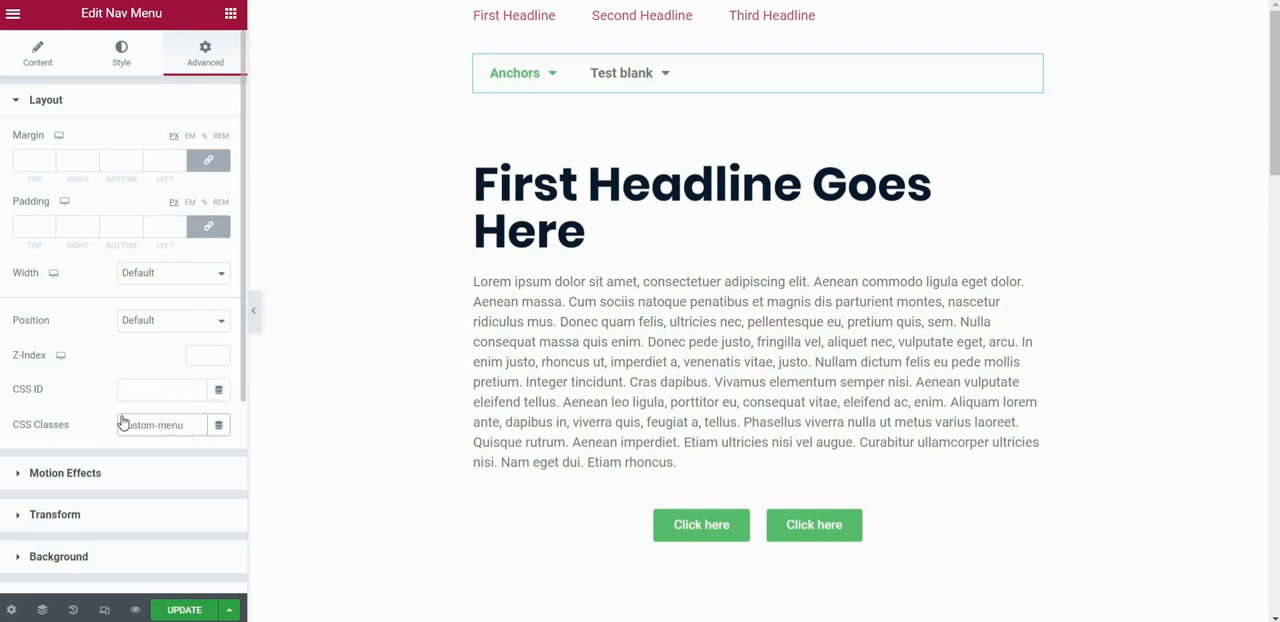
scroll(down, 3)
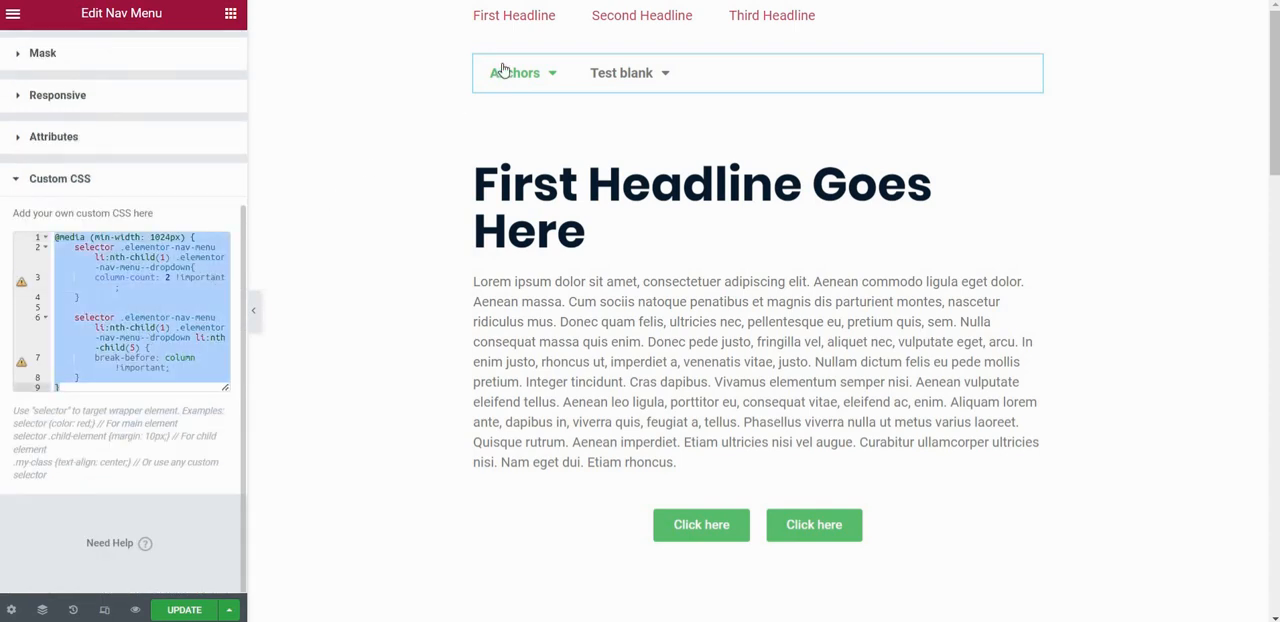
click(620, 72)
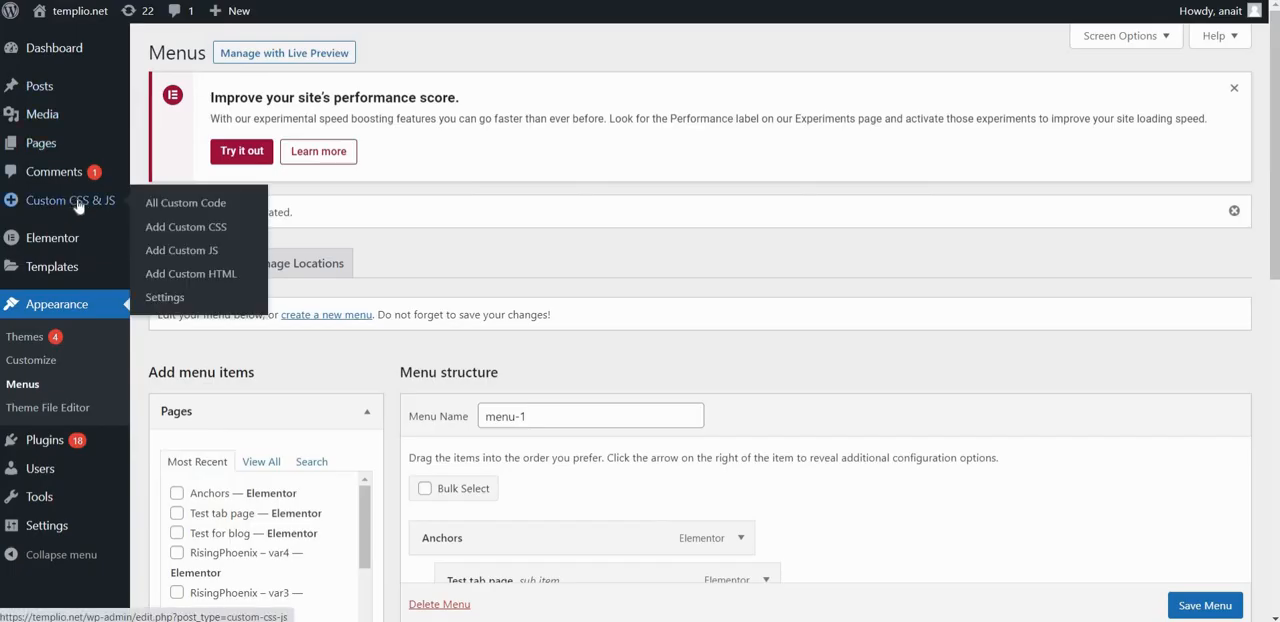
Locate the site-wide Custom CSS snippet in Custom CSS & JS and reach its end.
click(184, 202)
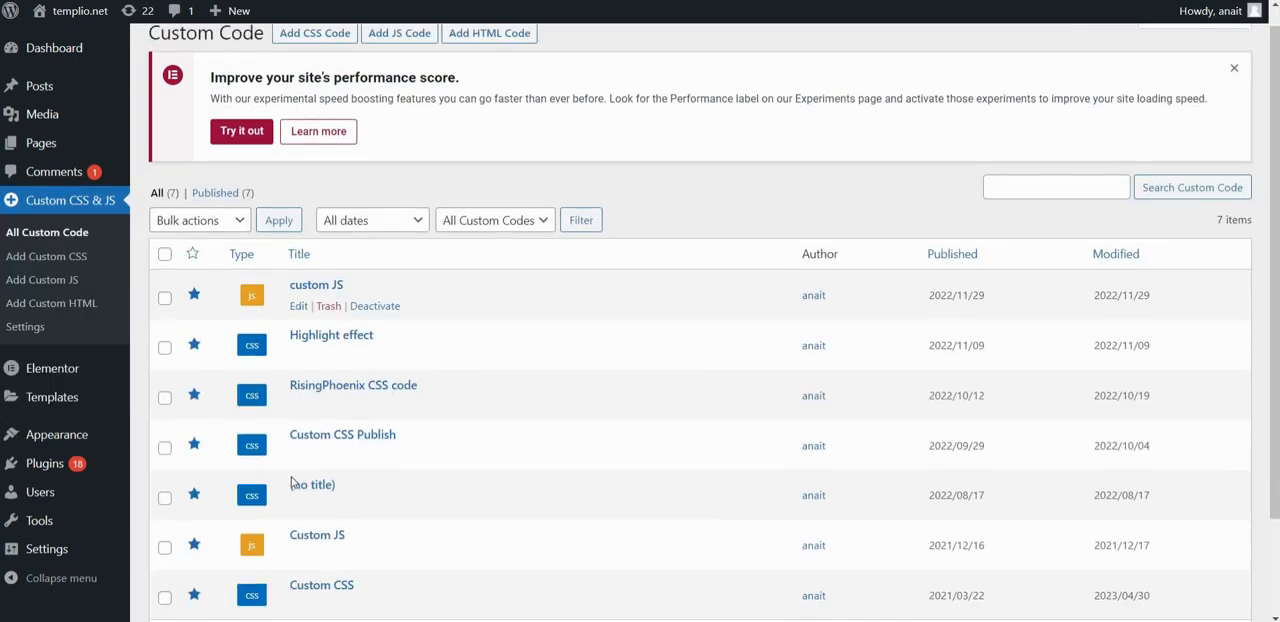
click(320, 584)
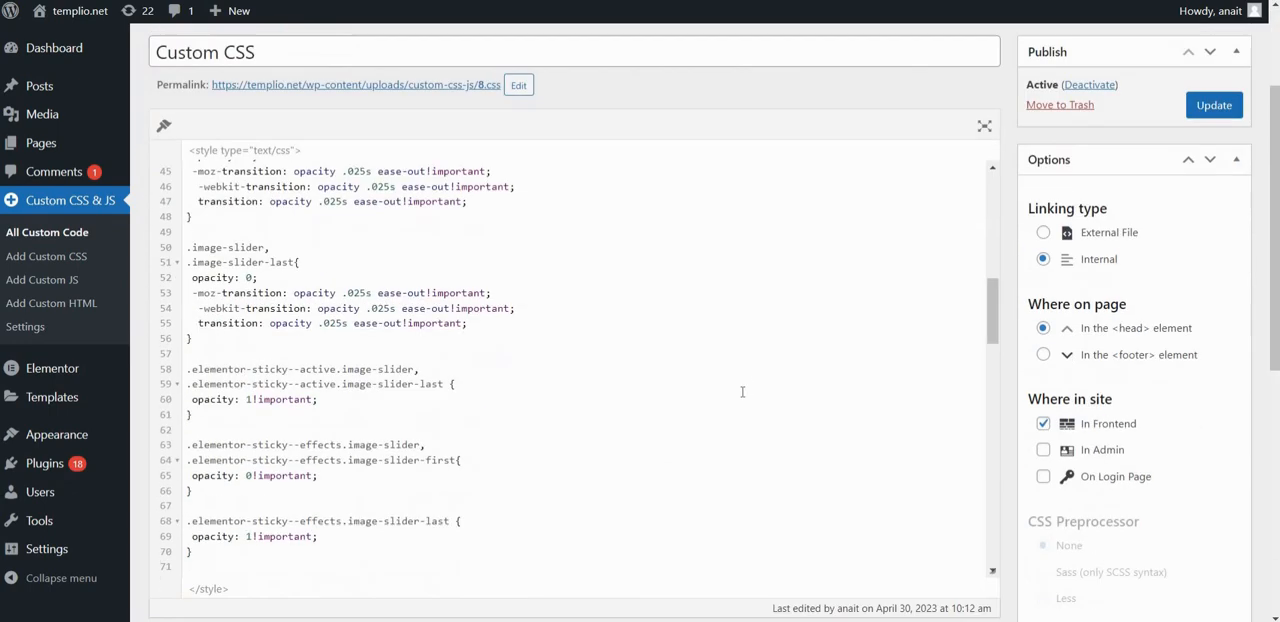
scroll(down, 3)
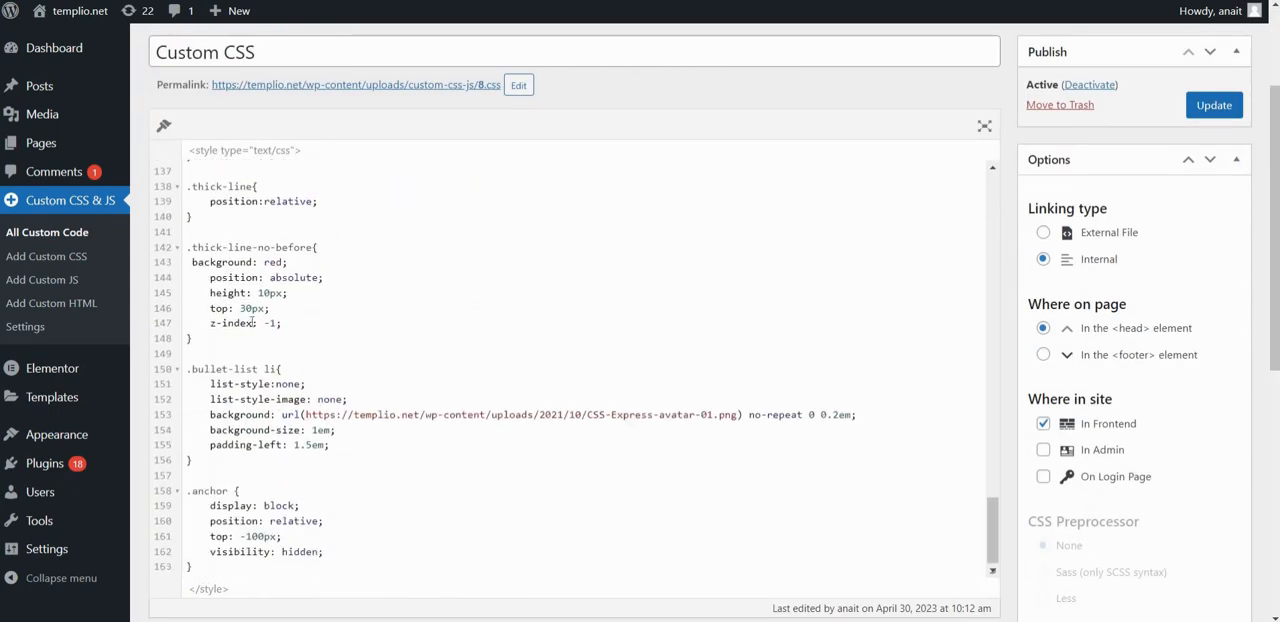
scroll(down, 3)
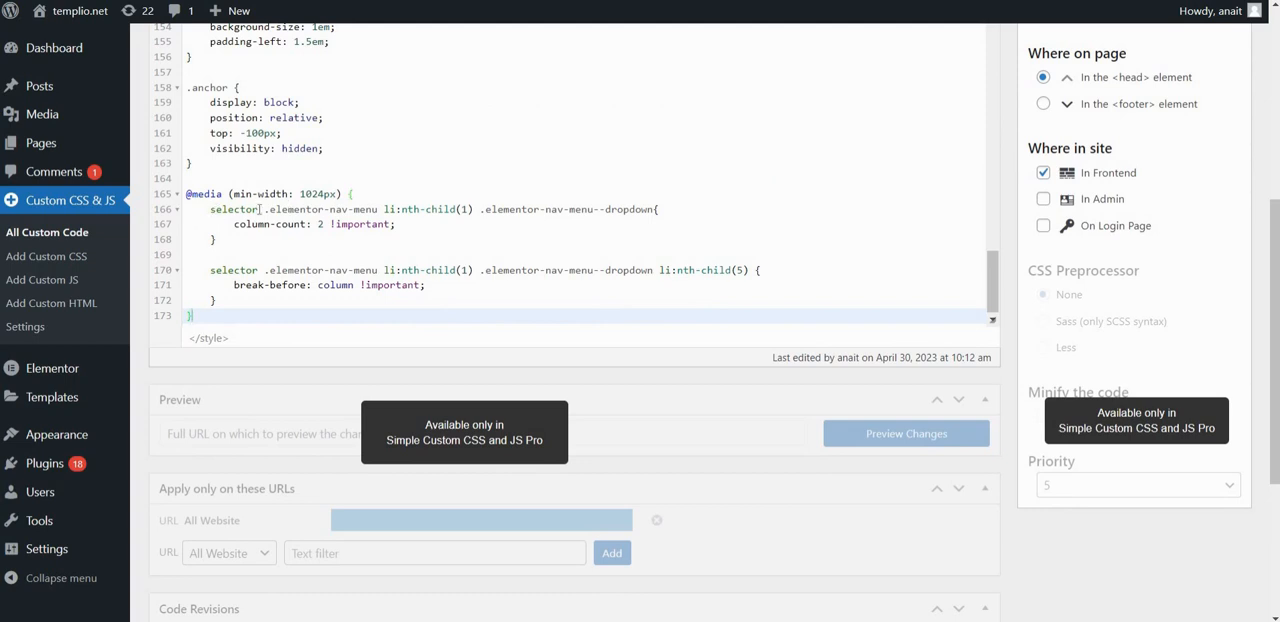
Scope both pasted dropdown media rules to .custom-menu instead of the 'selector' placeholder.
double_click(232, 208)
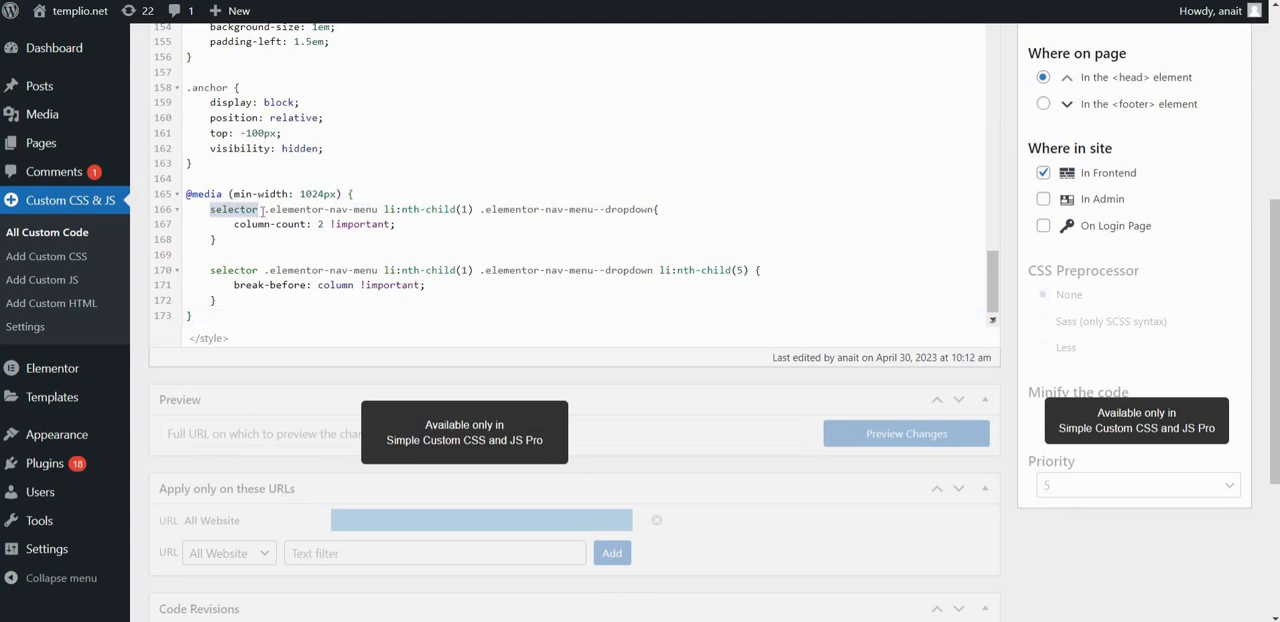
text(.custom-menu)
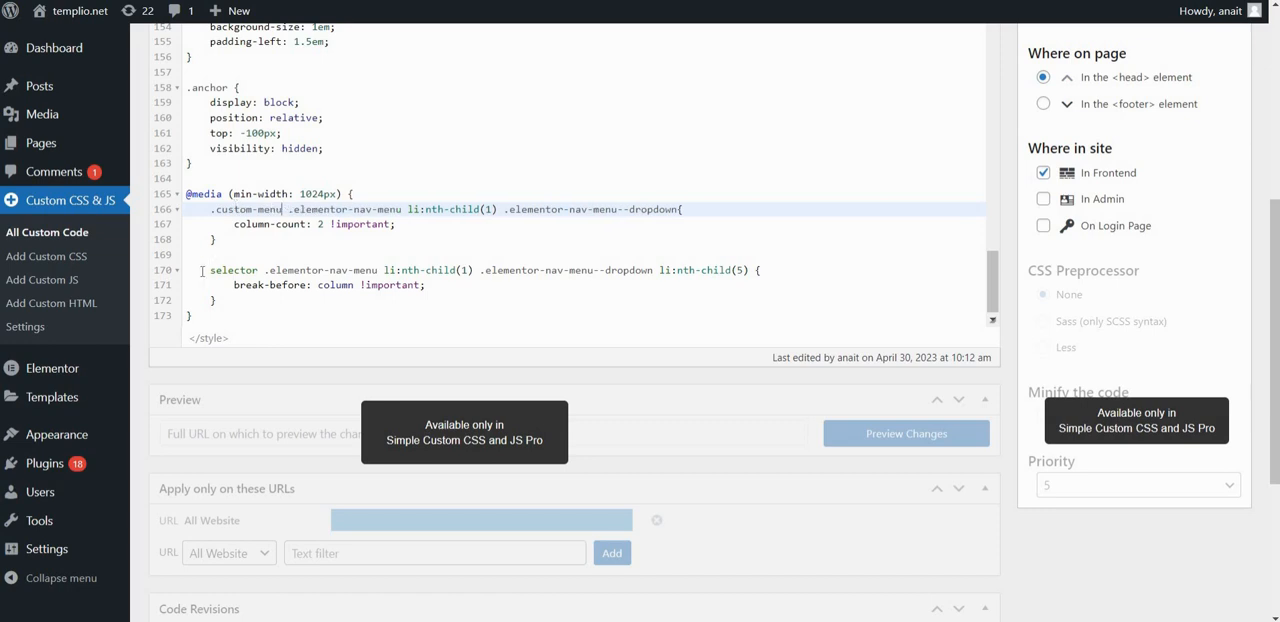
double_click(234, 270)
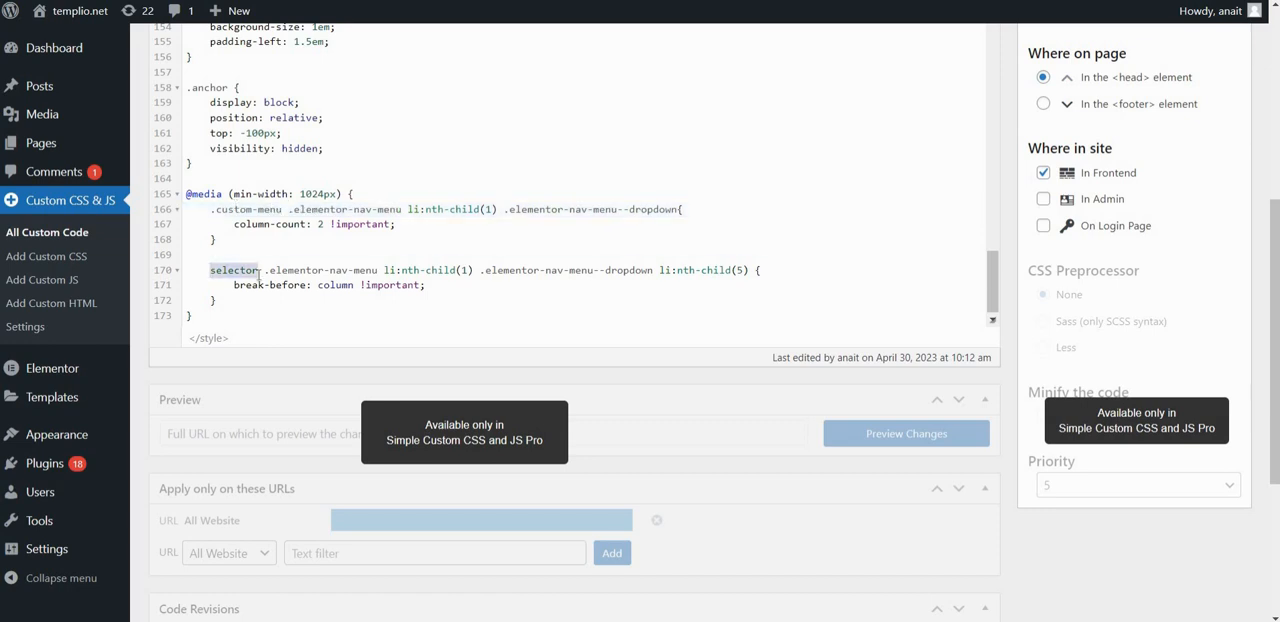
text(.custom-menu)
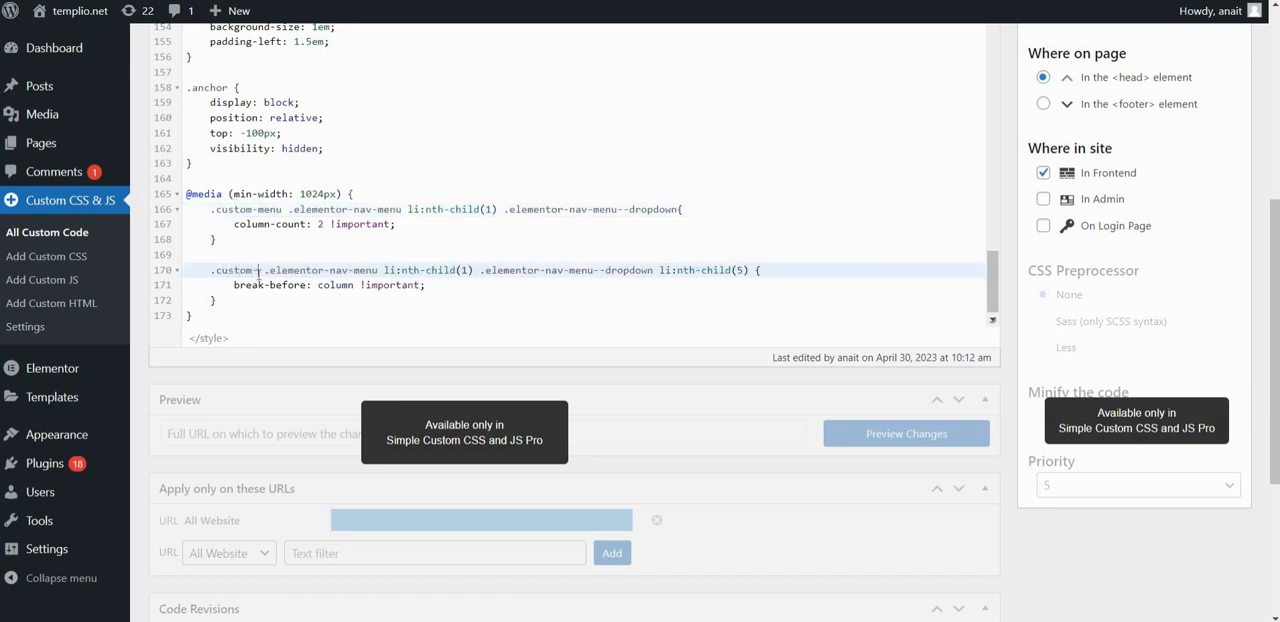
scroll(up, 3)
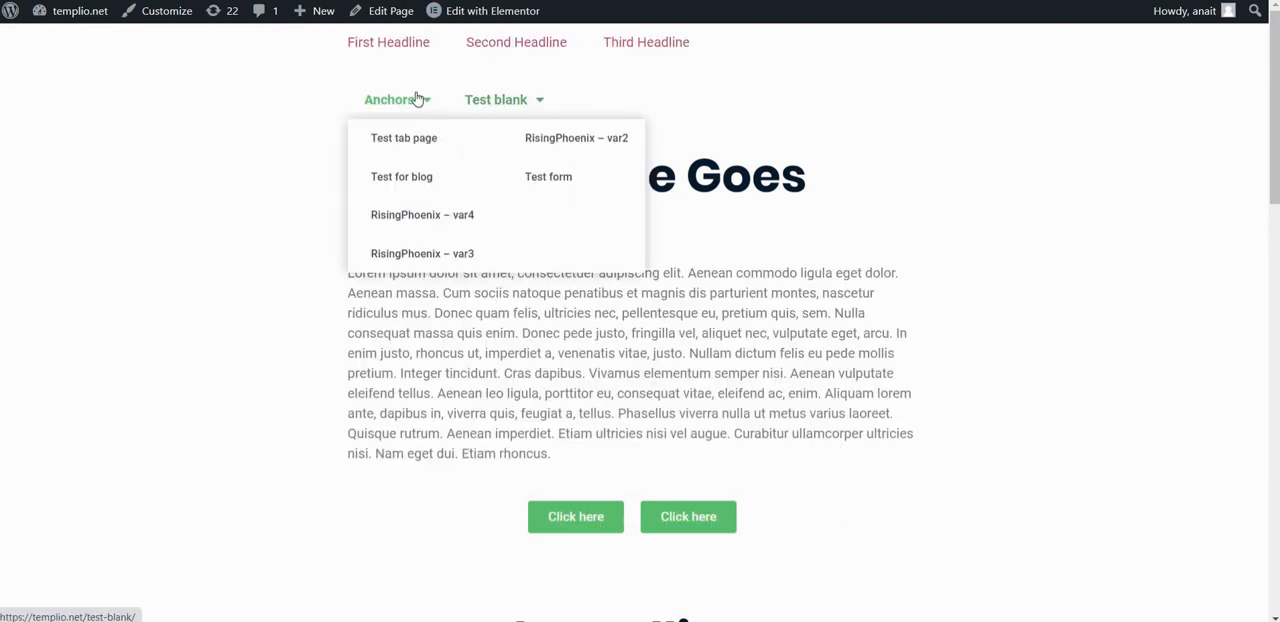
mouse_move(274, 220)
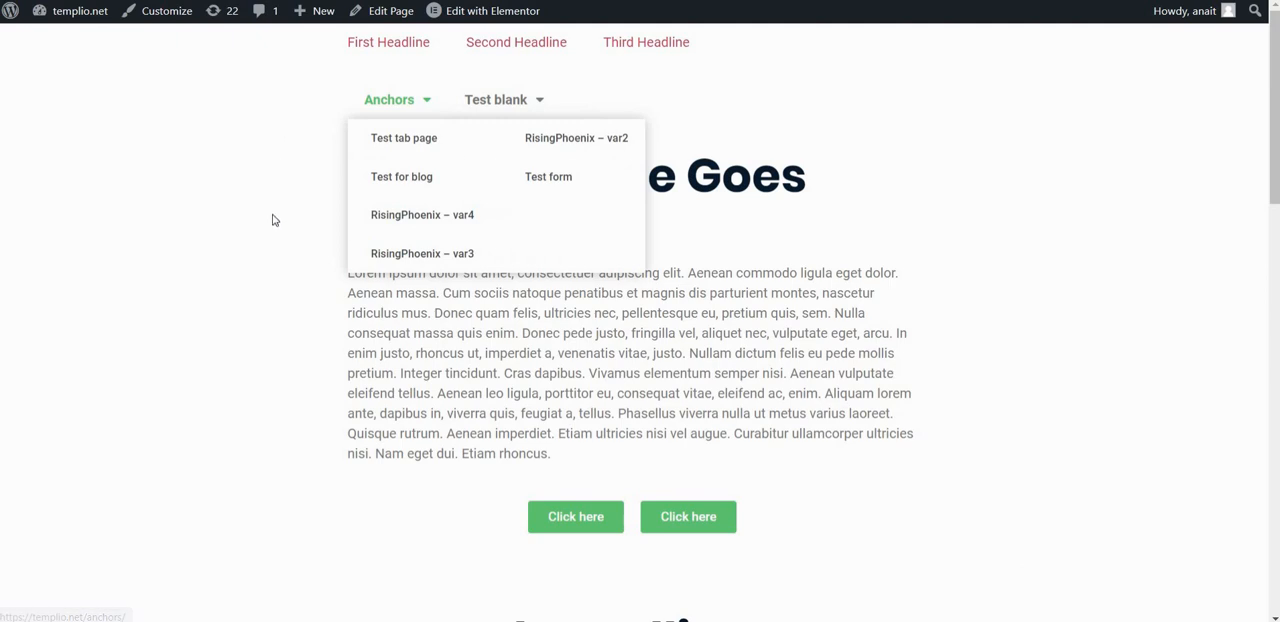